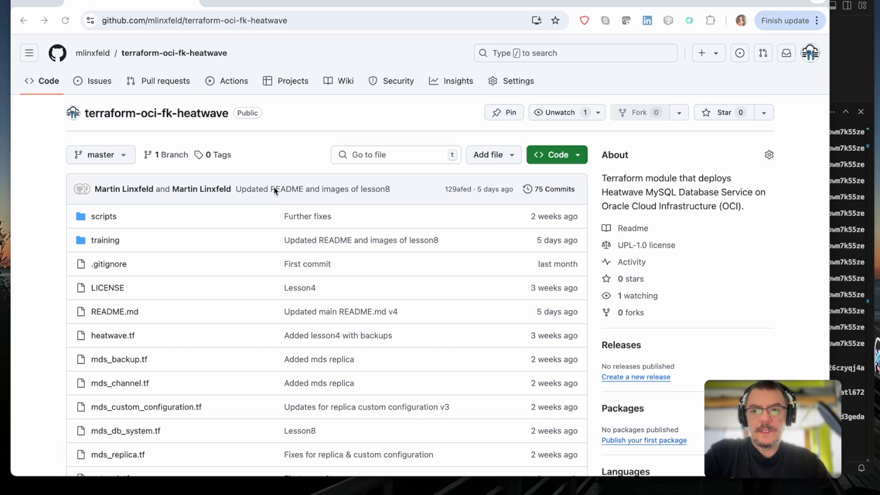
pyautogui.moveTo(240, 83)
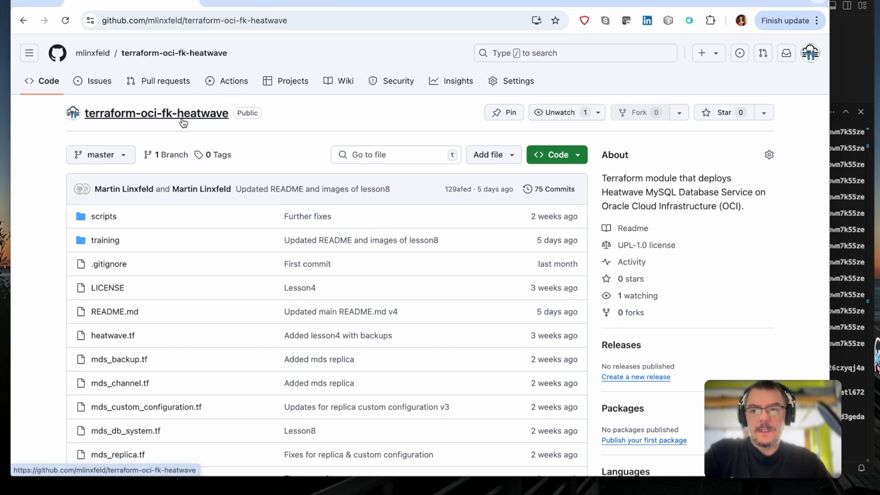
pyautogui.moveTo(92, 216)
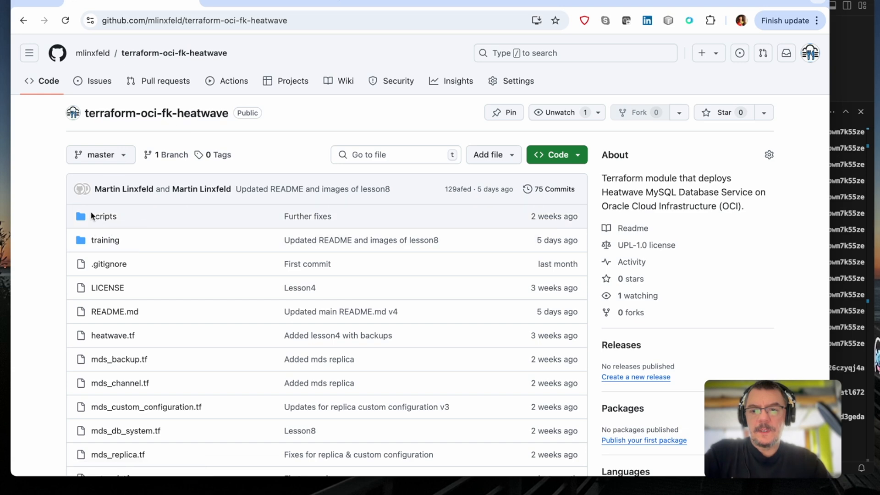
pyautogui.moveTo(103, 215)
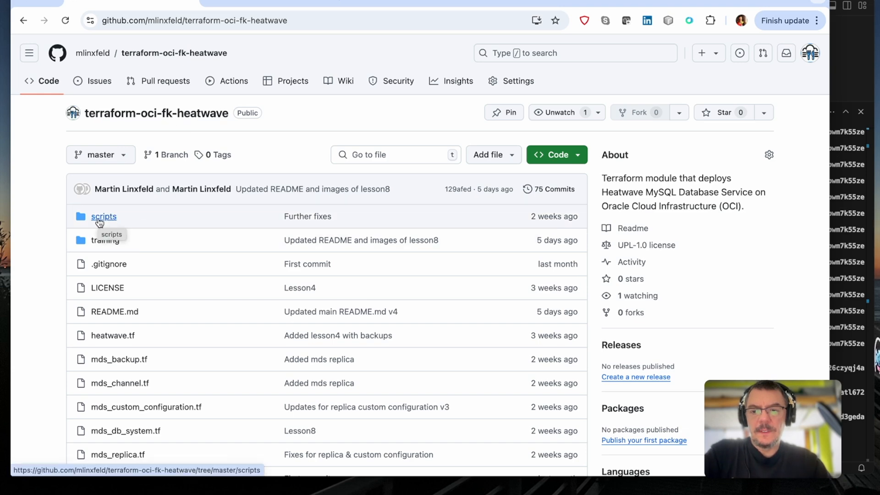
# - Browse into training/lesson2_free_tier_mds_with_public_access on GitHub and scroll its file list
pyautogui.click(105, 239)
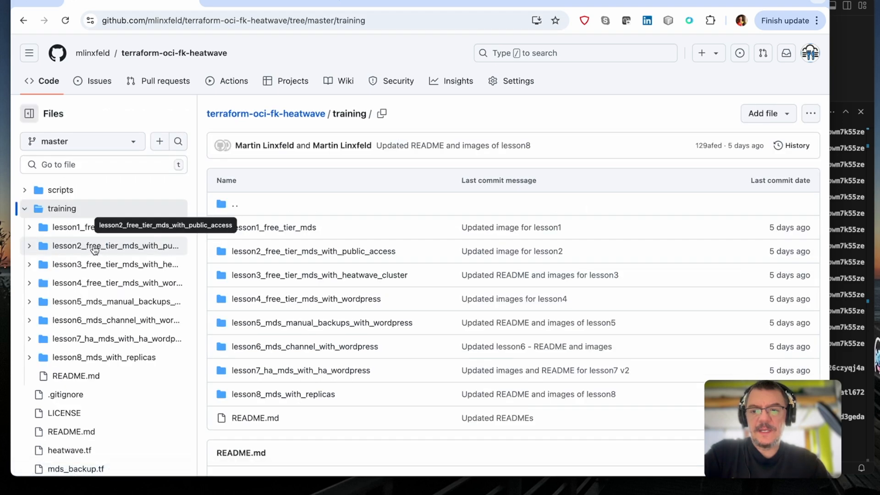
pyautogui.click(116, 246)
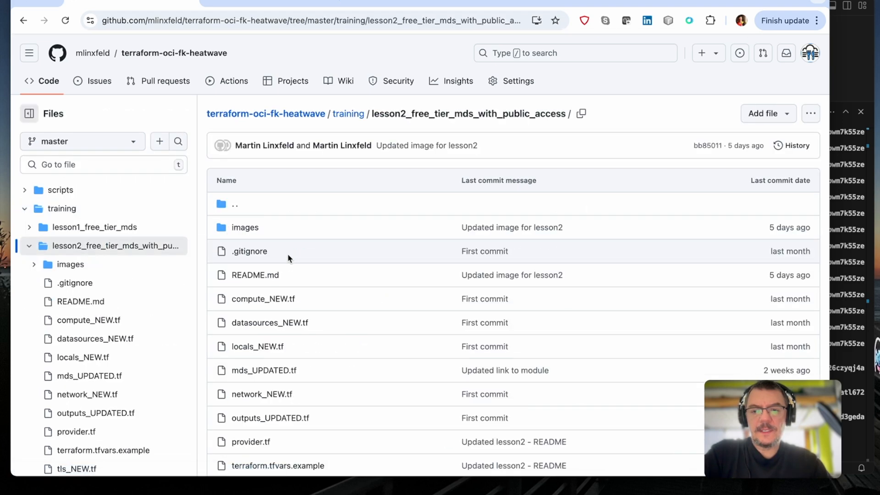
pyautogui.moveTo(325, 275)
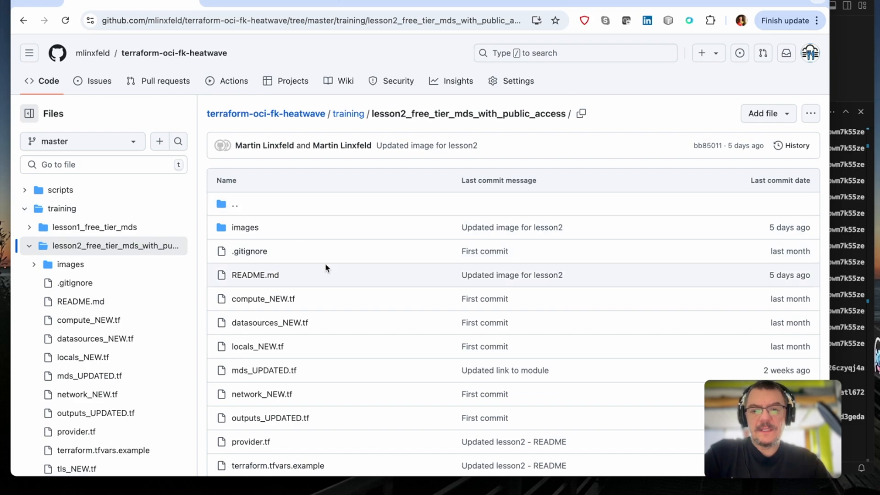
pyautogui.scroll(-3)
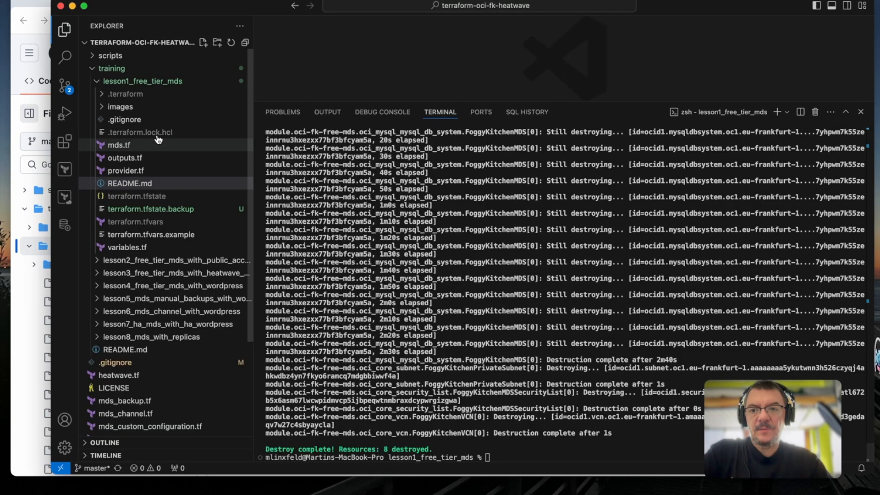
pyautogui.moveTo(138, 26)
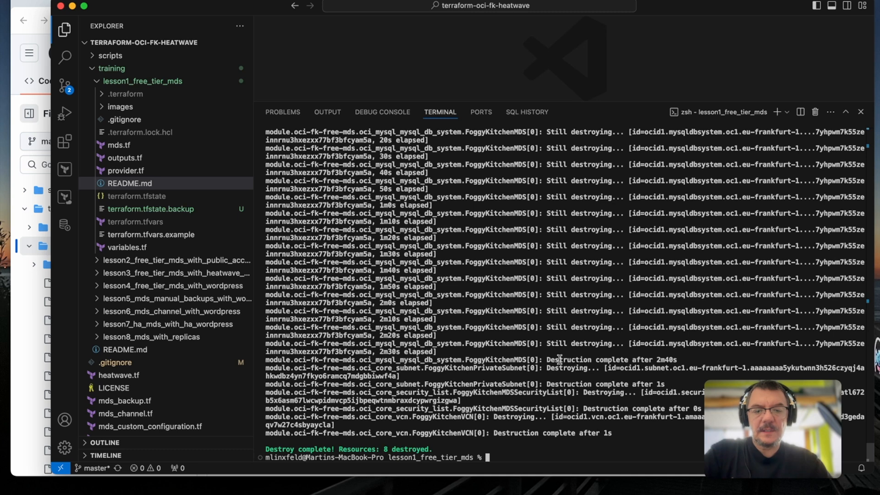
# - Switch to lesson2_free_tier_mds_with_public_access, copy lesson1_free_tier_mds/terraform.tfvars there, collapse lesson1
pyautogui.write('cd lesson')
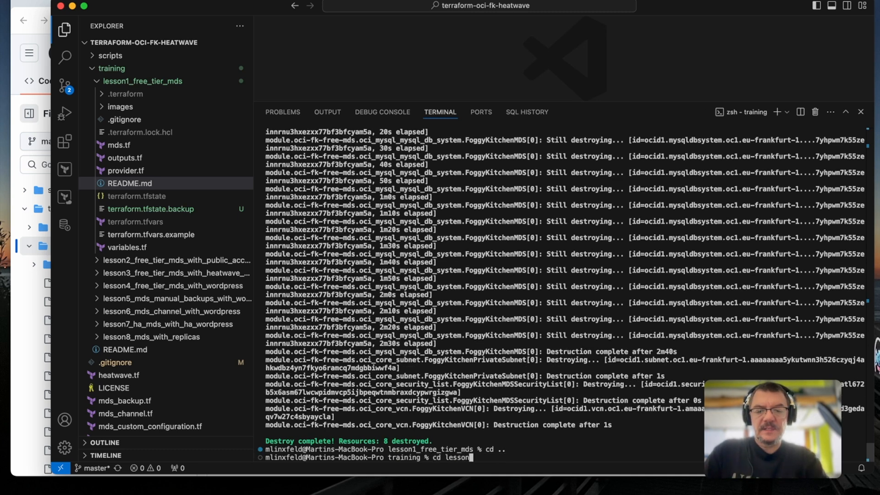
pyautogui.press('Return')
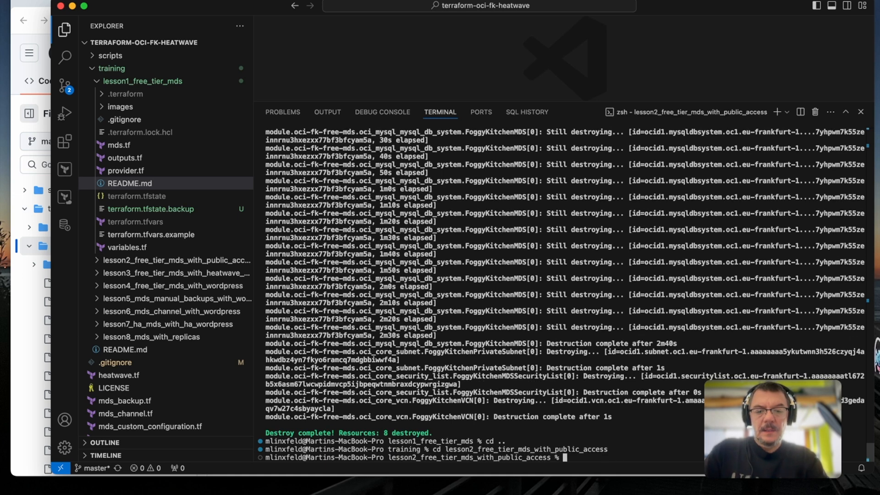
pyautogui.write('cp .')
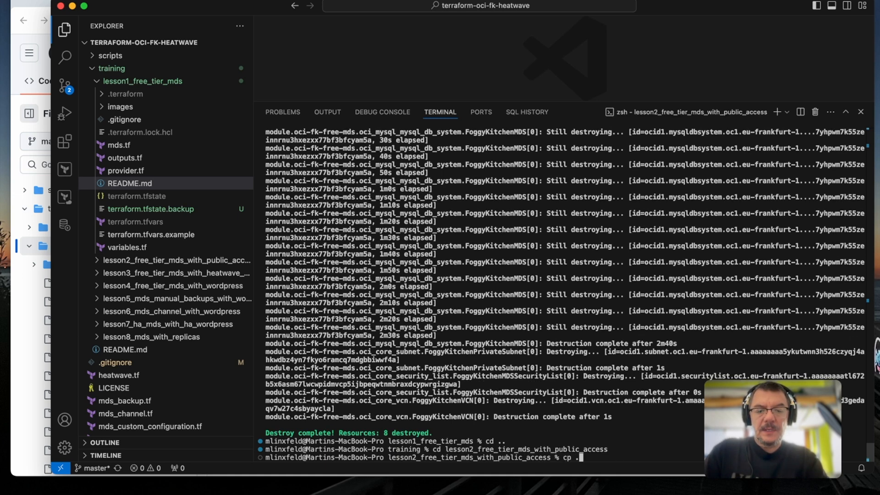
pyautogui.write('./l')
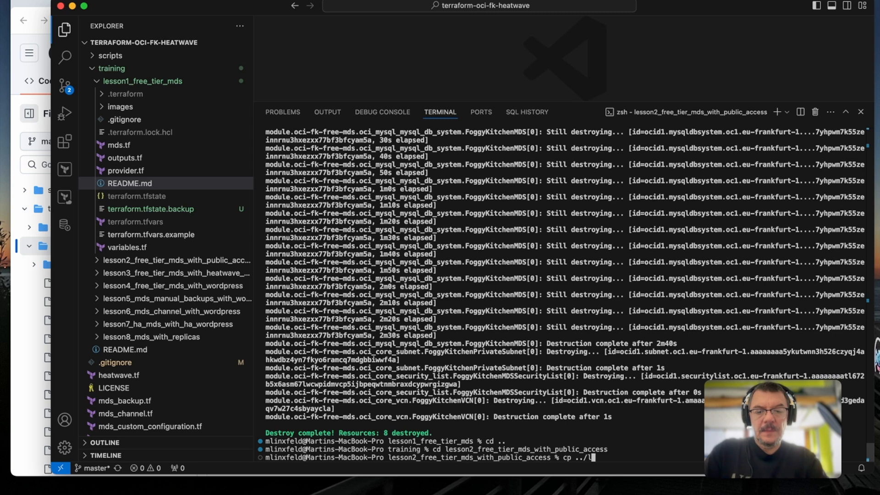
pyautogui.write('esson1_free_tier_mds/terraform.tf')
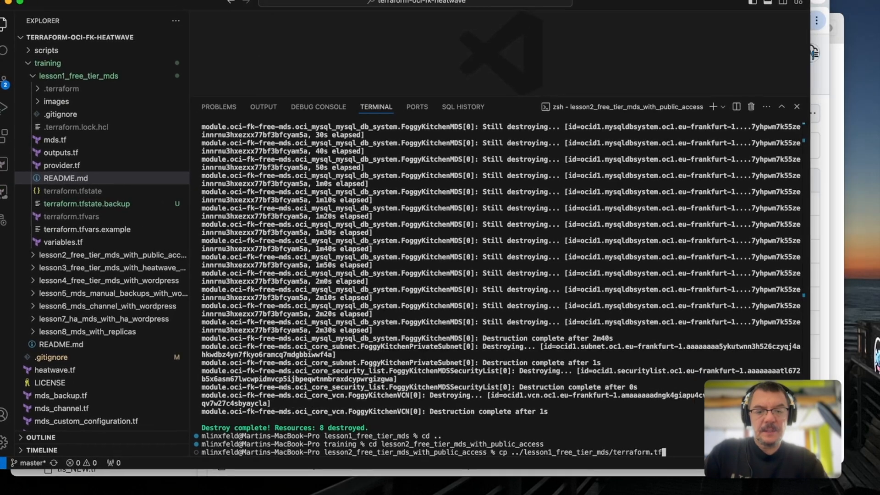
pyautogui.write('vars')
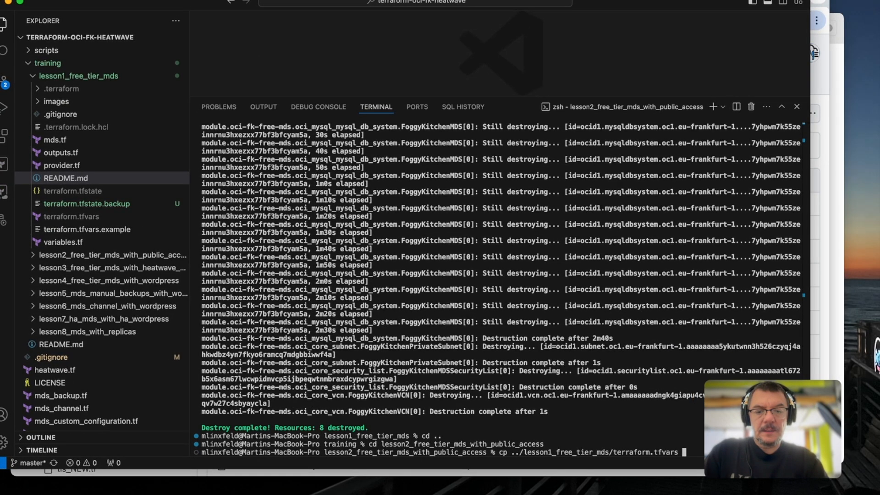
pyautogui.press('Return')
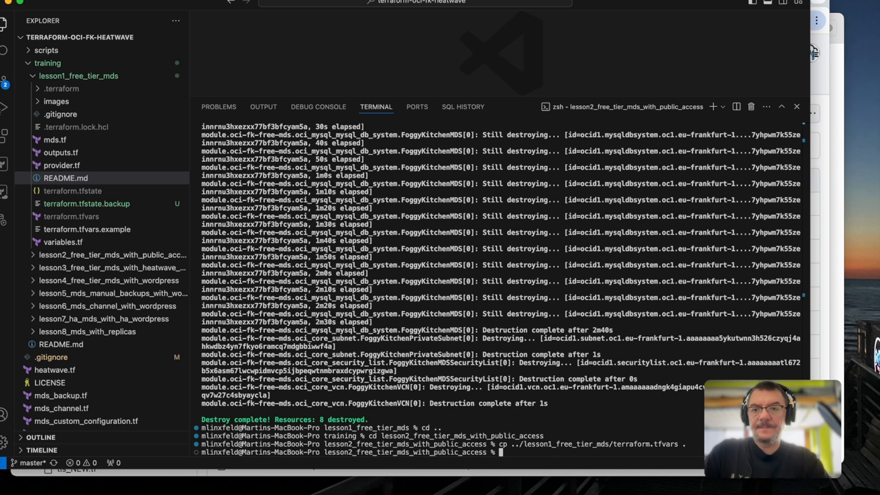
pyautogui.click(78, 76)
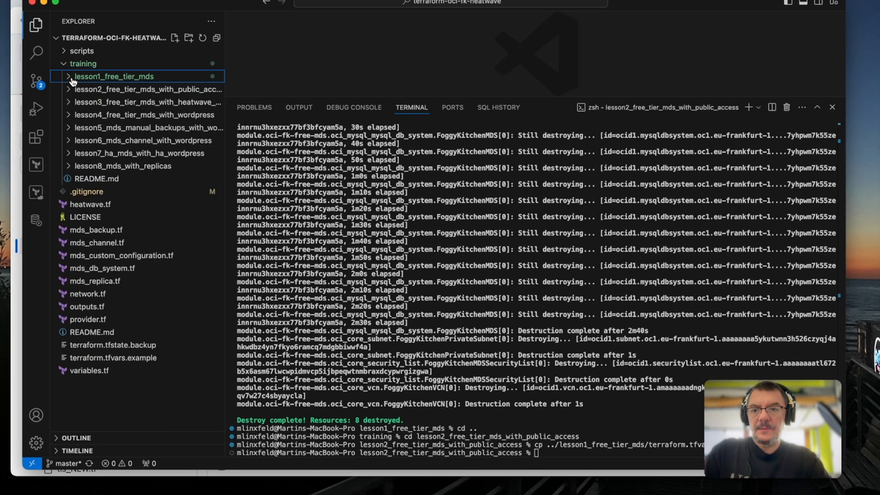
# - Expand the lesson2 folder in Explorer and enter the terraform init command
pyautogui.click(147, 88)
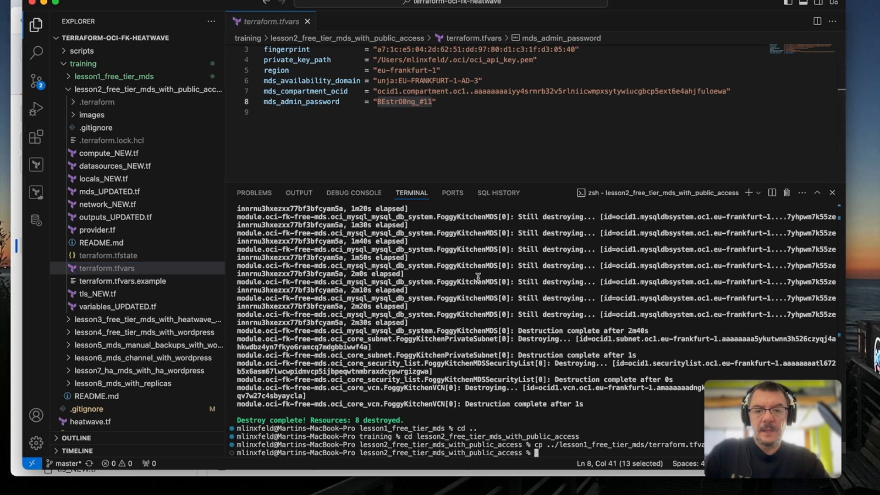
pyautogui.write('t')
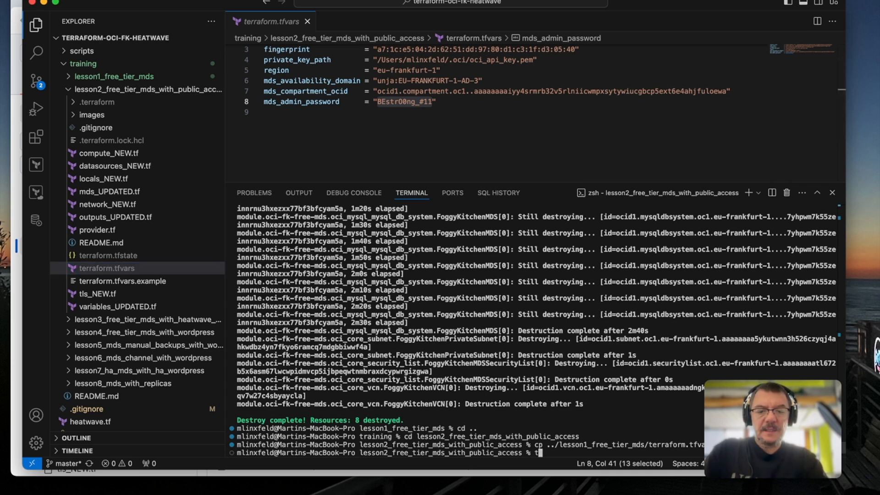
pyautogui.write('terraform init')
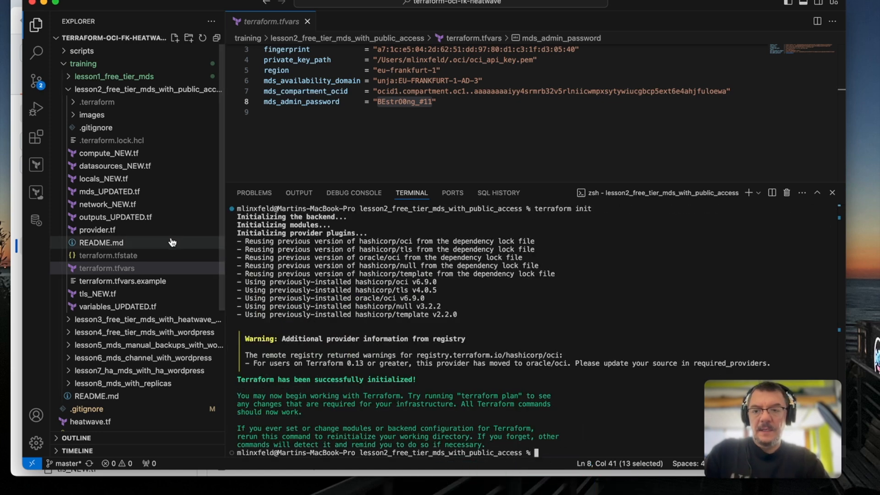
pyautogui.moveTo(224, 206)
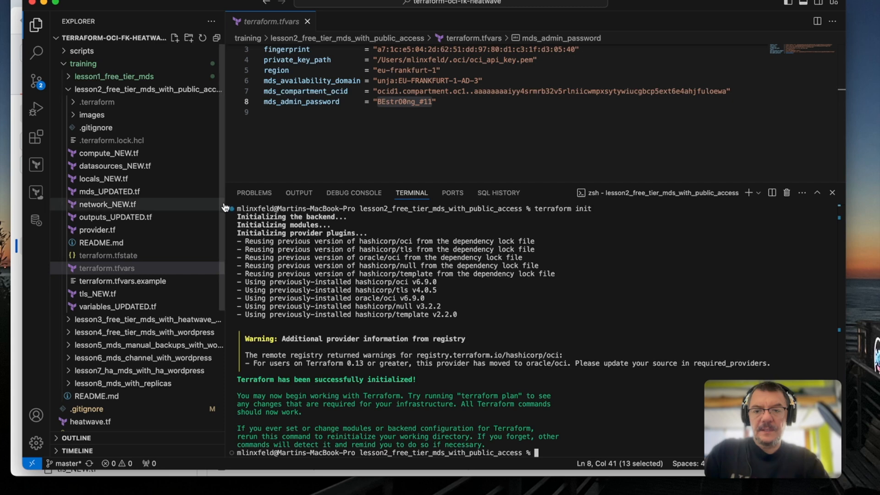
pyautogui.moveTo(215, 148)
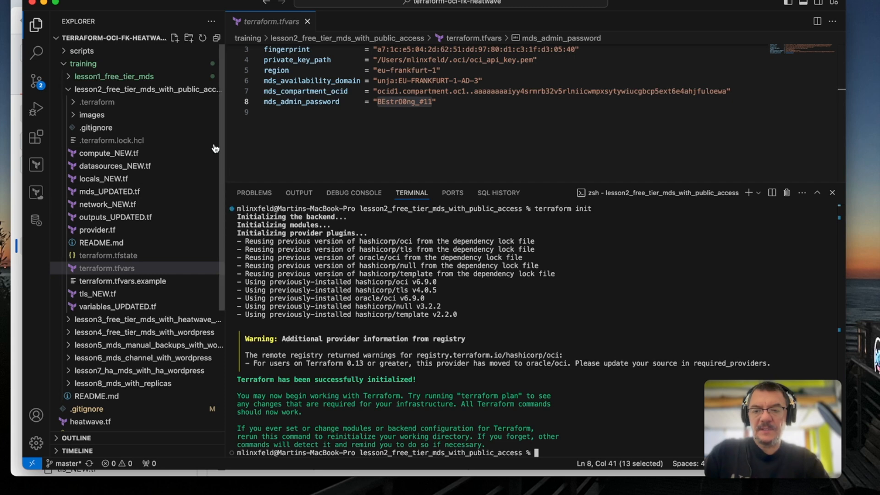
pyautogui.moveTo(222, 173)
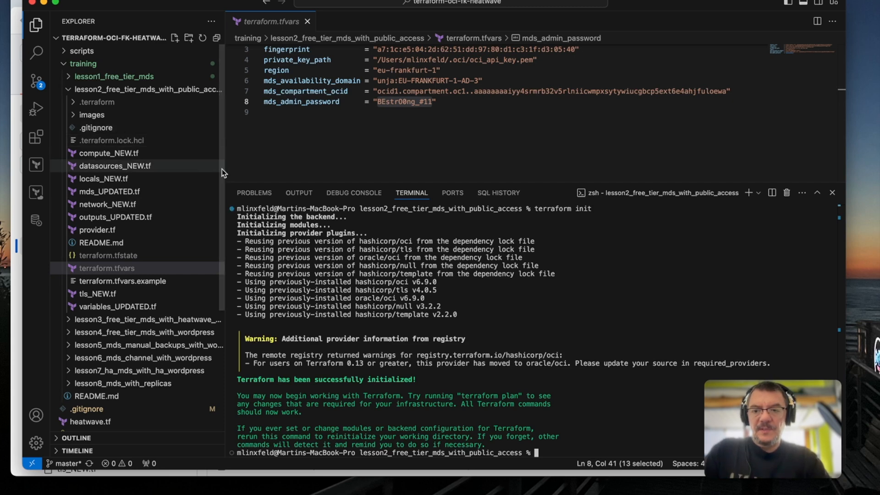
pyautogui.moveTo(160, 185)
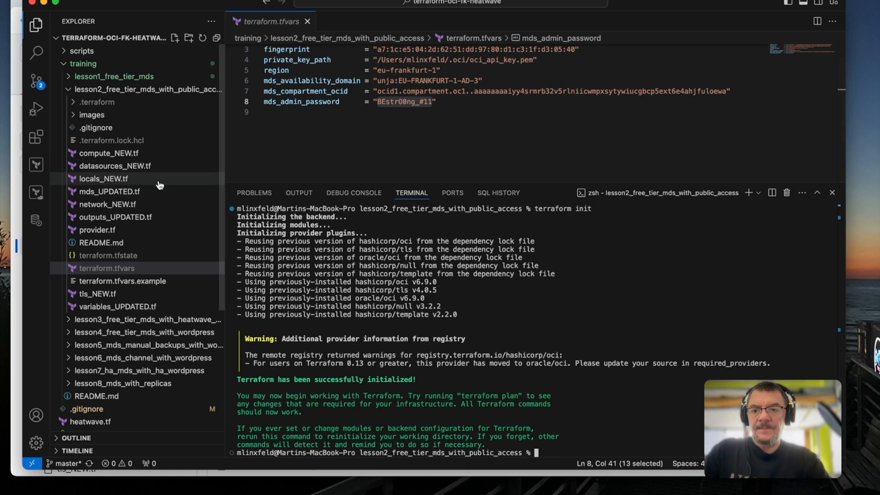
pyautogui.moveTo(111, 170)
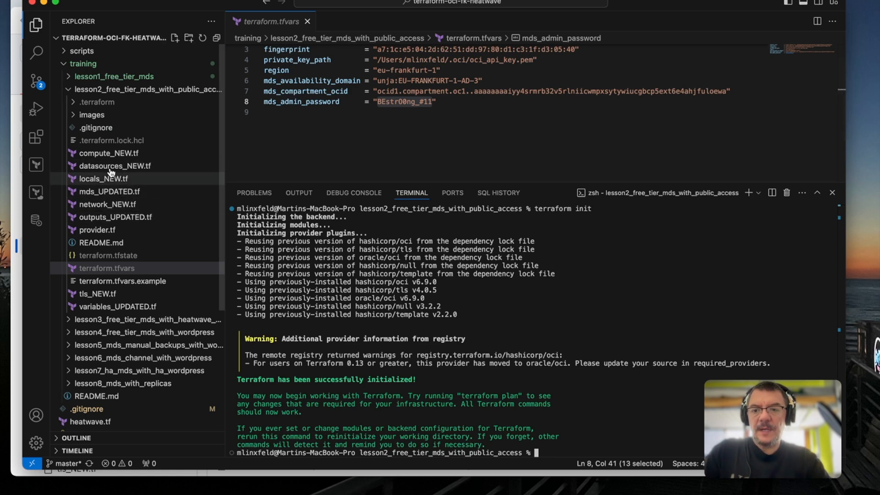
pyautogui.moveTo(107, 203)
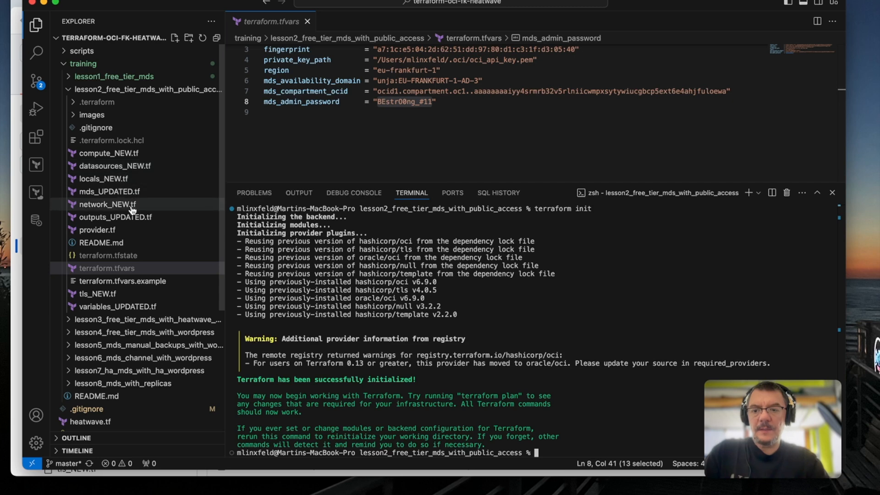
pyautogui.moveTo(124, 211)
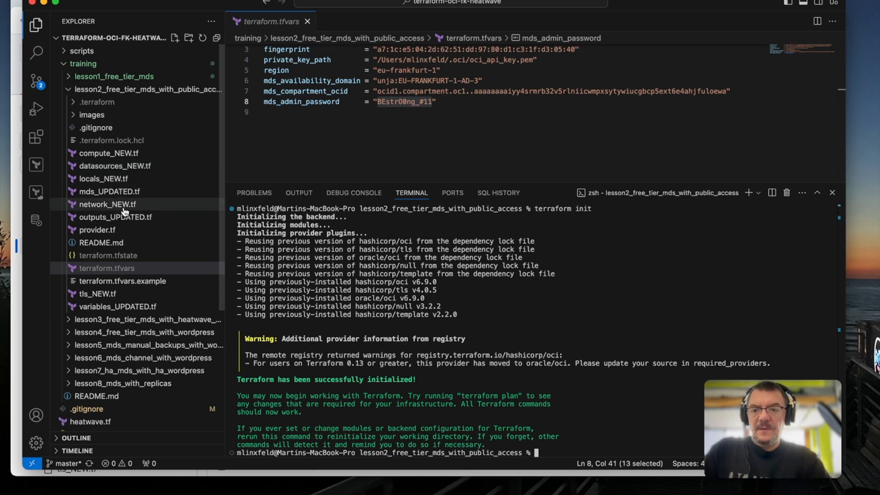
# - Open mds_UPDATED.tf, whose MySQL module subnet_id points to FoggyKitchenPrivateSubnet
pyautogui.click(110, 192)
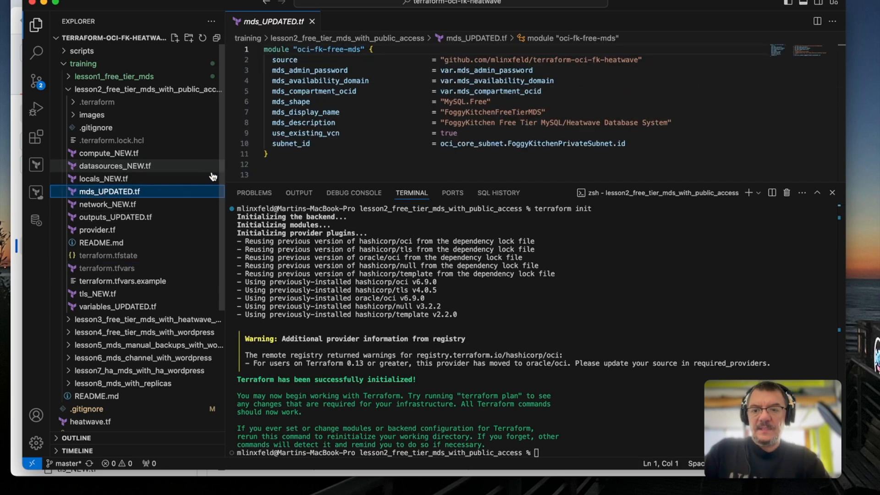
pyautogui.moveTo(223, 166)
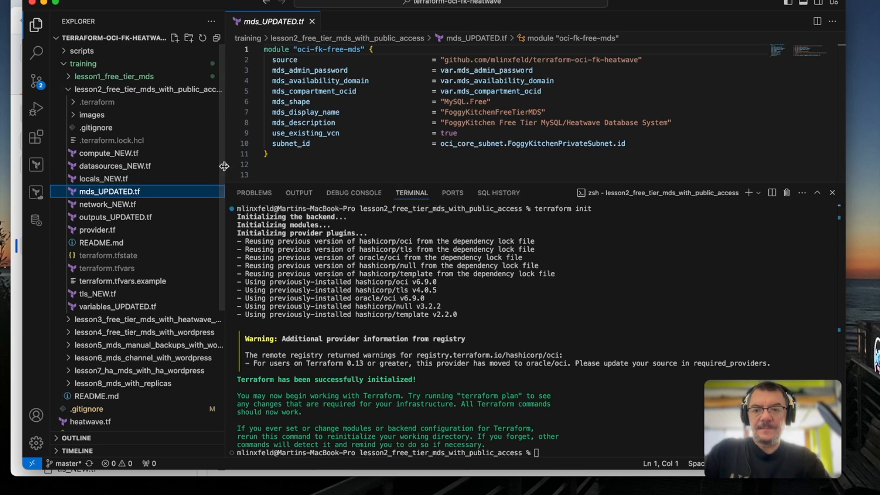
pyautogui.moveTo(410, 150)
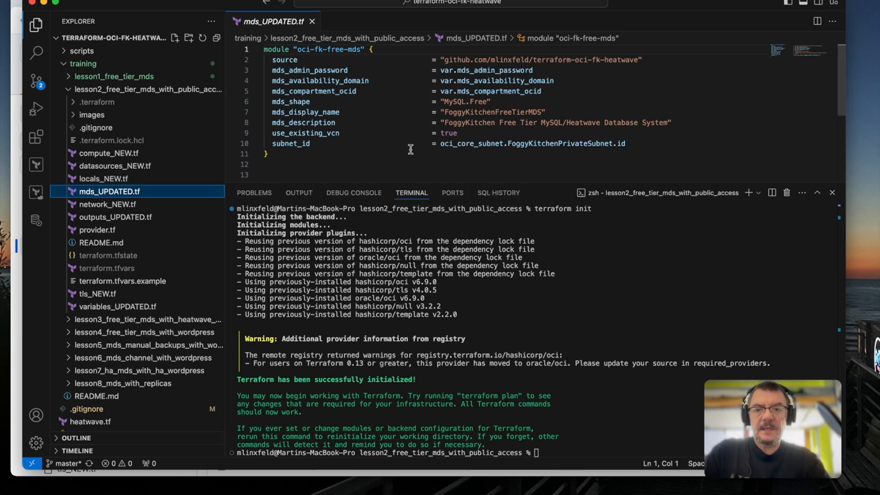
pyautogui.moveTo(343, 140)
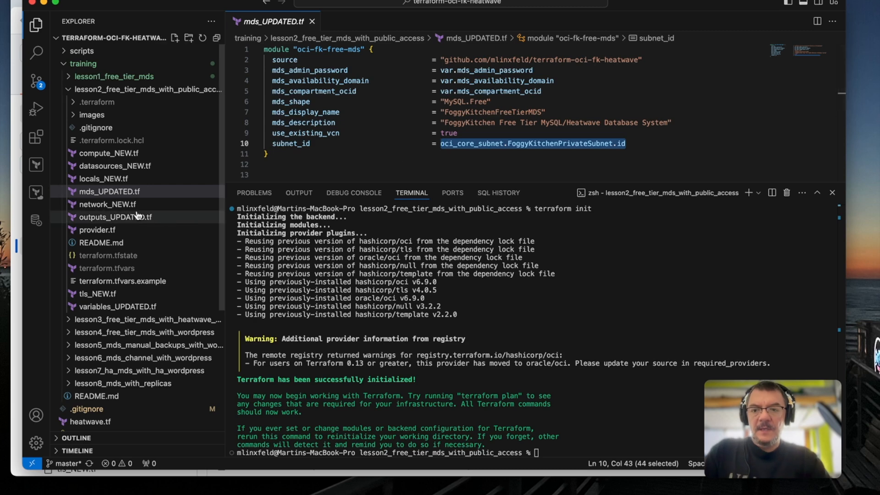
pyautogui.moveTo(106, 204)
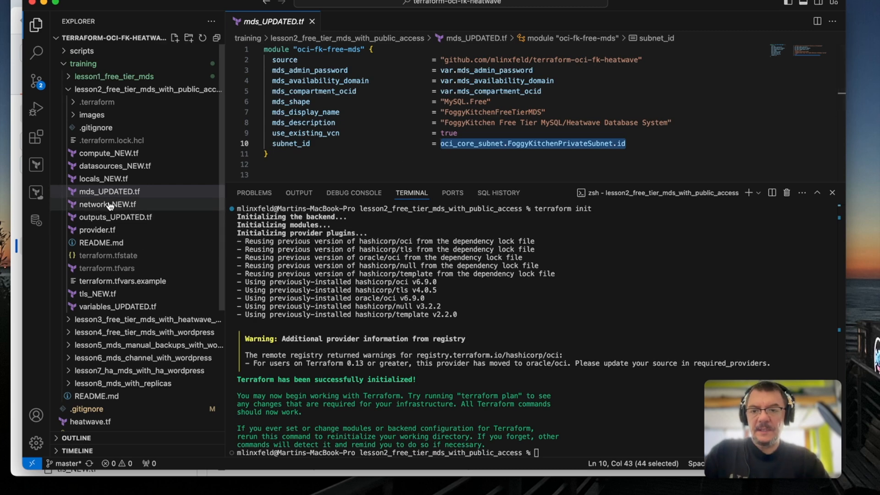
pyautogui.moveTo(106, 204)
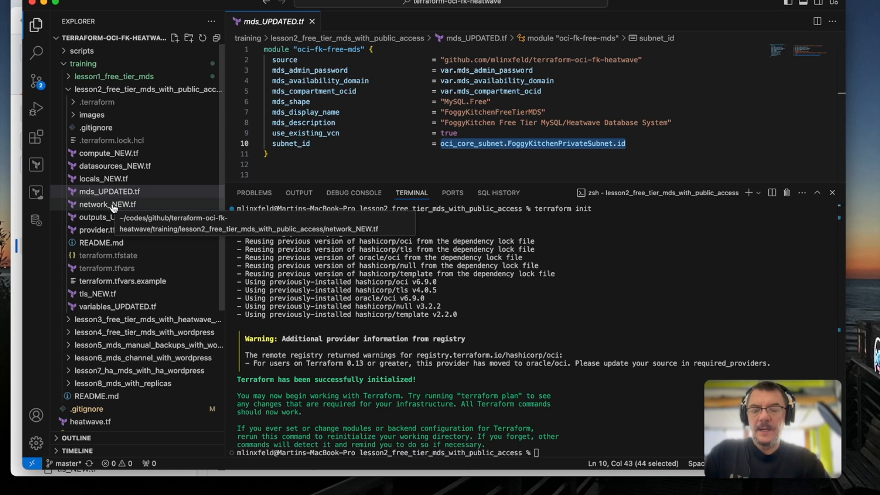
# - Open network_NEW.tf and scroll through its subnets and route table attachments
pyautogui.click(107, 204)
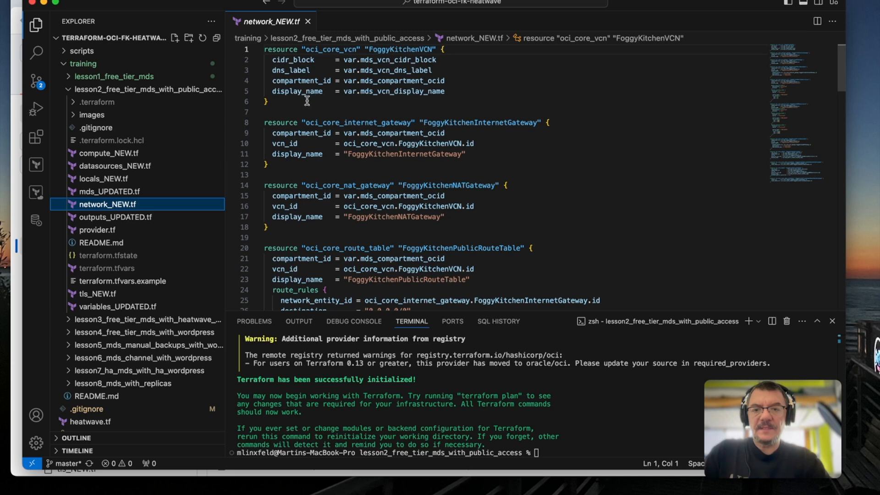
pyautogui.moveTo(371, 100)
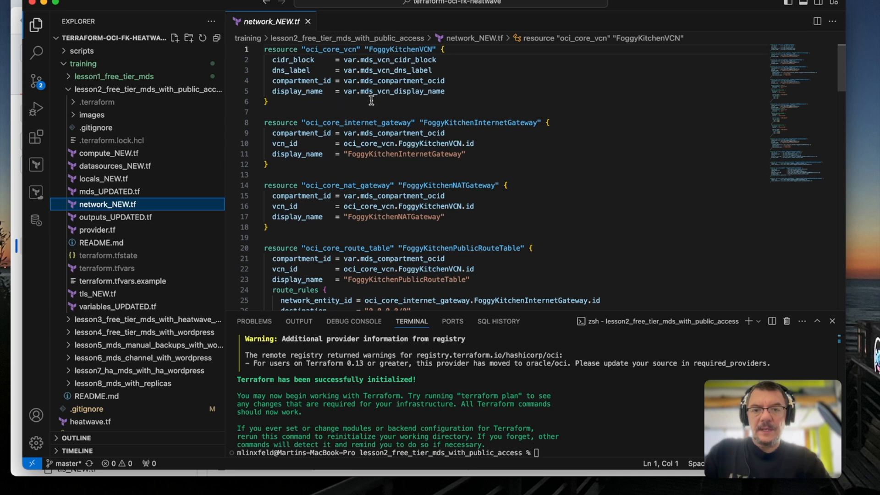
pyautogui.scroll(-3)
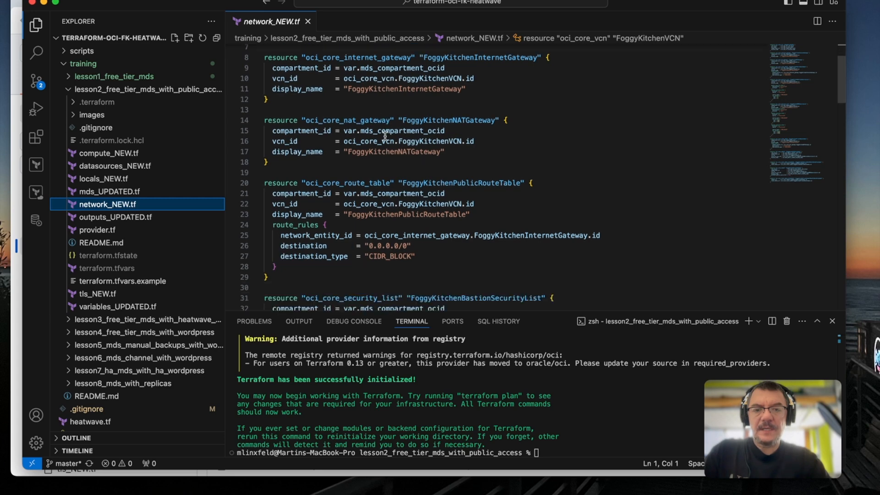
pyautogui.scroll(-3)
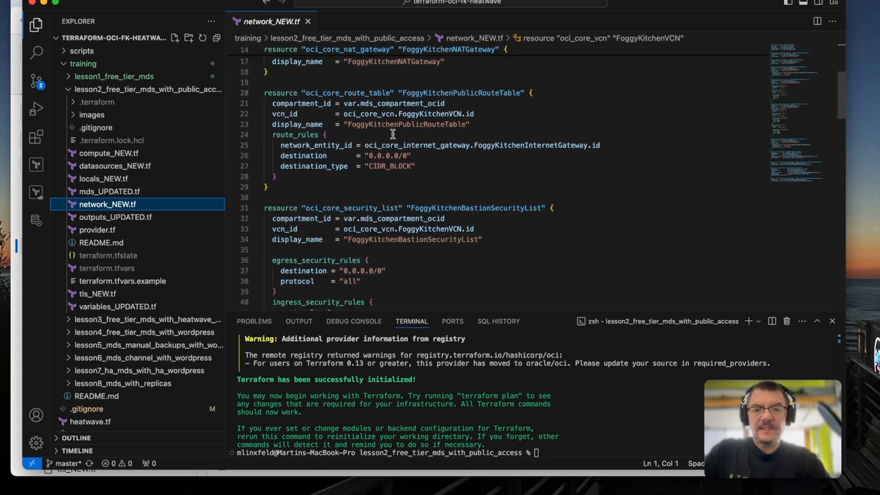
pyautogui.moveTo(453, 180)
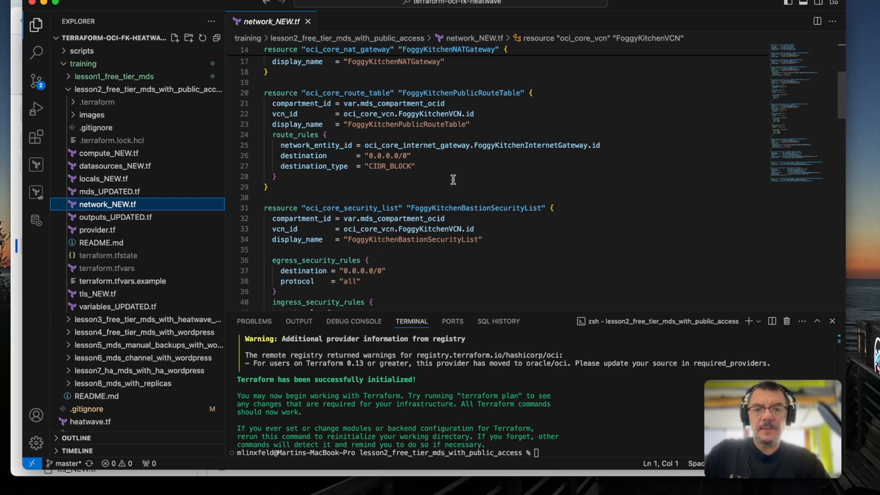
pyautogui.scroll(-3)
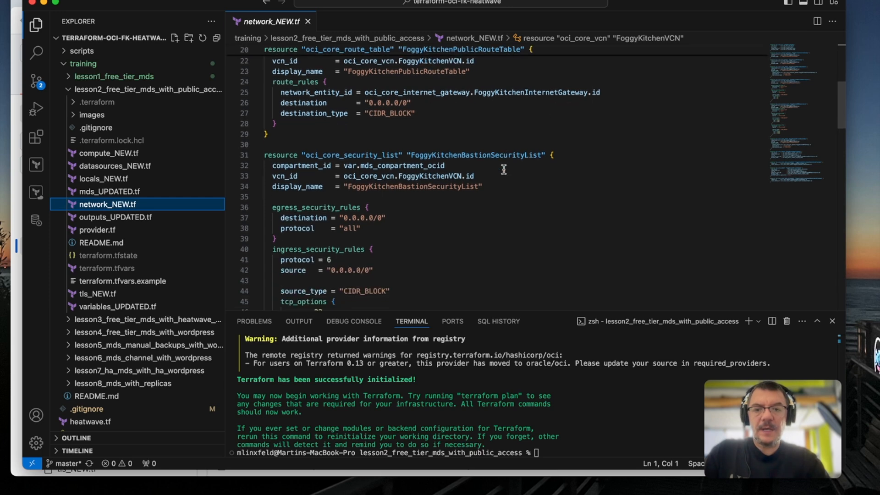
pyautogui.scroll(-3)
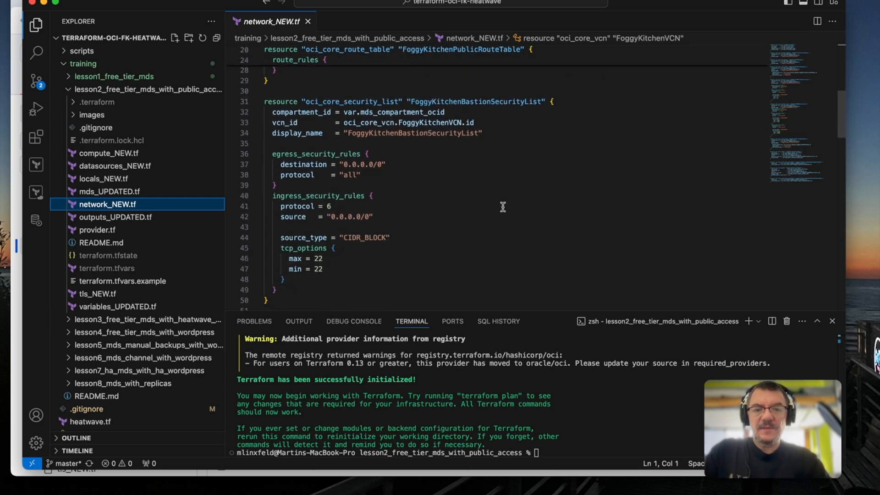
pyautogui.scroll(-3)
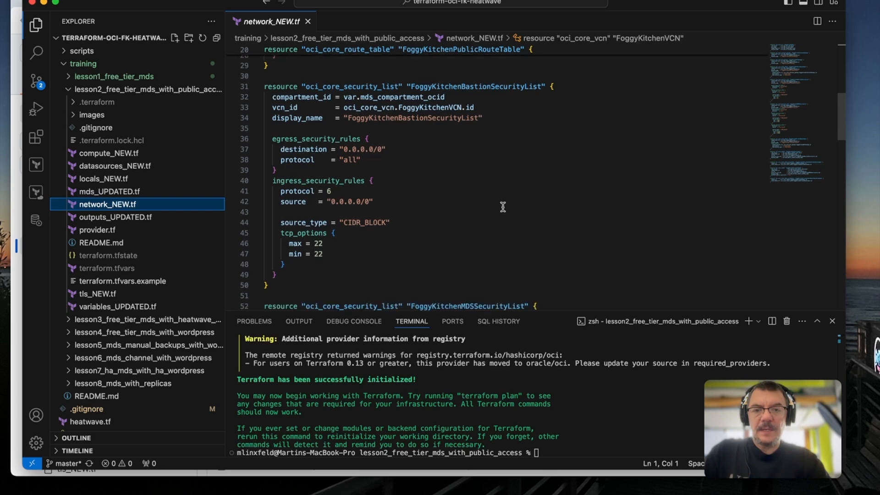
pyautogui.scroll(-3)
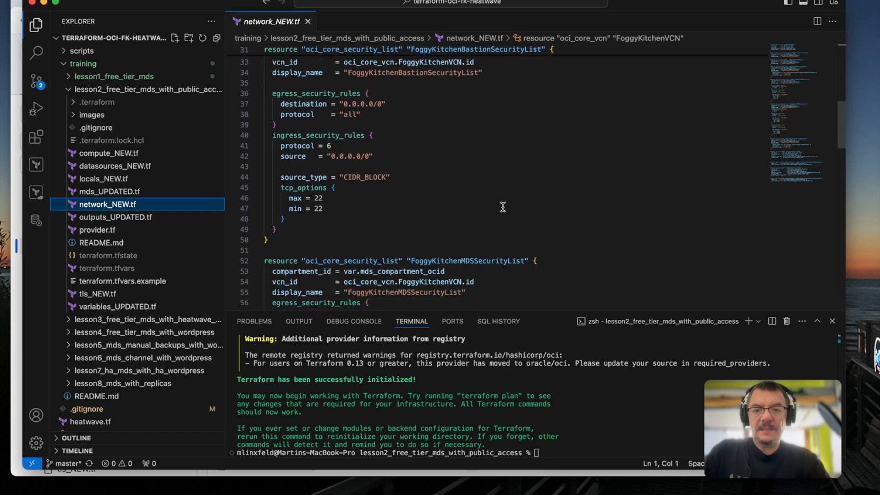
pyautogui.scroll(-3)
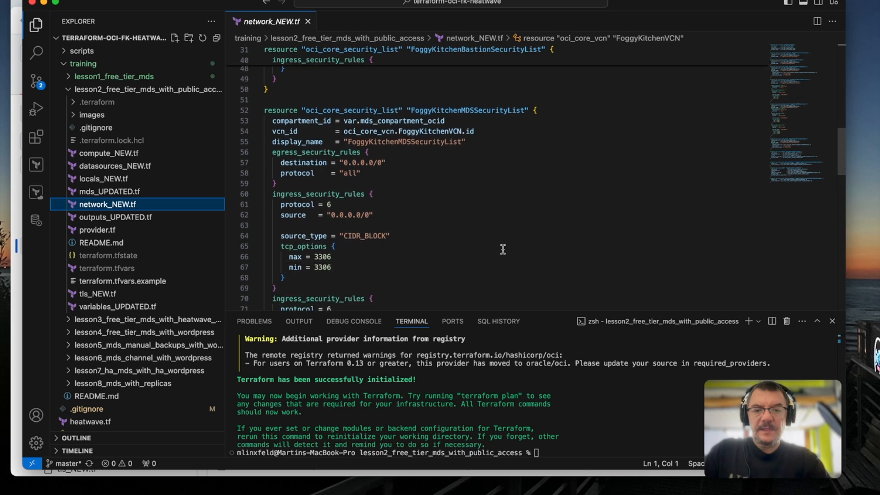
pyautogui.scroll(-3)
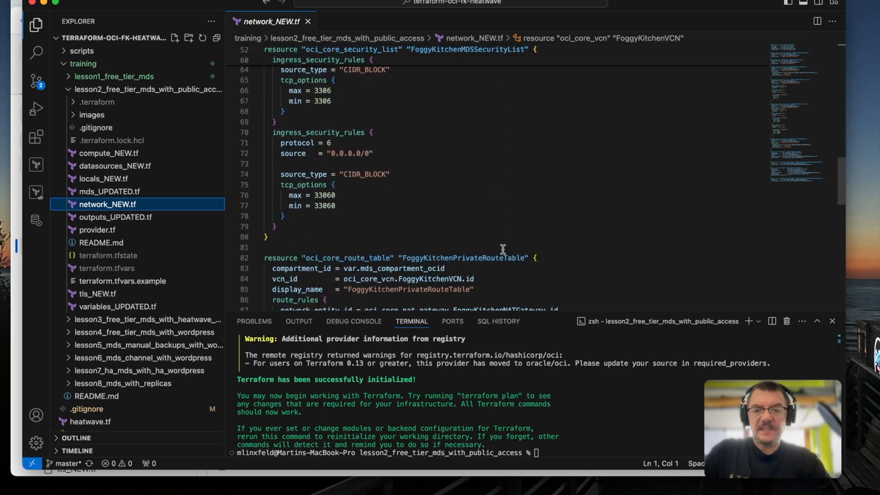
pyautogui.scroll(-3)
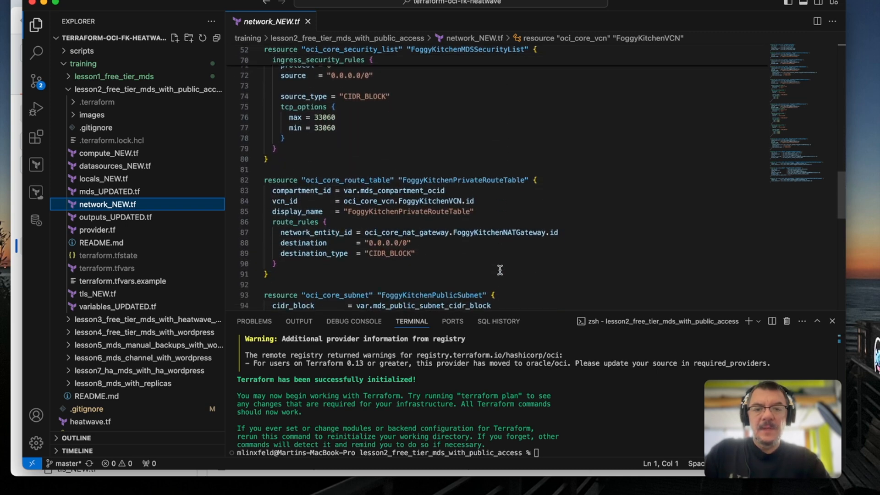
pyautogui.scroll(-3)
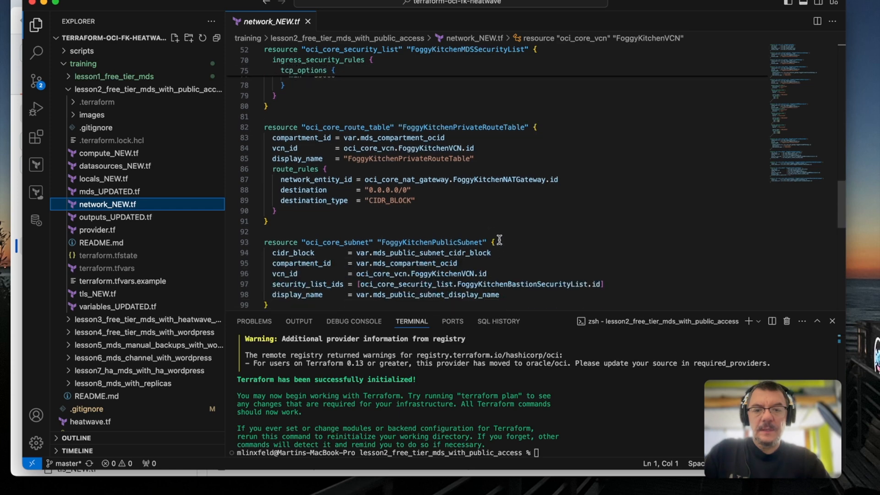
pyautogui.scroll(-3)
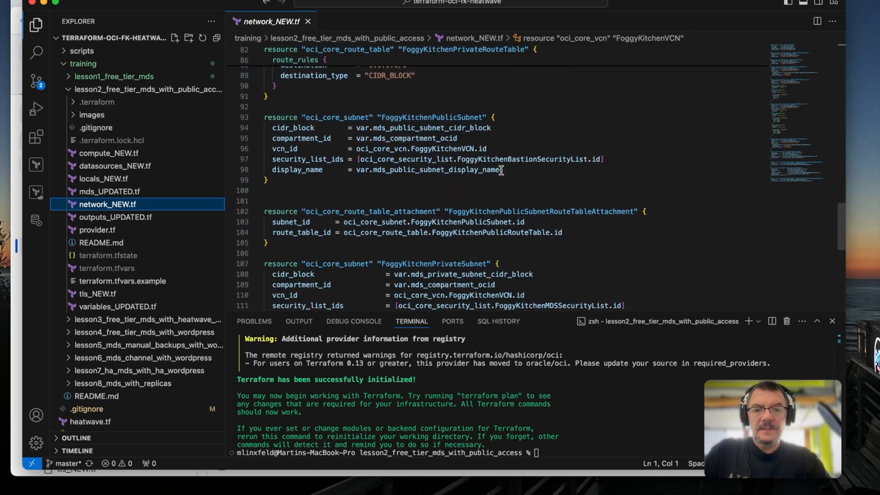
pyautogui.moveTo(500, 243)
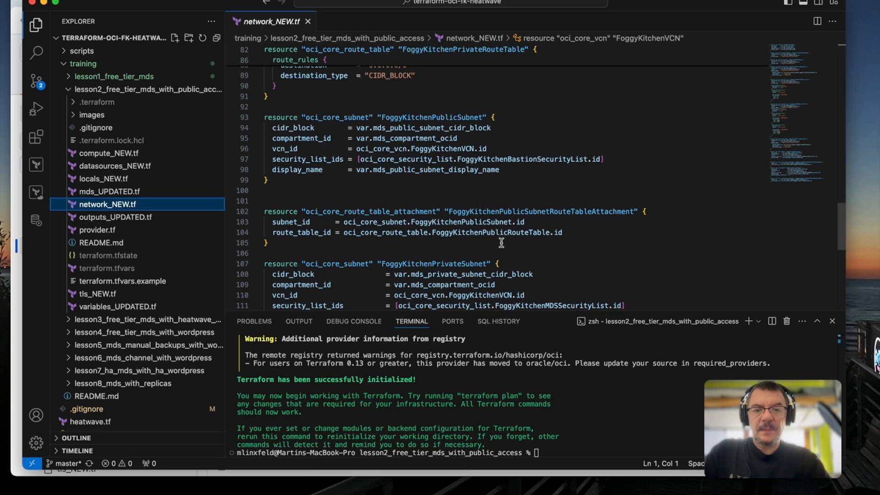
pyautogui.moveTo(579, 237)
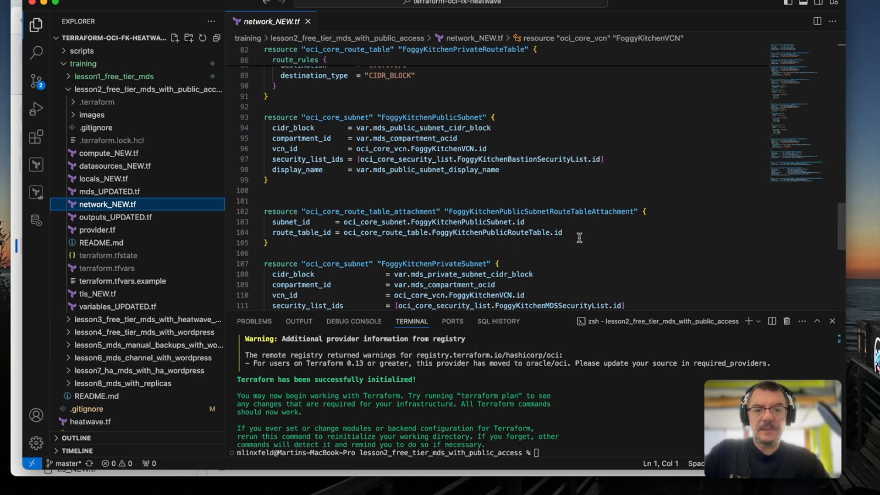
pyautogui.scroll(-3)
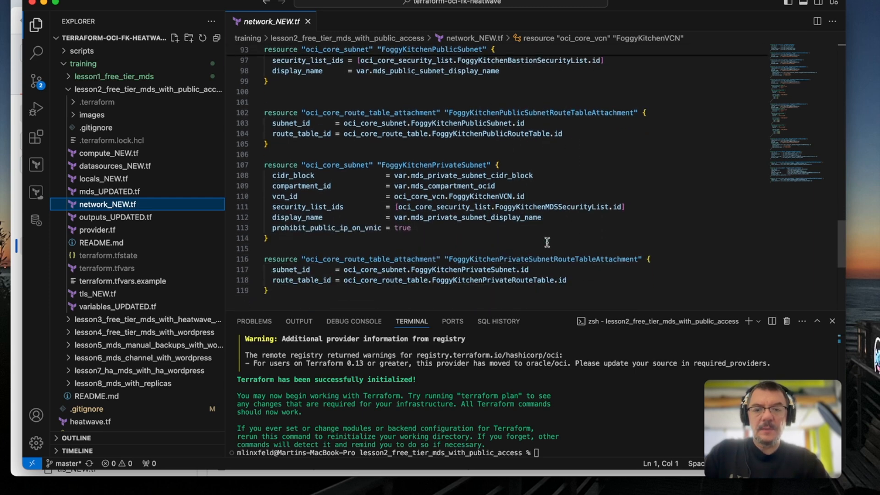
pyautogui.moveTo(311, 230)
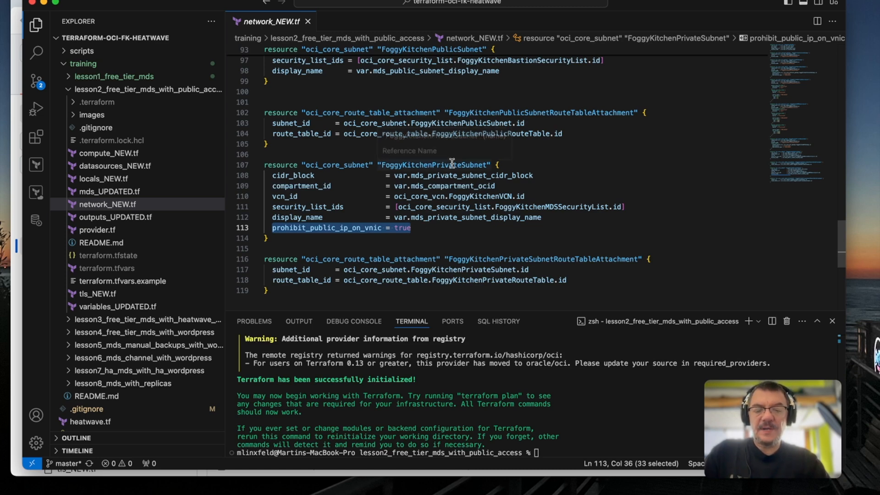
pyautogui.scroll(3)
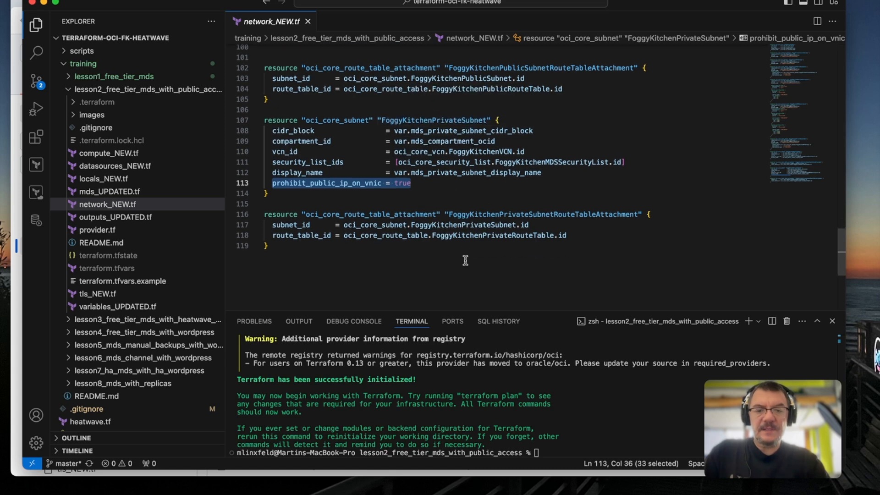
pyautogui.scroll(3)
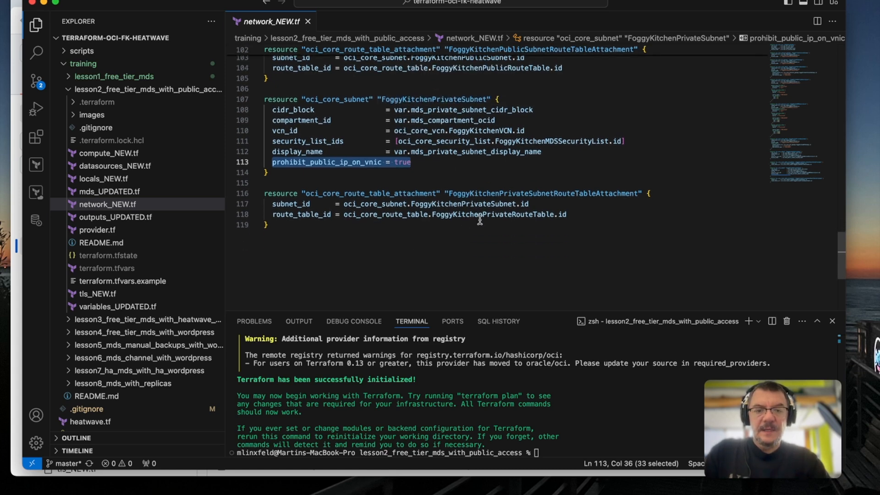
pyautogui.moveTo(578, 212)
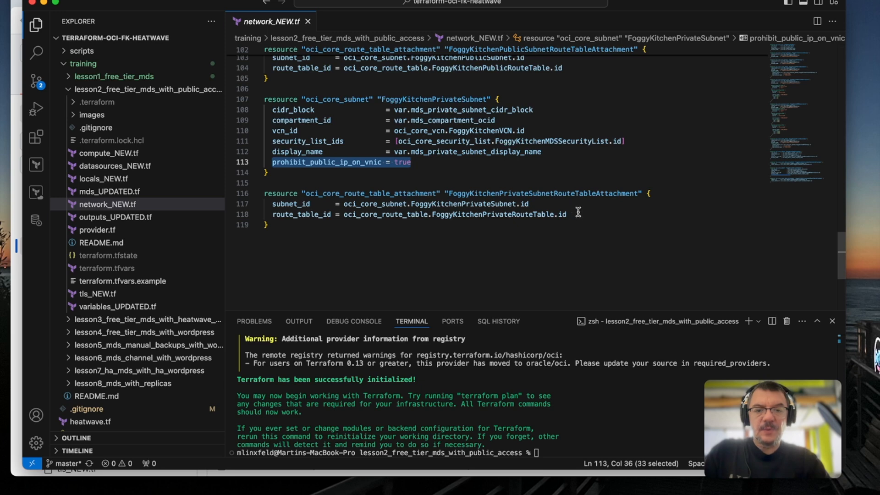
pyautogui.moveTo(590, 204)
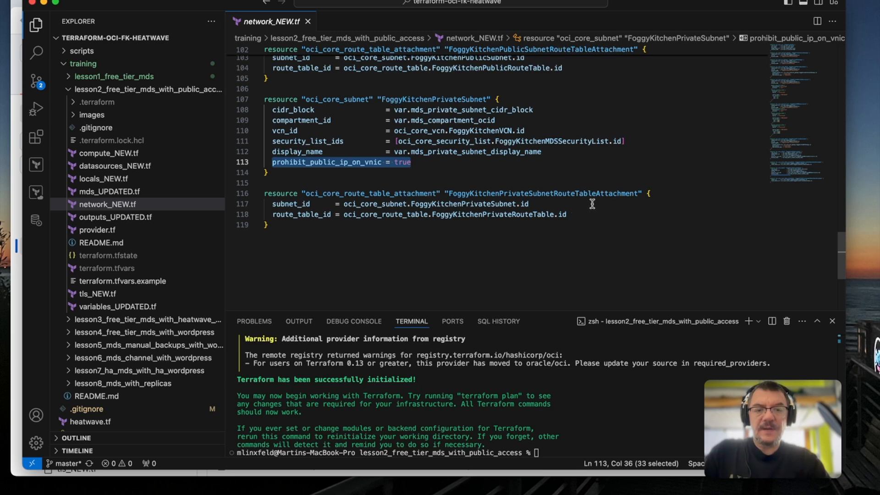
pyautogui.moveTo(407, 234)
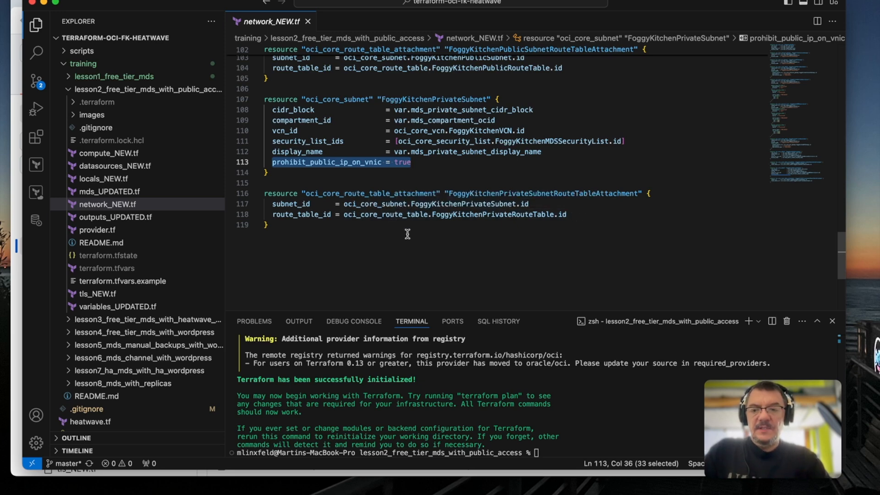
pyautogui.moveTo(169, 223)
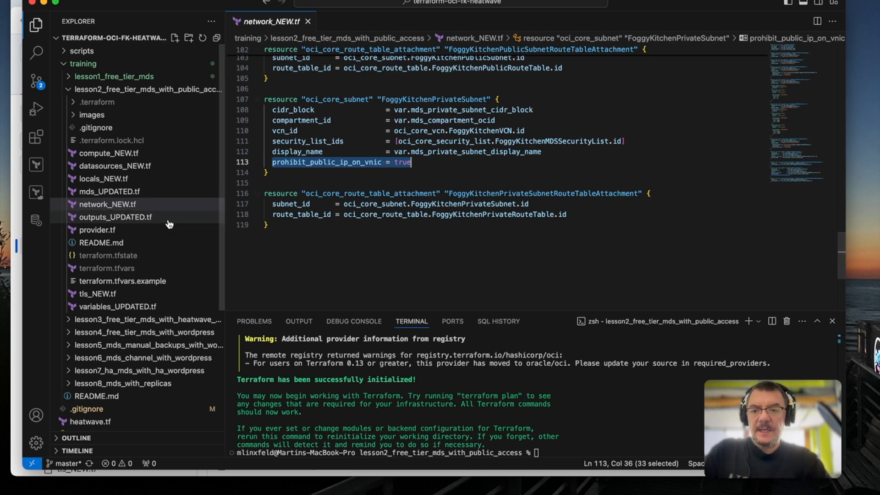
# - Reopen mds_UPDATED.tf showing subnet_id referencing FoggyKitchenPrivateSubnet
pyautogui.click(108, 191)
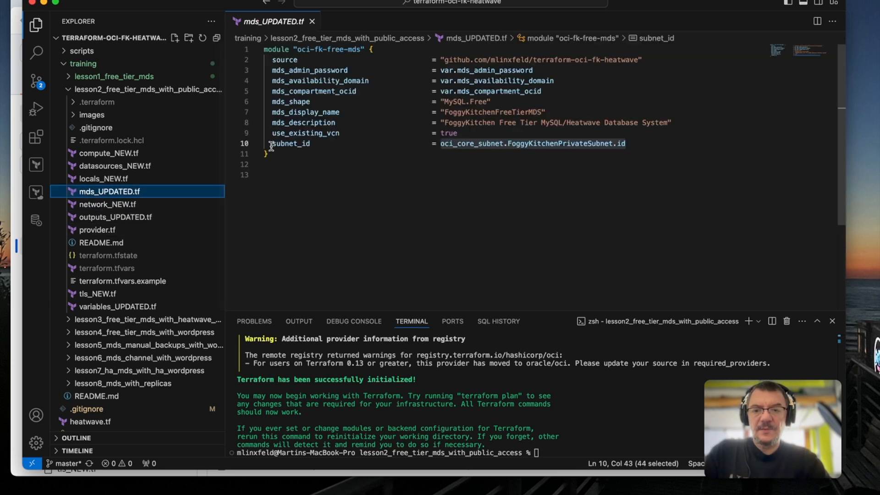
pyautogui.moveTo(481, 163)
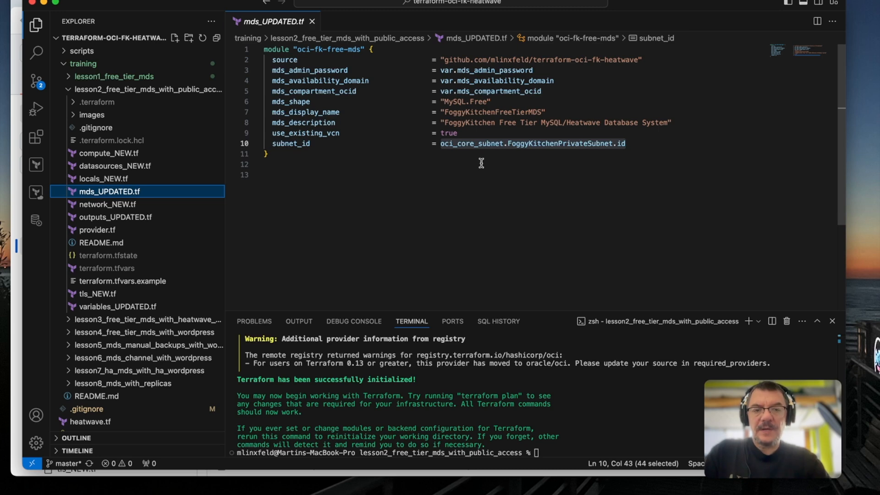
pyautogui.moveTo(384, 165)
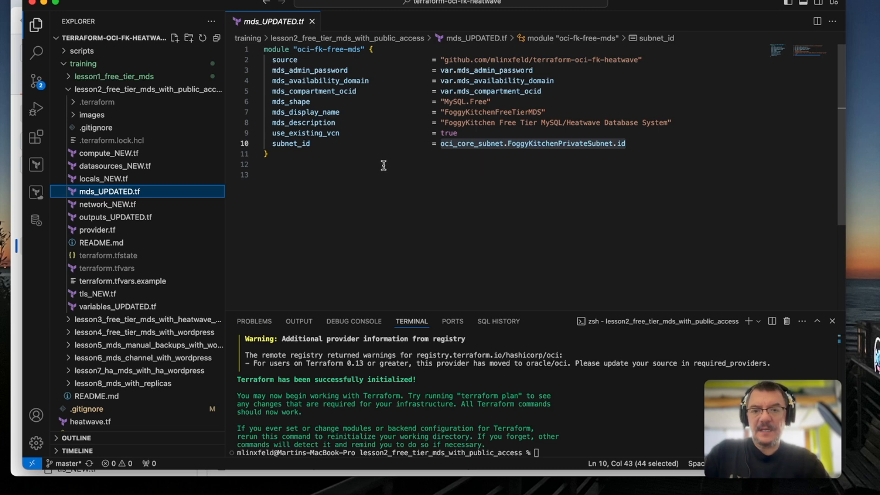
pyautogui.moveTo(229, 166)
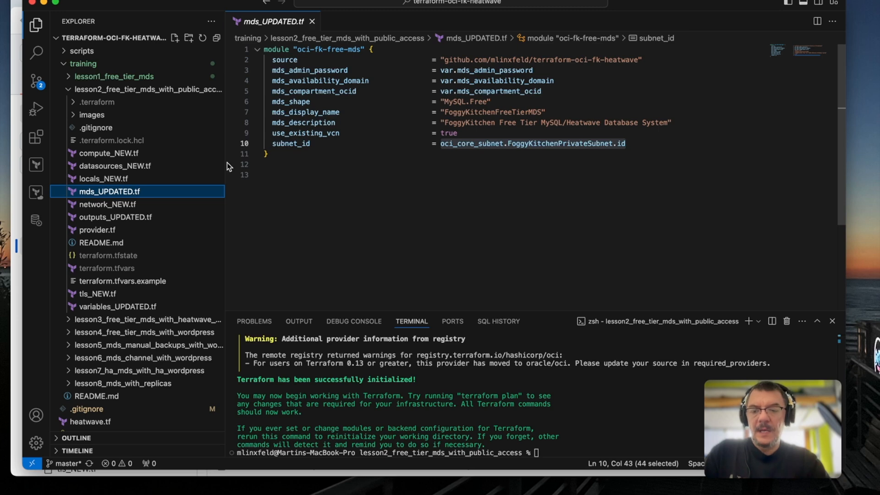
pyautogui.click(109, 153)
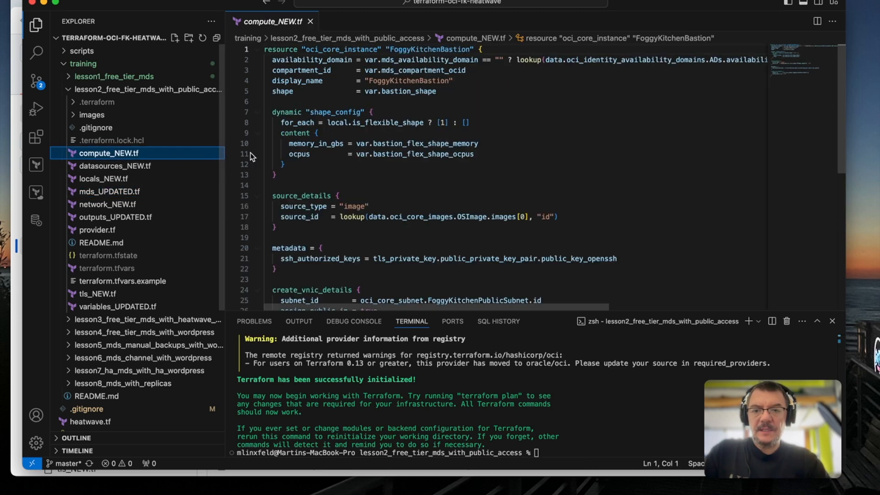
pyautogui.moveTo(350, 63)
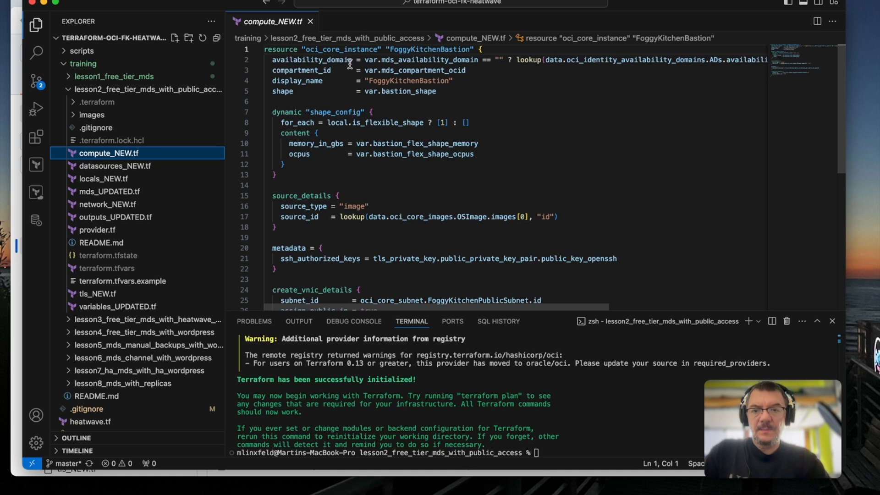
pyautogui.moveTo(431, 128)
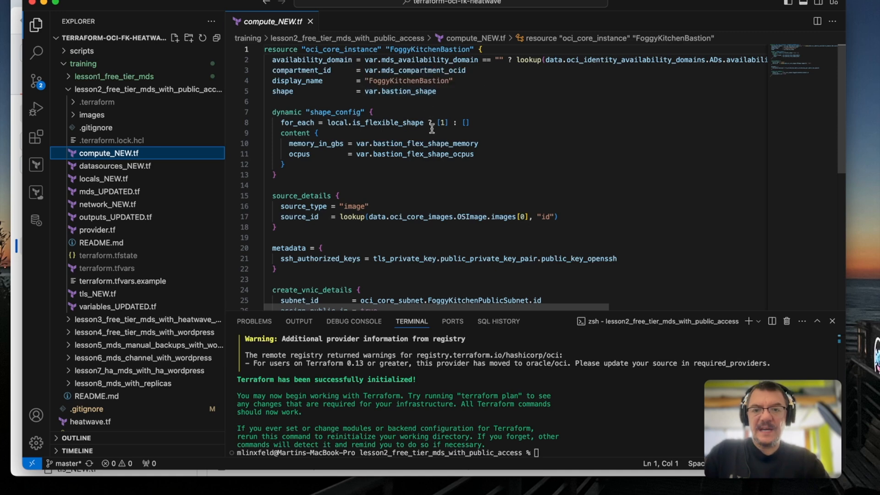
pyautogui.scroll(-3)
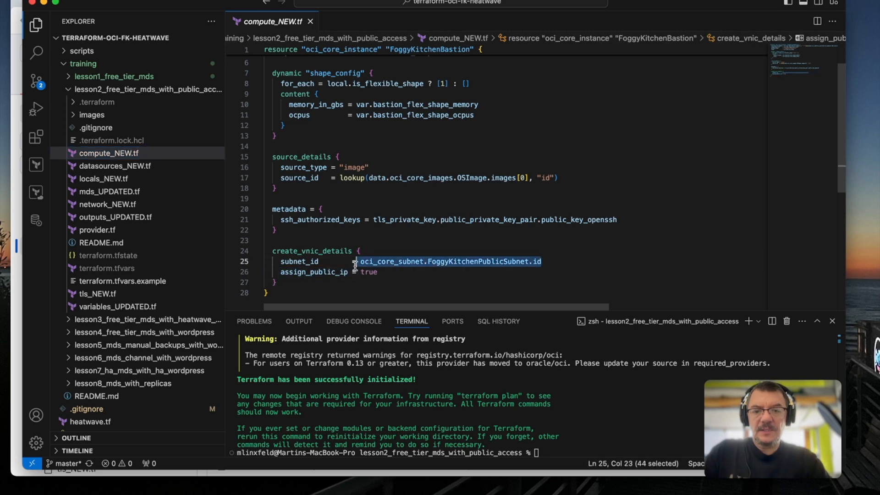
pyautogui.moveTo(487, 278)
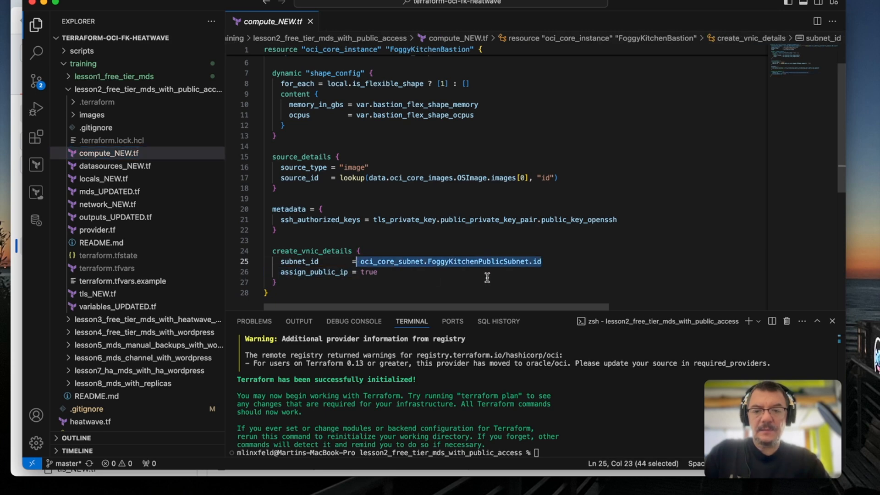
pyautogui.moveTo(288, 272)
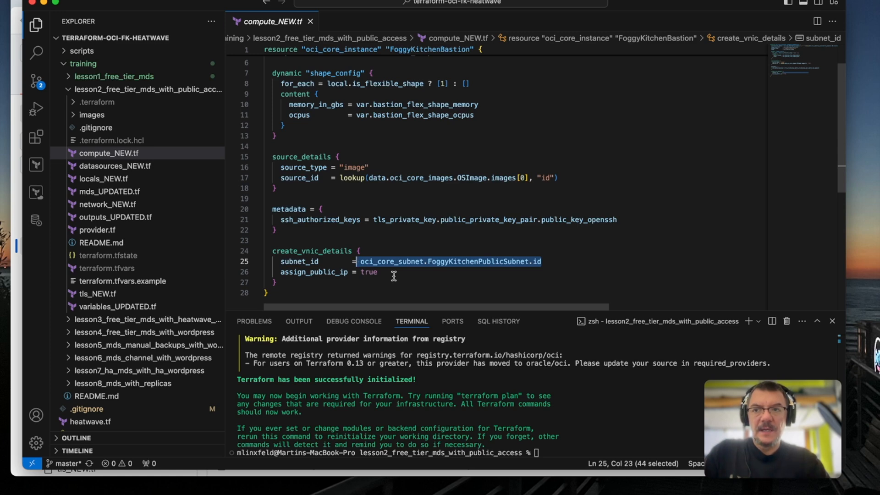
pyautogui.moveTo(382, 220)
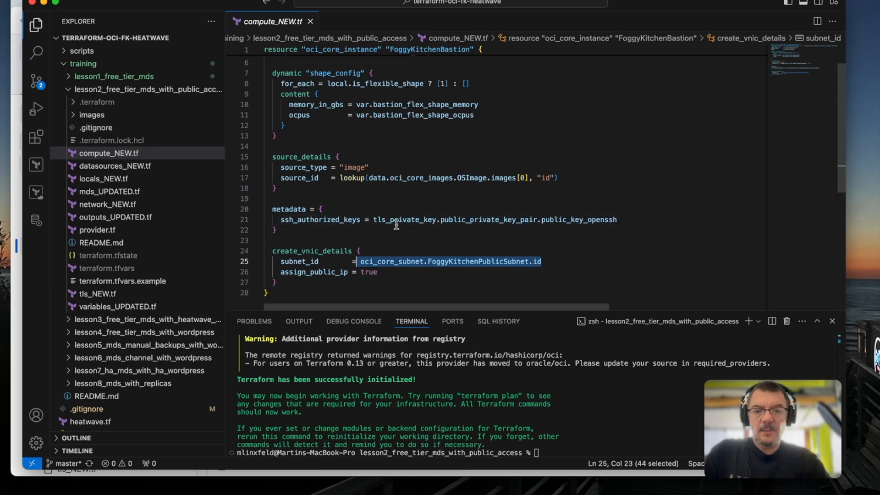
pyautogui.moveTo(496, 232)
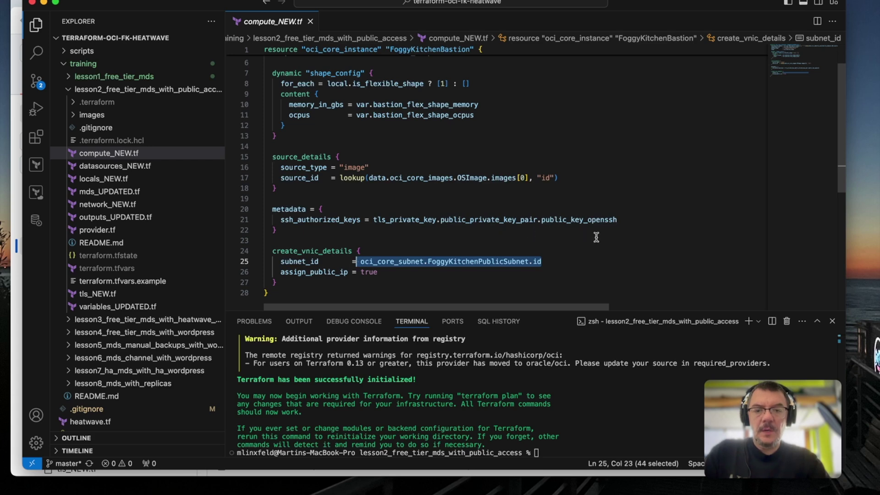
pyautogui.moveTo(445, 233)
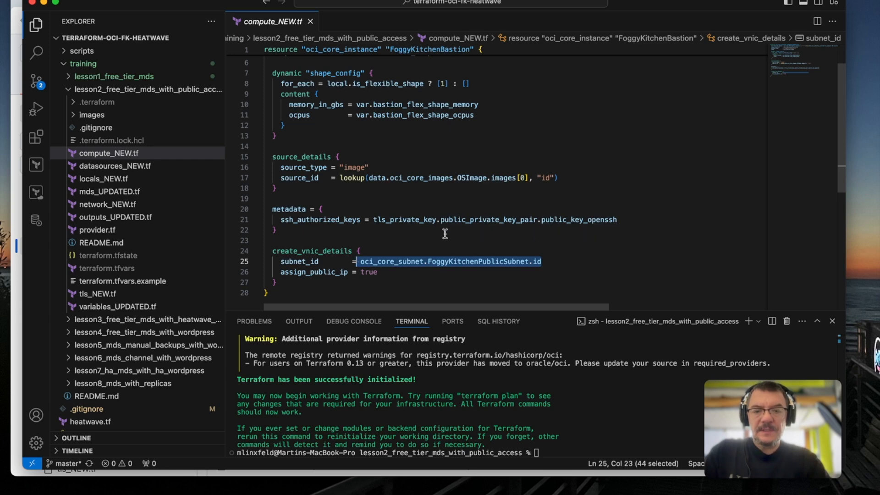
pyautogui.moveTo(377, 219)
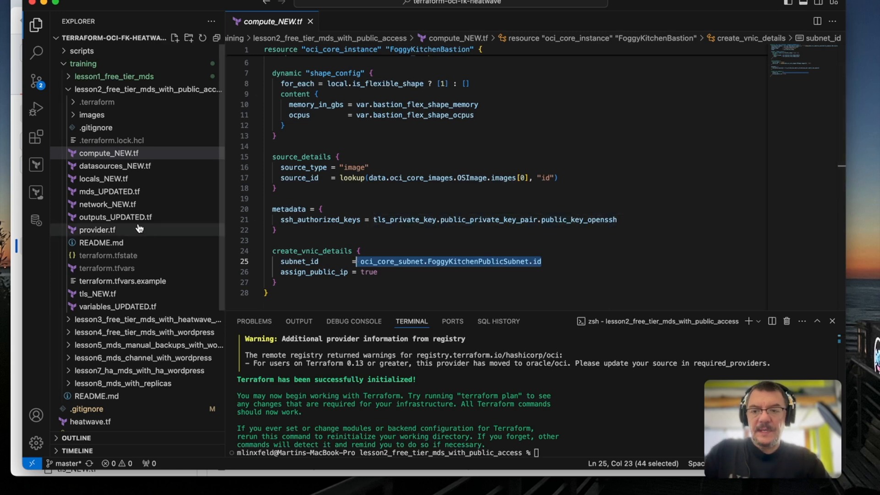
# - Open outputs_UPDATED.tf with the bastion public IP and sensitive SSH private key outputs
pyautogui.click(115, 217)
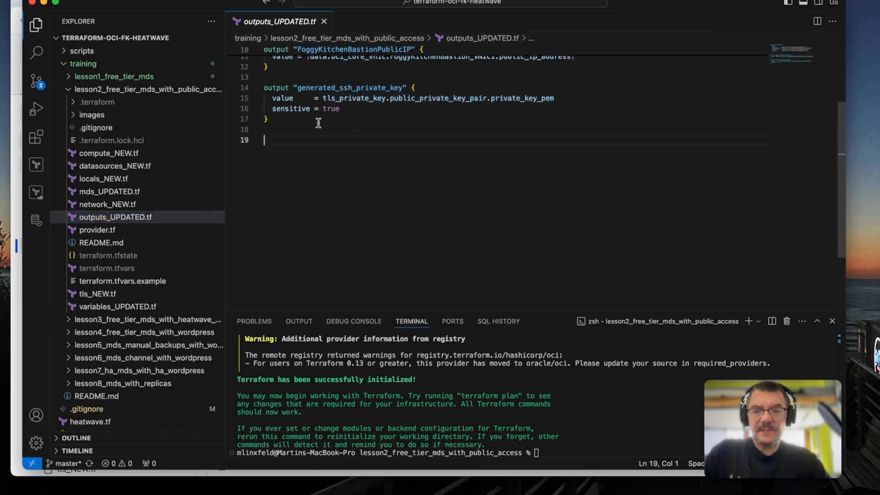
pyautogui.moveTo(303, 120)
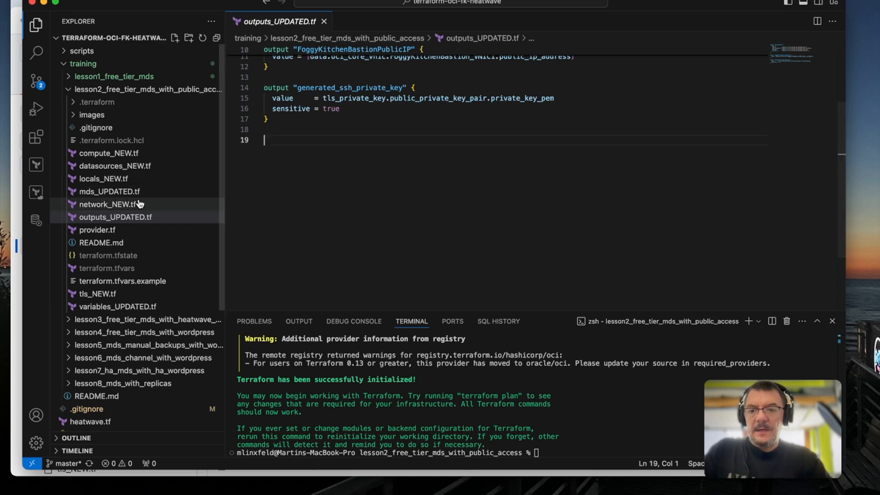
pyautogui.moveTo(140, 296)
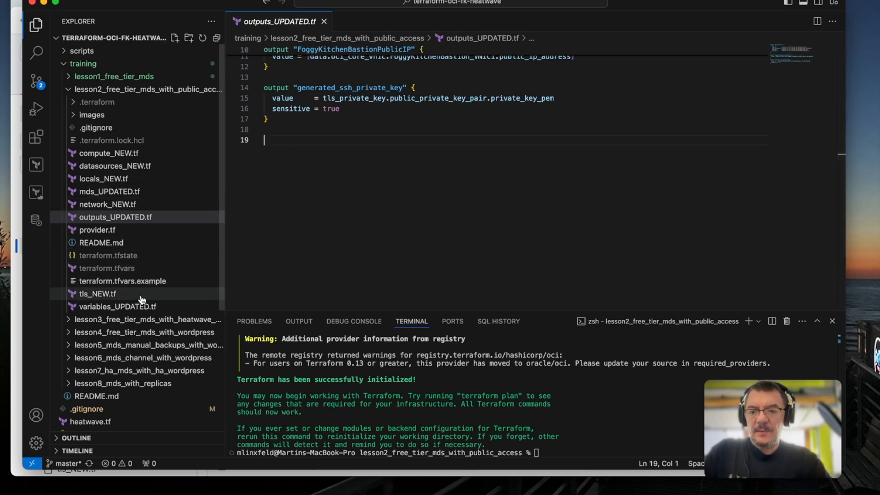
# - Open tls_NEW.tf containing the RSA tls_private_key public_private_key_pair resource
pyautogui.click(98, 293)
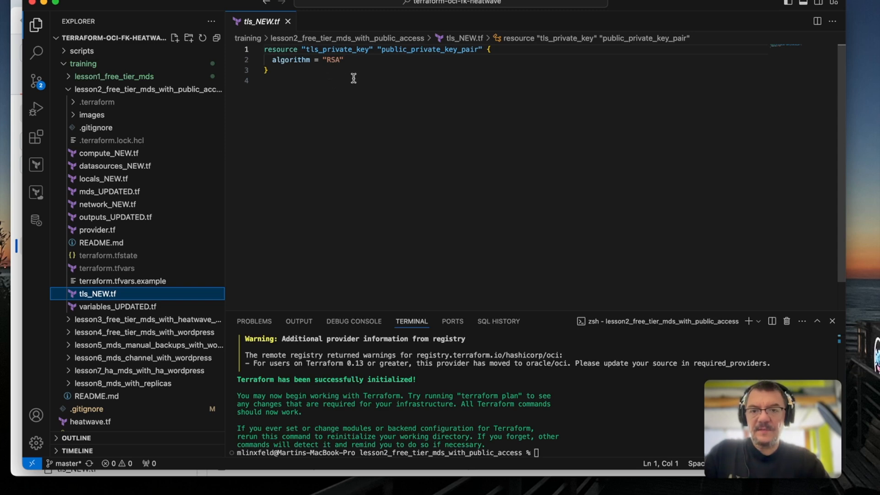
pyautogui.moveTo(363, 93)
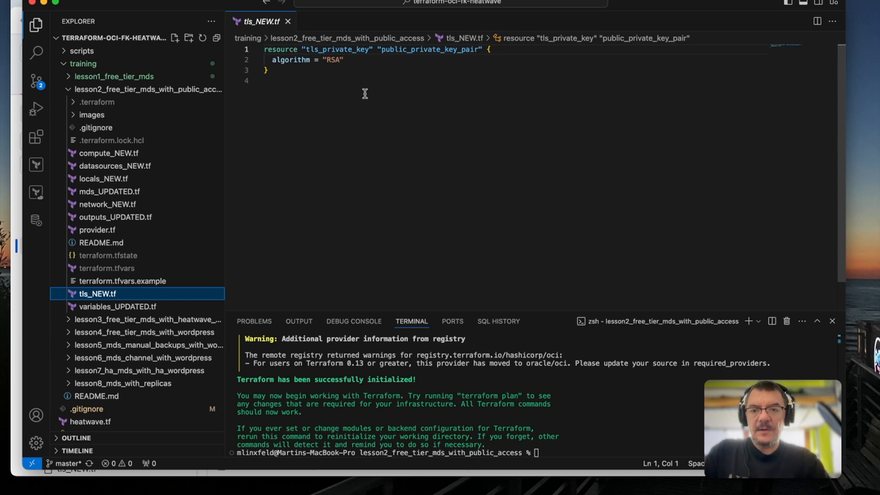
pyautogui.moveTo(339, 94)
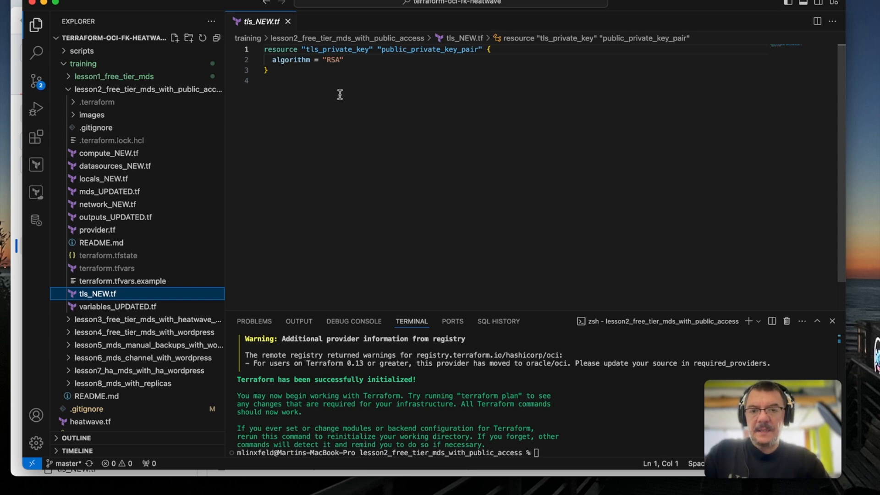
pyautogui.moveTo(312, 115)
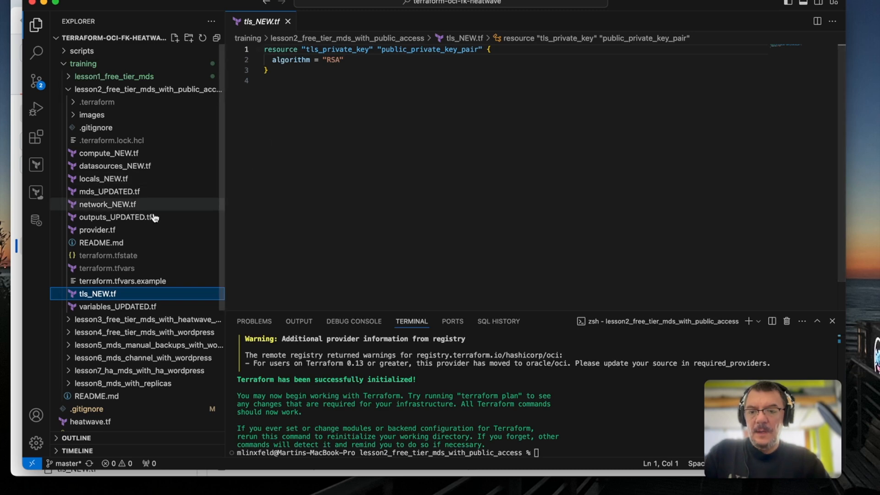
pyautogui.moveTo(119, 186)
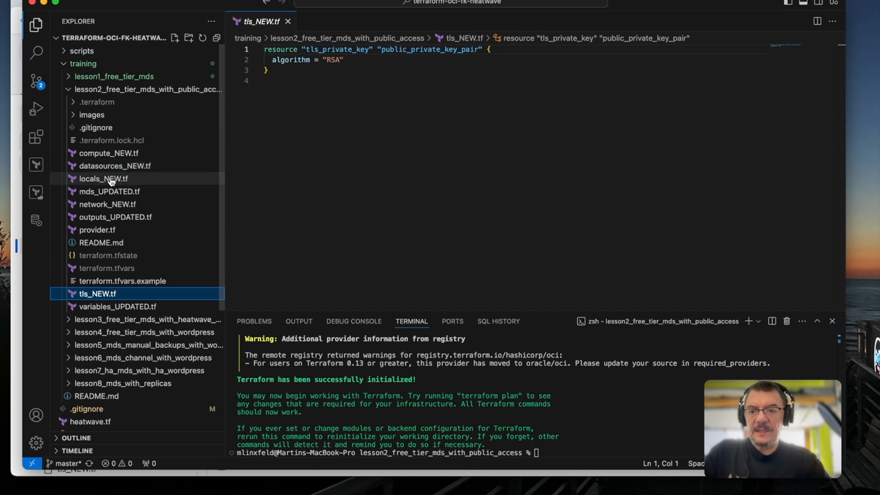
# - Scroll through datasources_NEW.tf, then open locals_NEW.tf listing flexible compute shapes
pyautogui.click(115, 166)
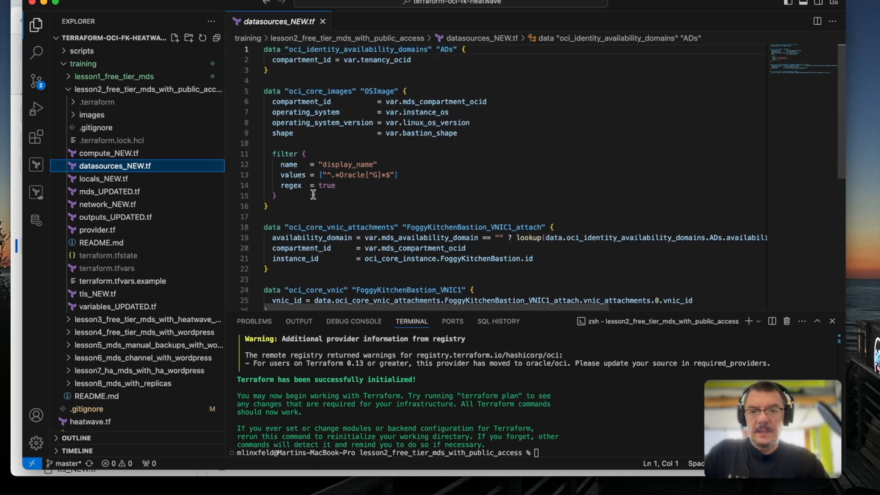
pyautogui.moveTo(331, 193)
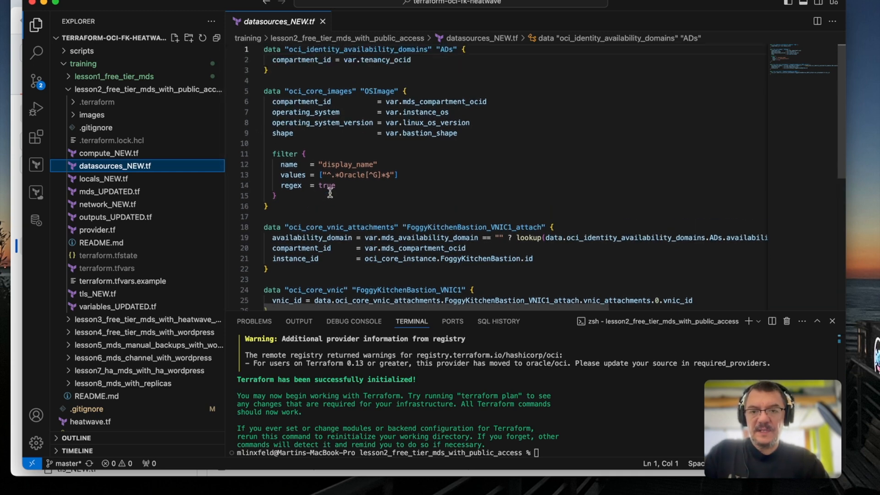
pyautogui.scroll(-3)
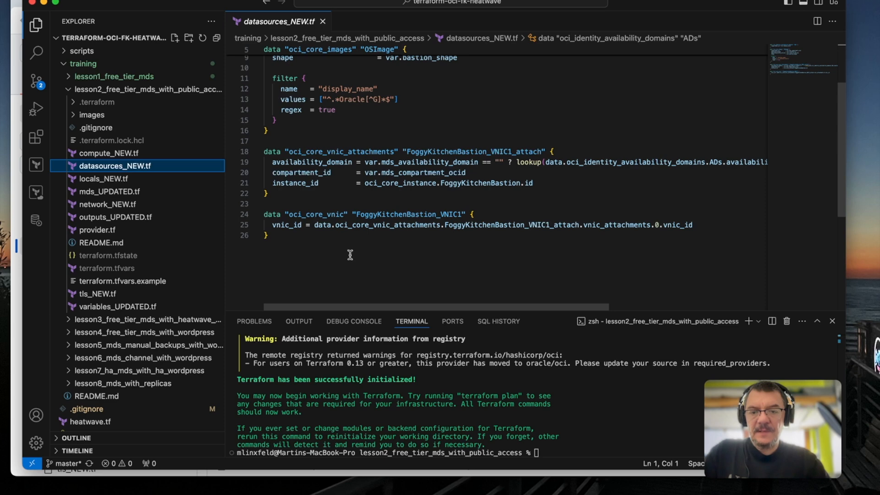
pyautogui.click(104, 178)
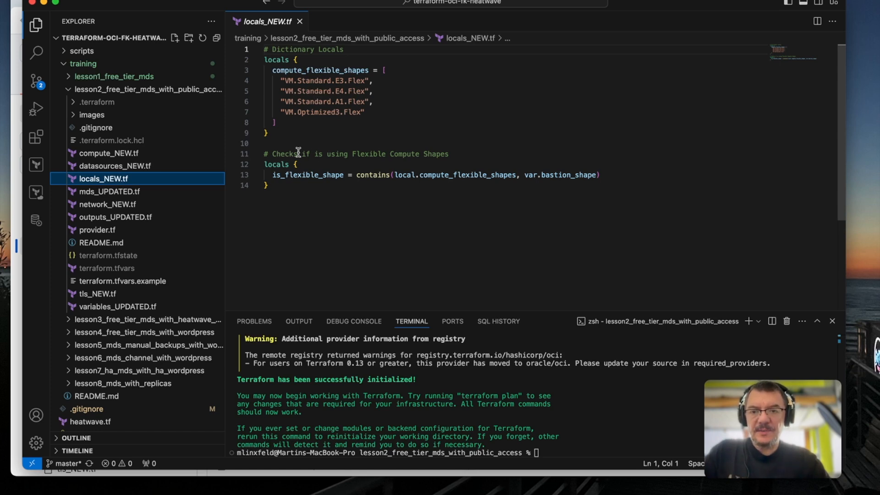
pyautogui.moveTo(356, 206)
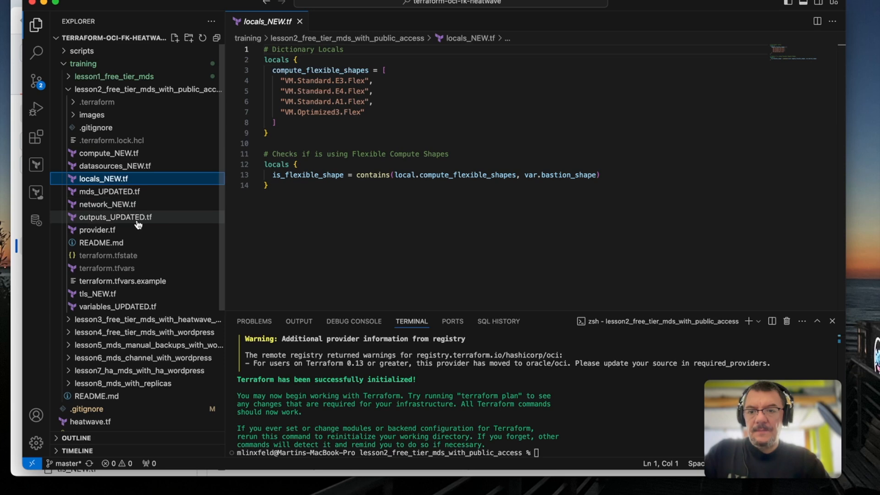
pyautogui.moveTo(138, 310)
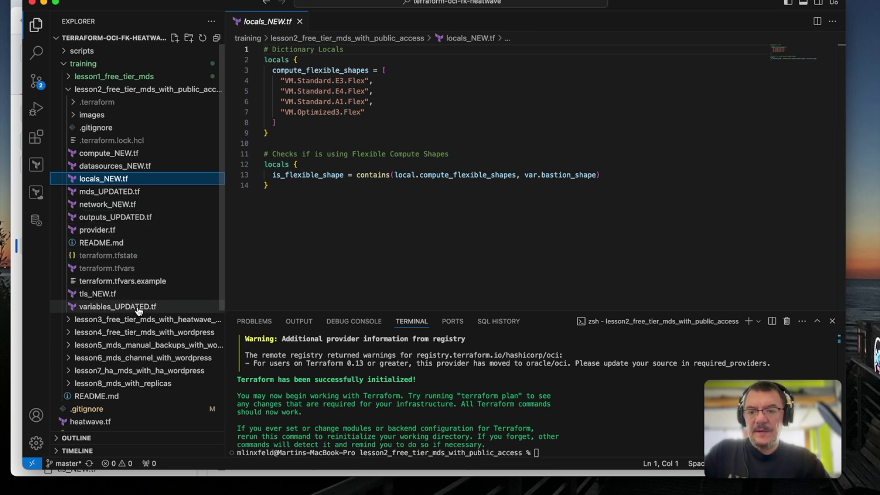
# - Open variables_UPDATED.tf and scroll to the bastion flex shape OCPU and memory defaults
pyautogui.click(117, 307)
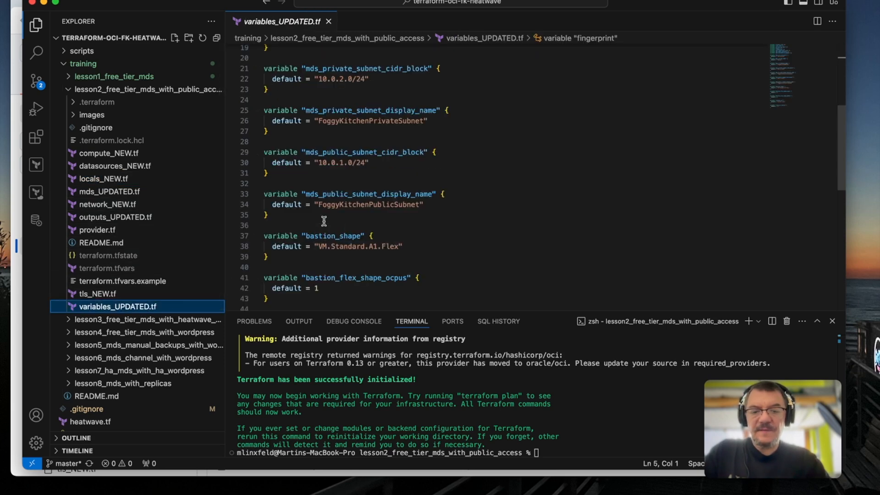
pyautogui.scroll(-3)
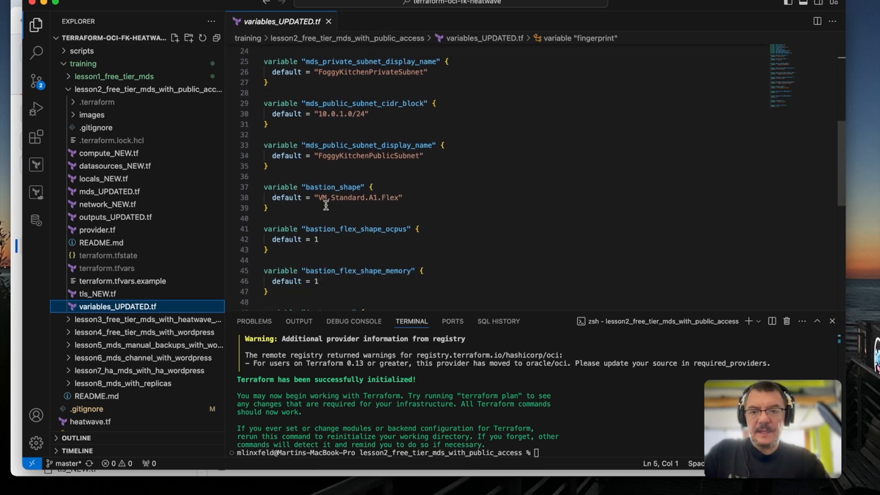
pyautogui.moveTo(369, 219)
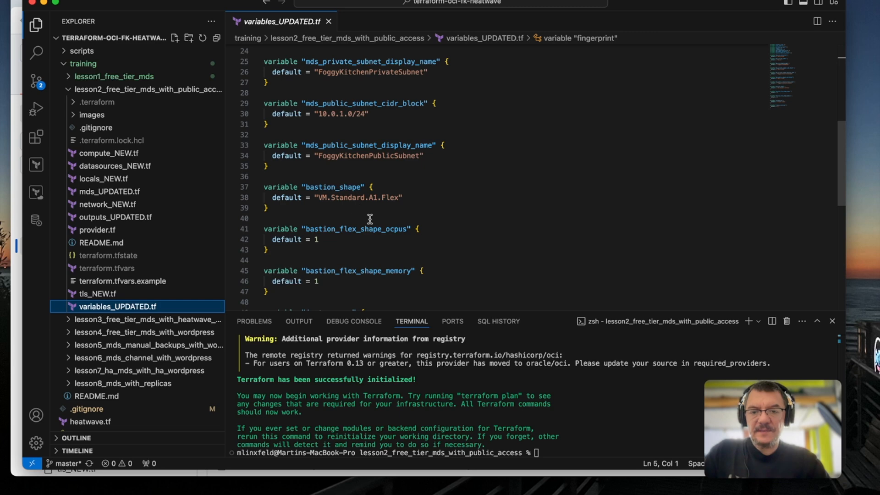
pyautogui.moveTo(352, 200)
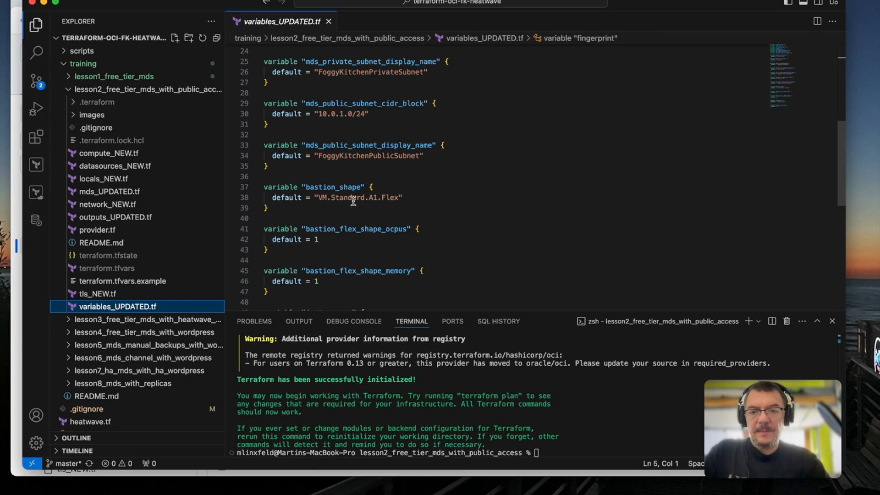
pyautogui.moveTo(440, 237)
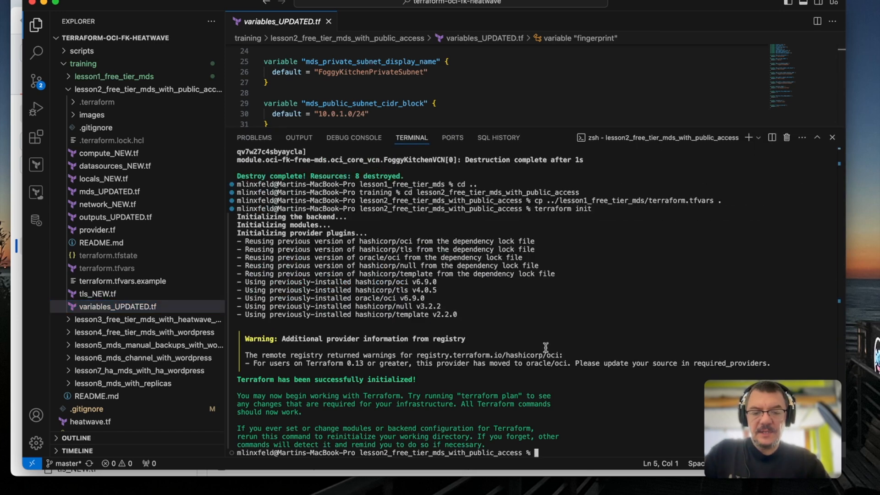
# - Run terraform apply for lesson2 and review the plan of 14 resources to add
pyautogui.write('terra')
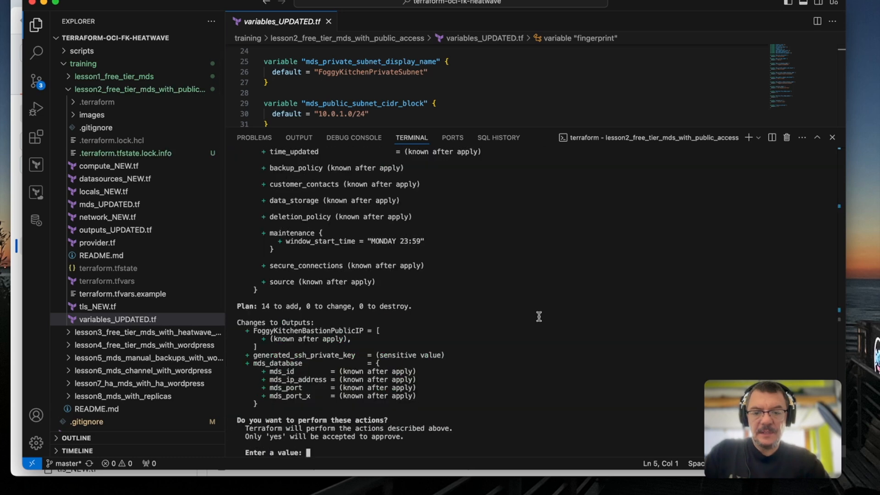
pyautogui.moveTo(322, 292)
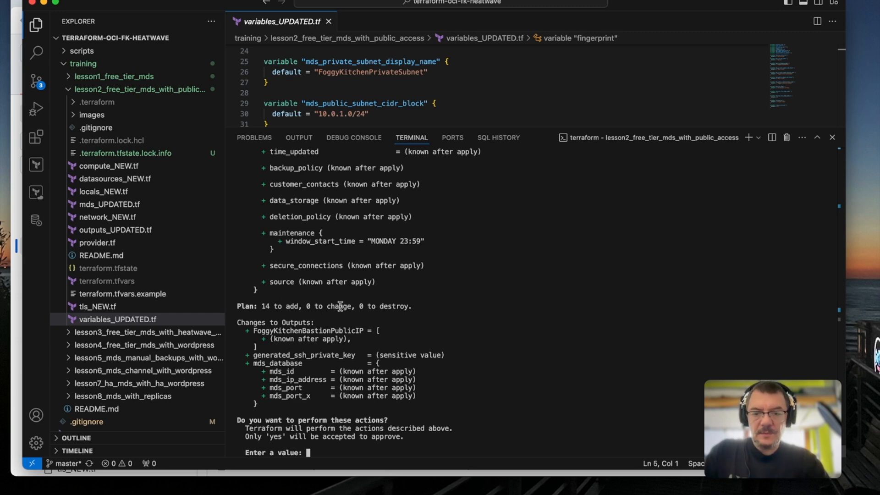
pyautogui.scroll(3)
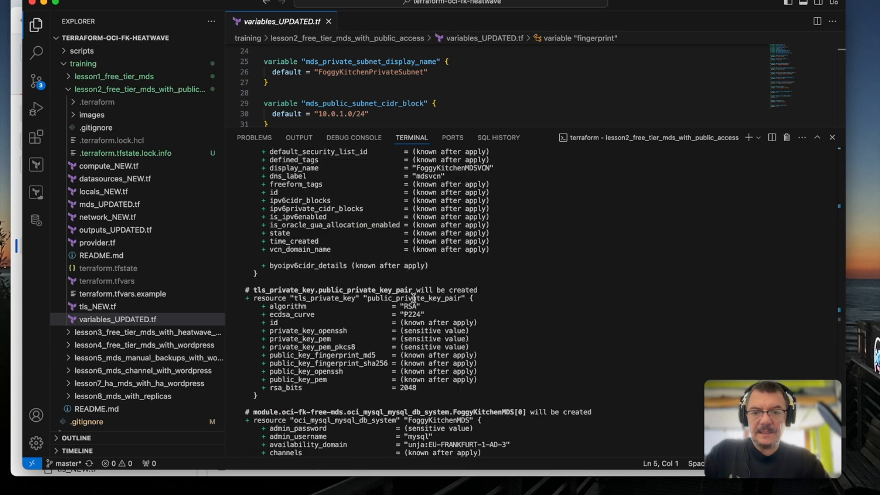
pyautogui.scroll(3)
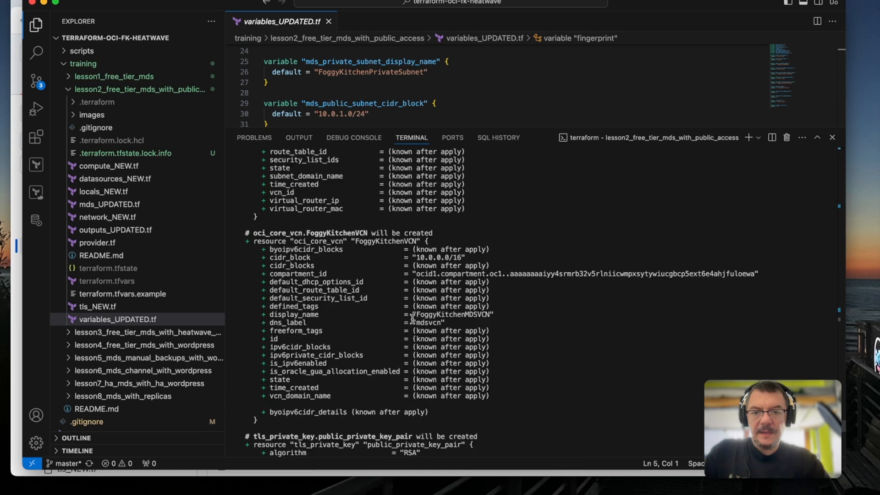
pyautogui.scroll(-3)
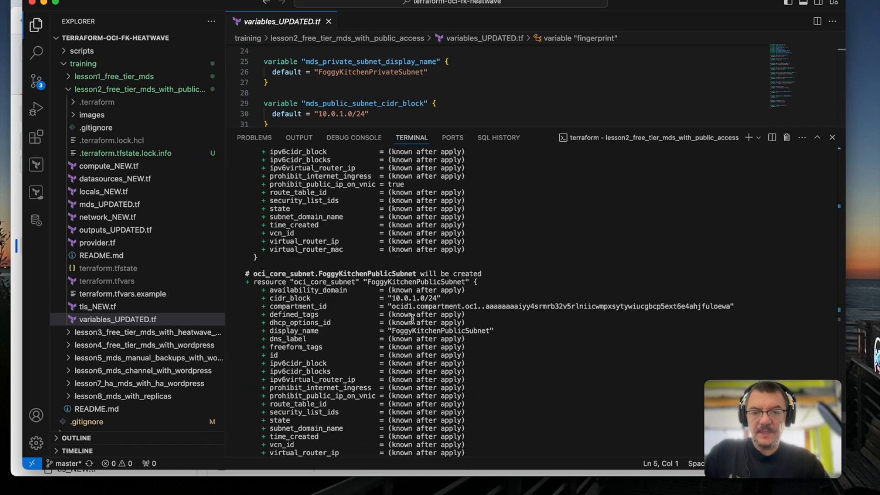
pyautogui.scroll(-3)
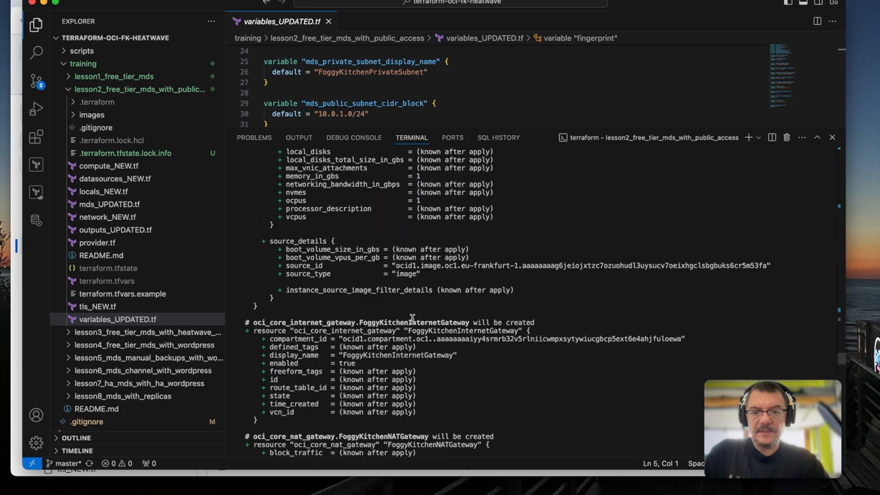
pyautogui.scroll(3)
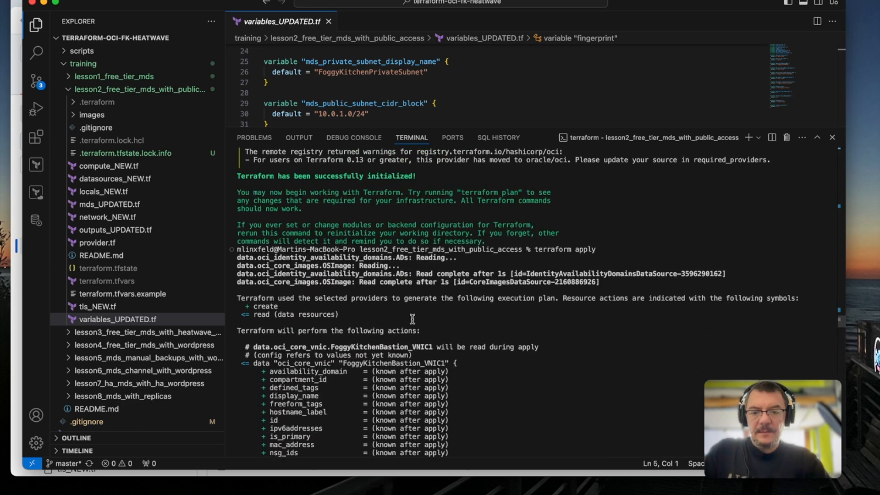
pyautogui.scroll(-3)
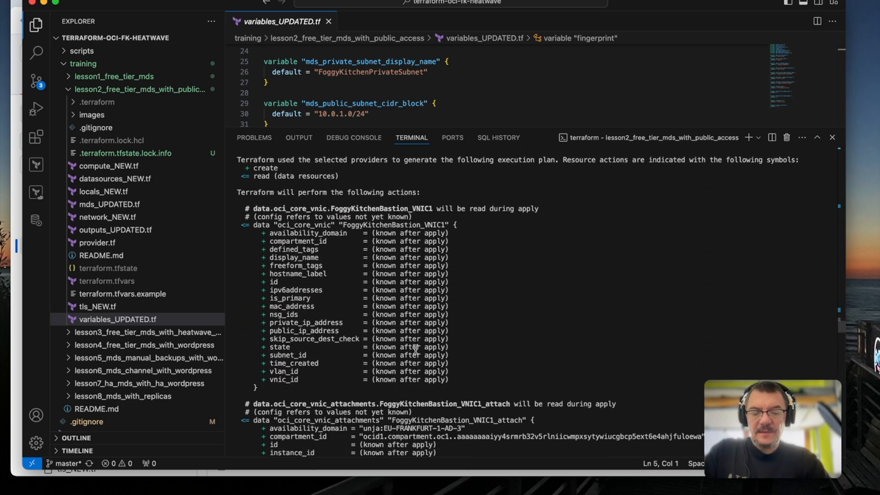
pyautogui.scroll(-3)
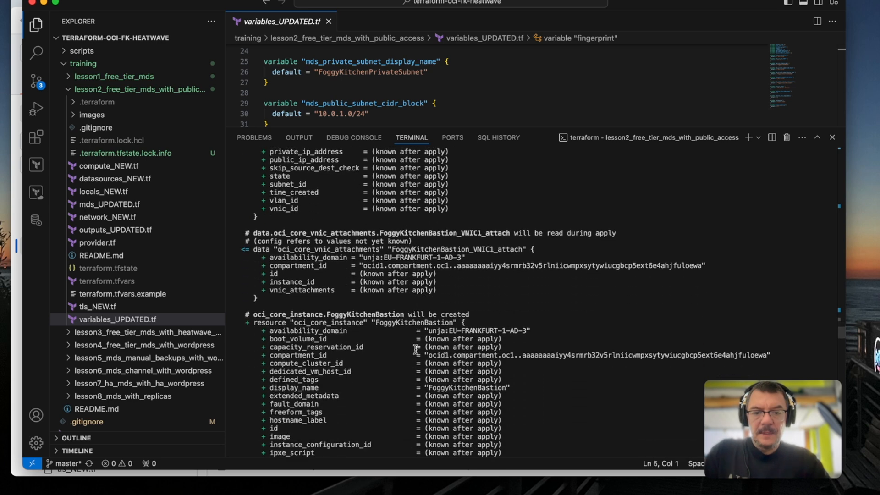
pyautogui.scroll(-3)
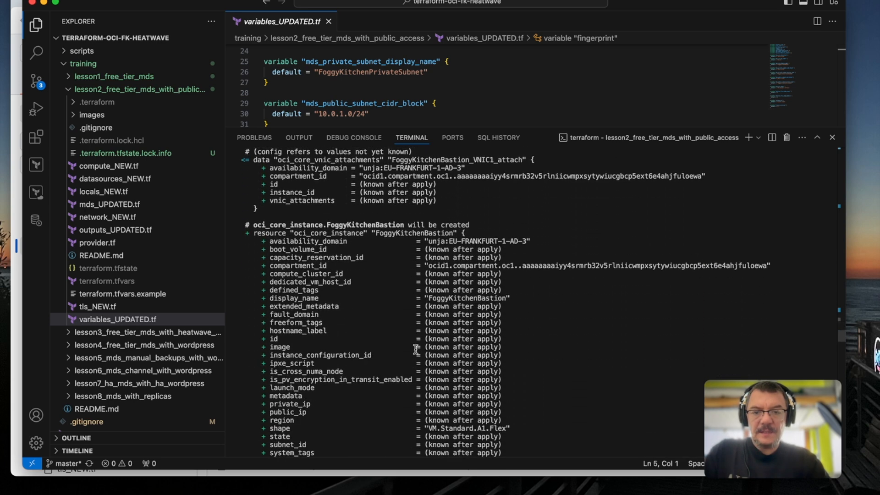
pyautogui.scroll(-3)
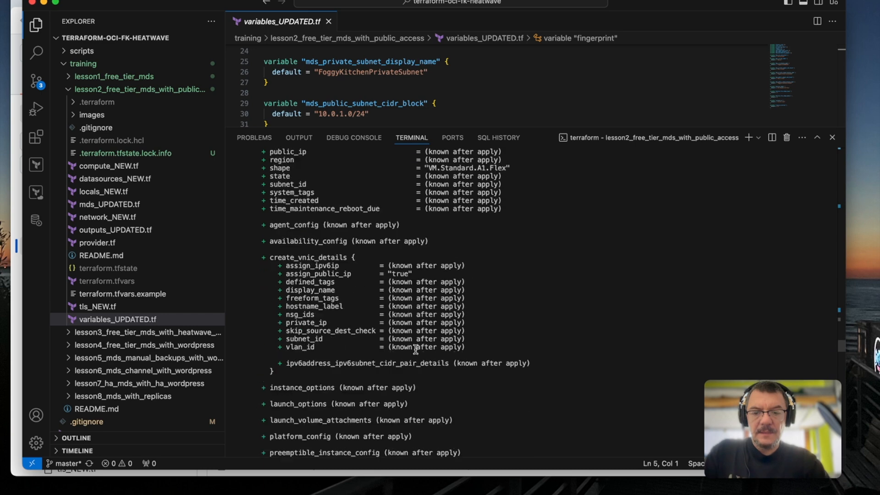
pyautogui.scroll(-3)
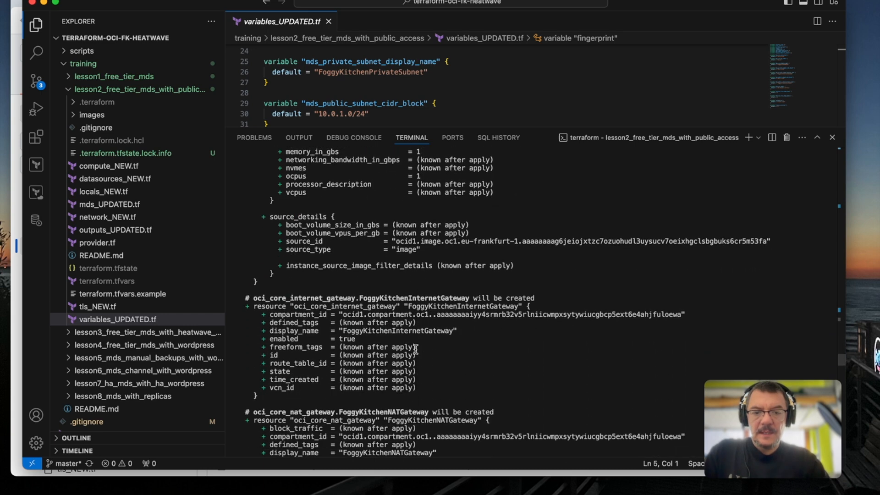
pyautogui.scroll(-3)
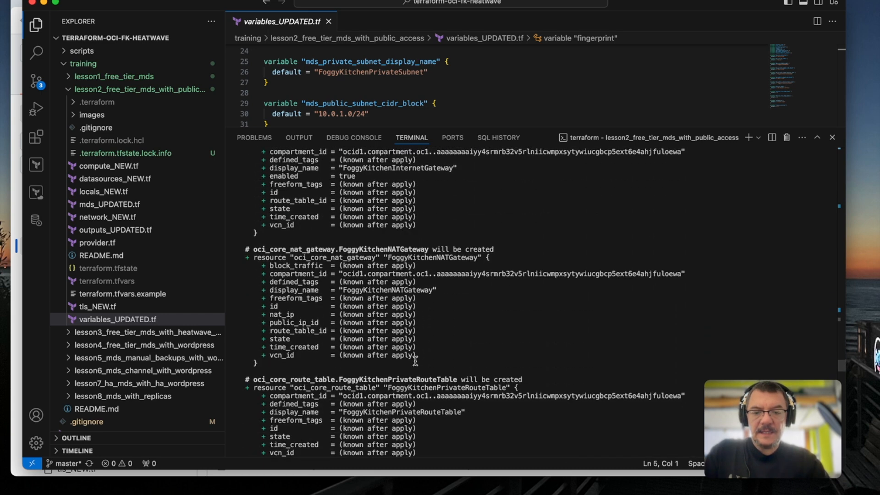
pyautogui.scroll(-3)
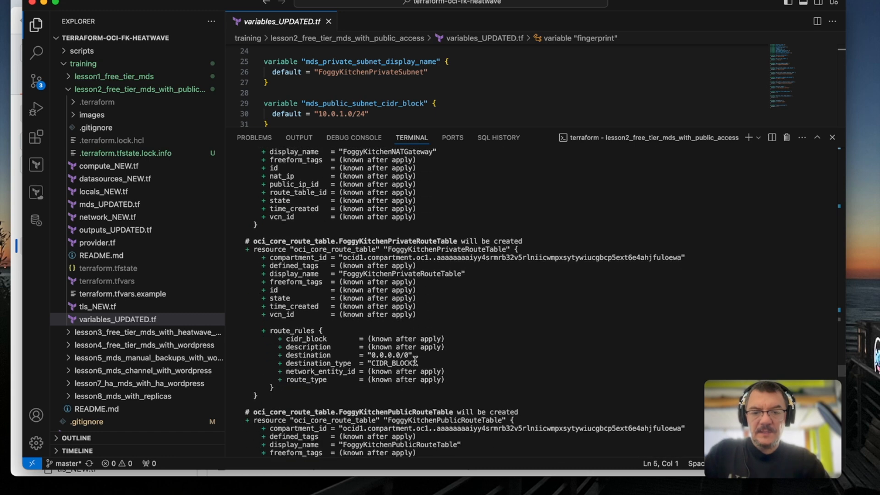
pyautogui.scroll(-3)
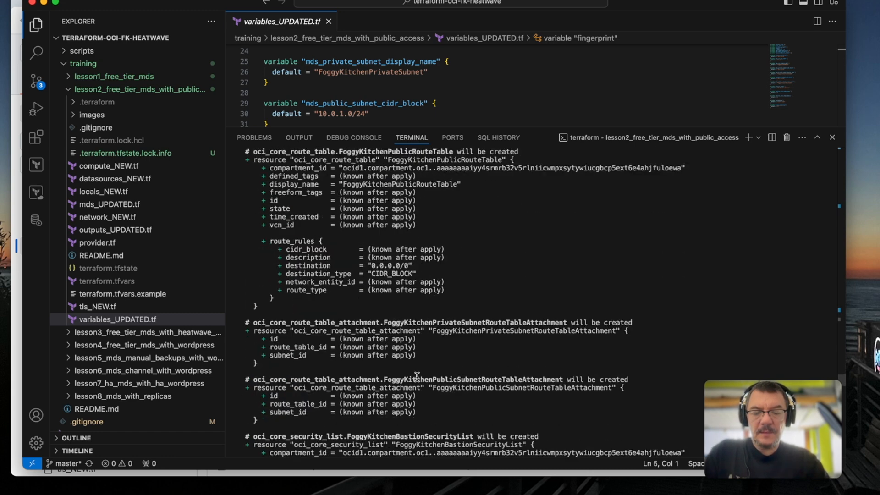
pyautogui.scroll(-3)
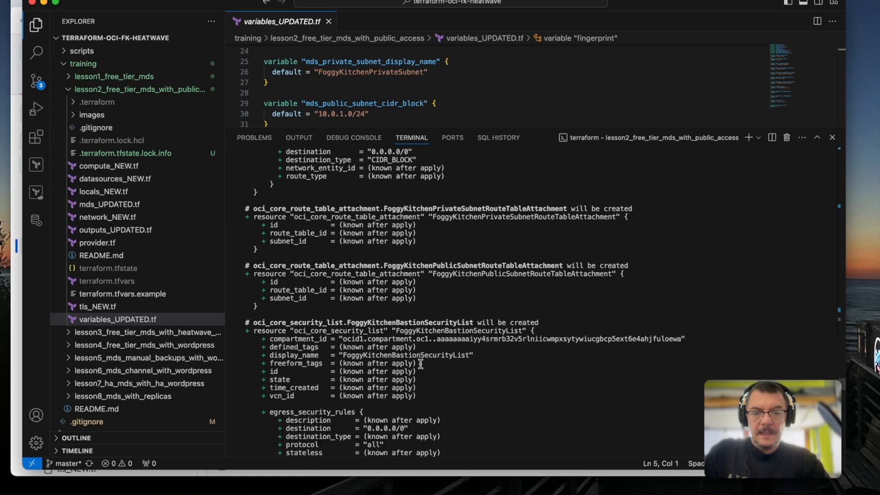
pyautogui.scroll(-3)
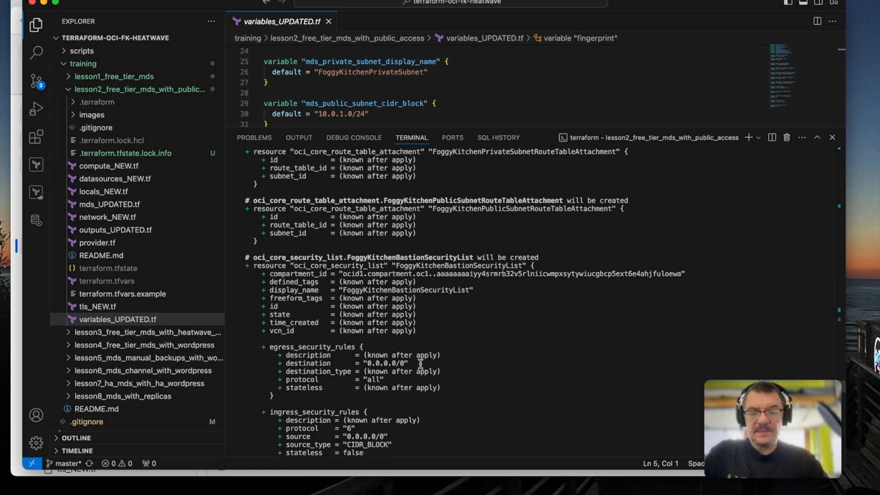
pyautogui.scroll(-3)
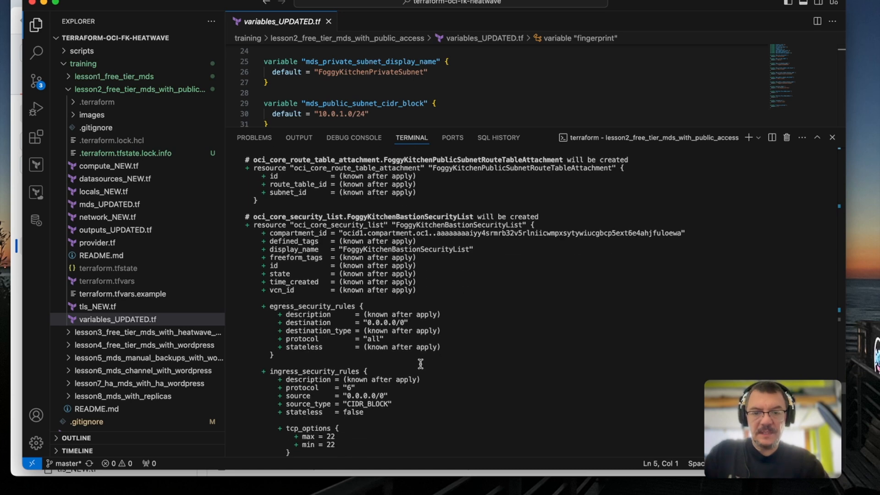
pyautogui.scroll(-3)
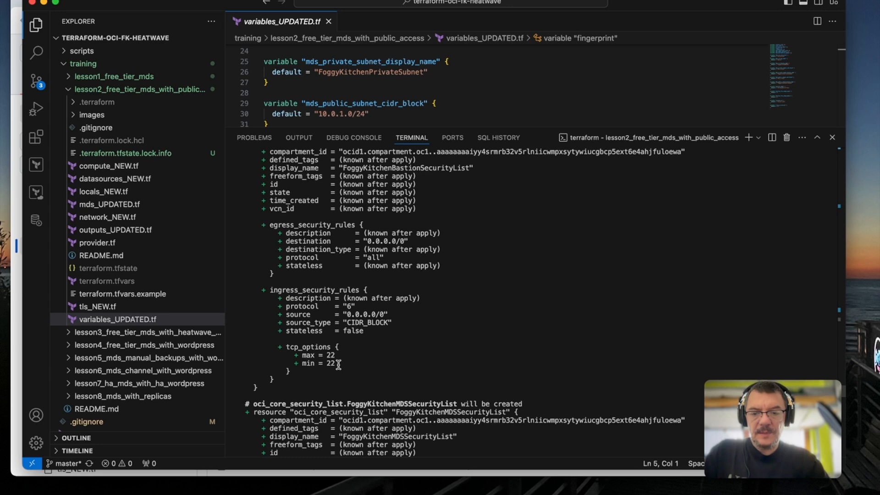
pyautogui.scroll(-3)
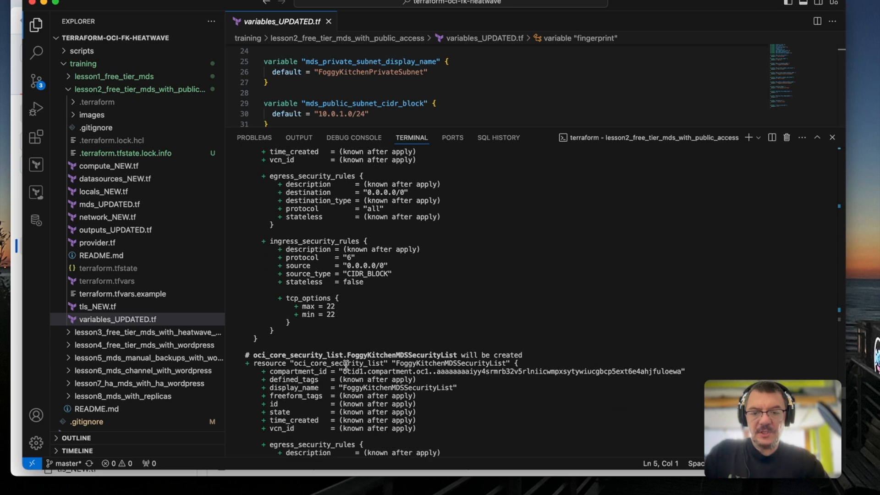
pyautogui.scroll(-3)
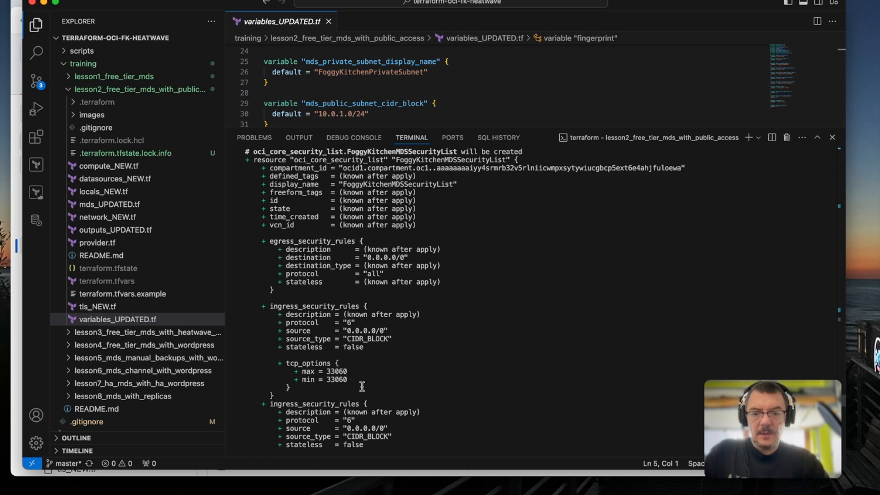
pyautogui.scroll(-3)
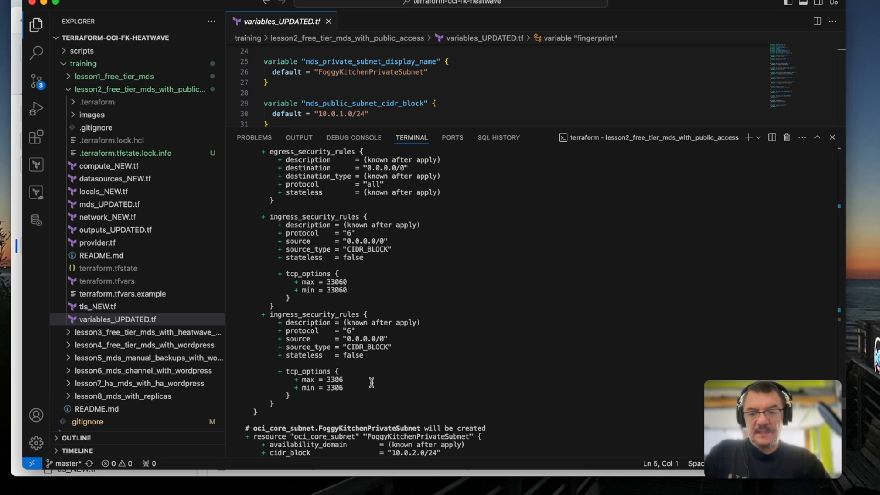
pyautogui.scroll(-3)
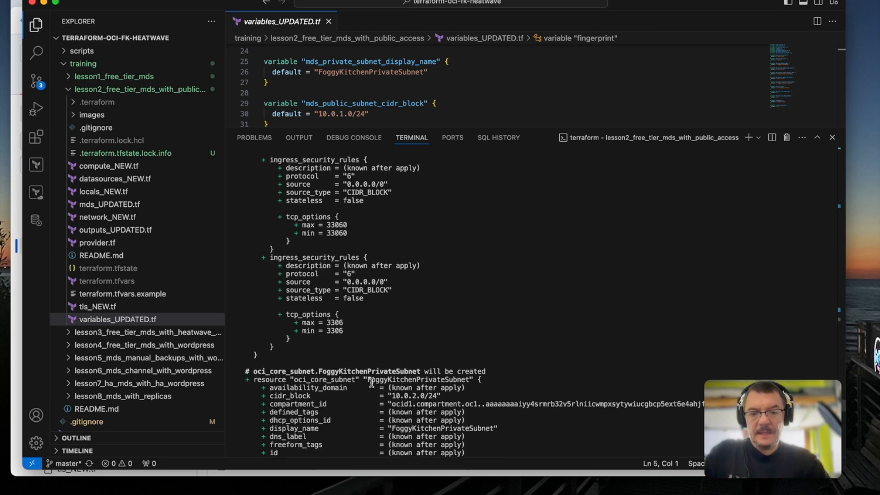
pyautogui.scroll(-3)
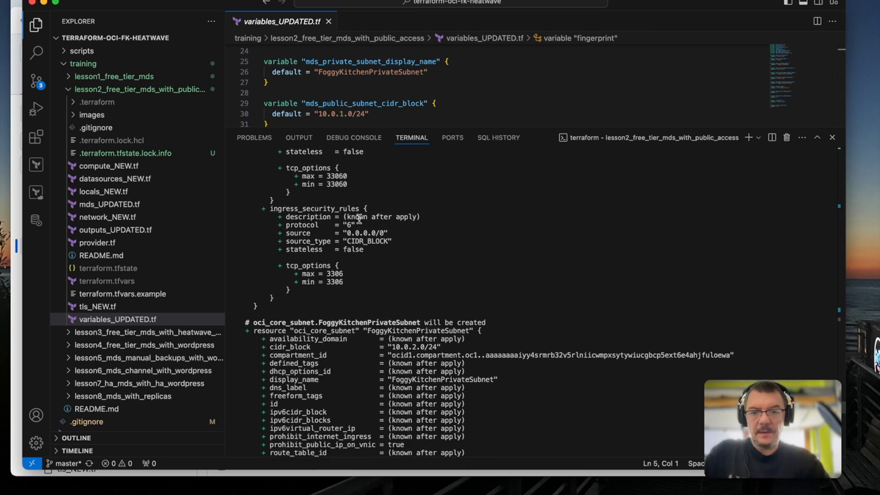
pyautogui.scroll(-3)
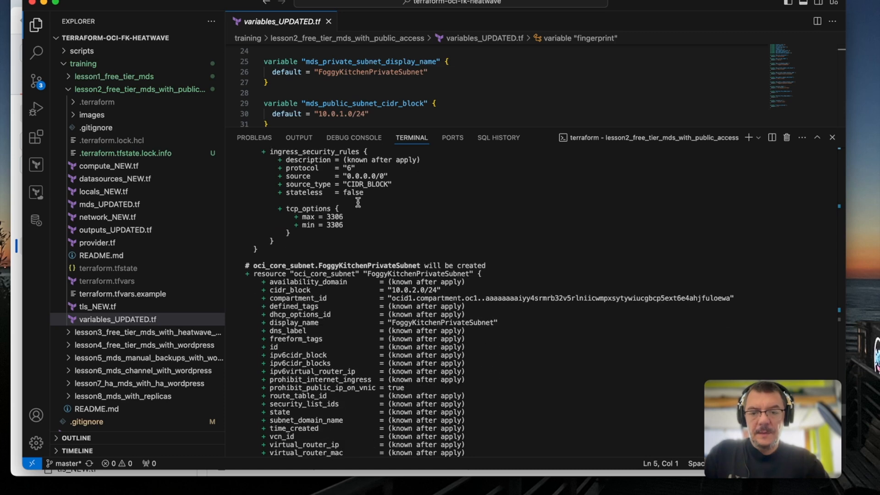
pyautogui.scroll(-3)
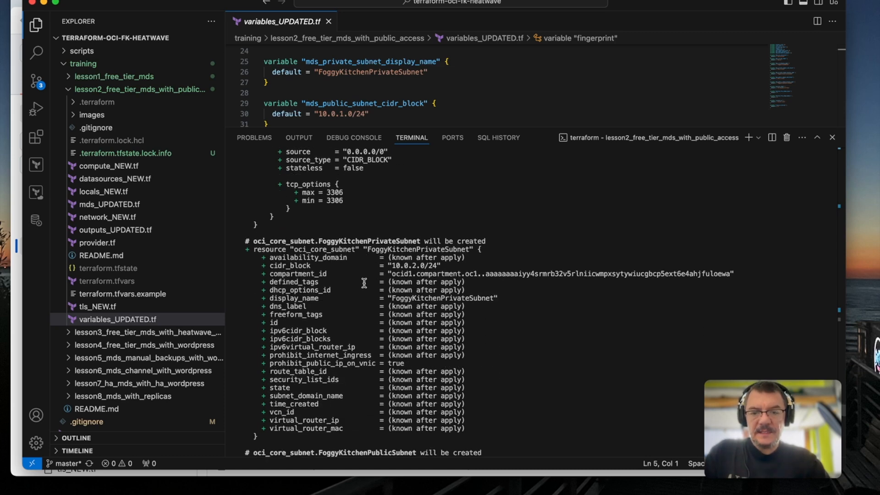
pyautogui.scroll(-3)
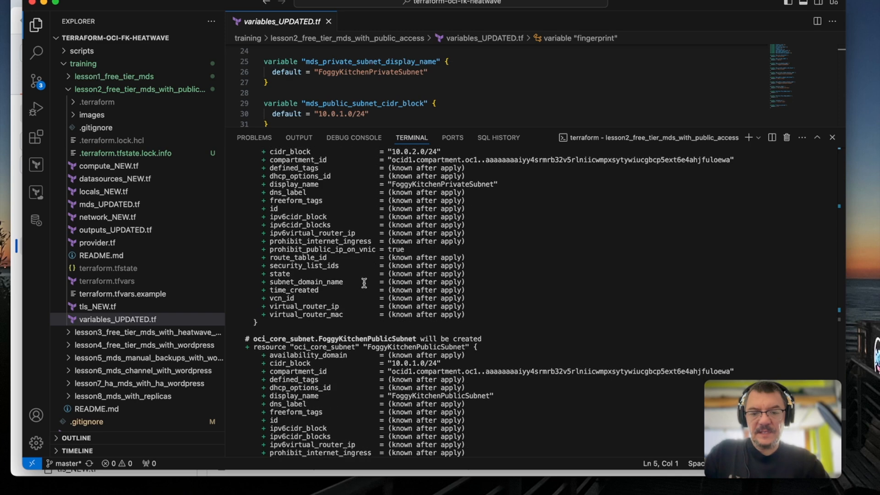
pyautogui.scroll(-3)
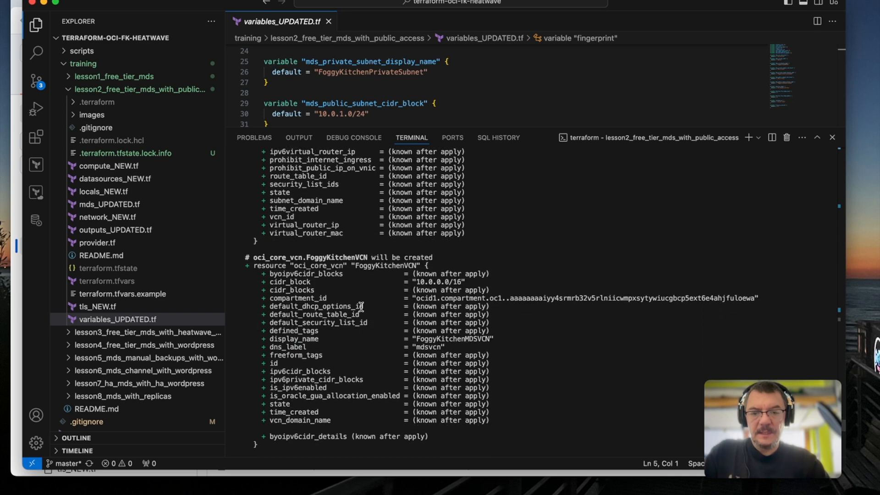
pyautogui.scroll(-3)
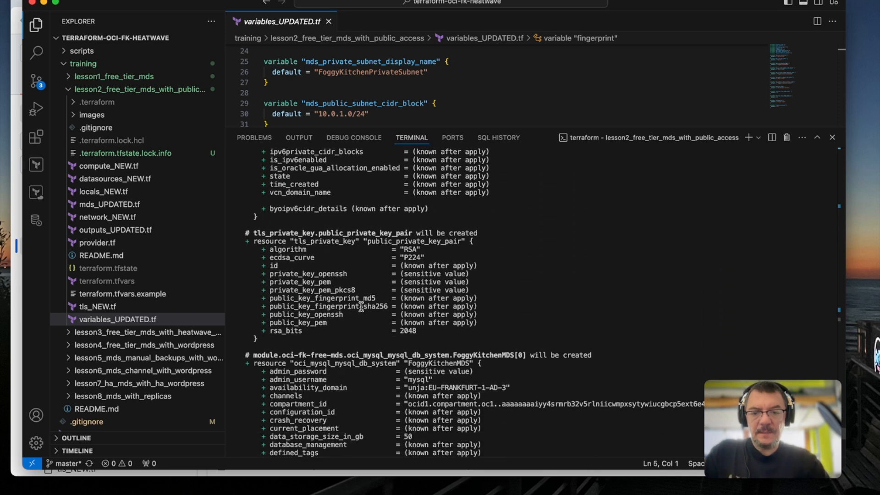
pyautogui.scroll(-3)
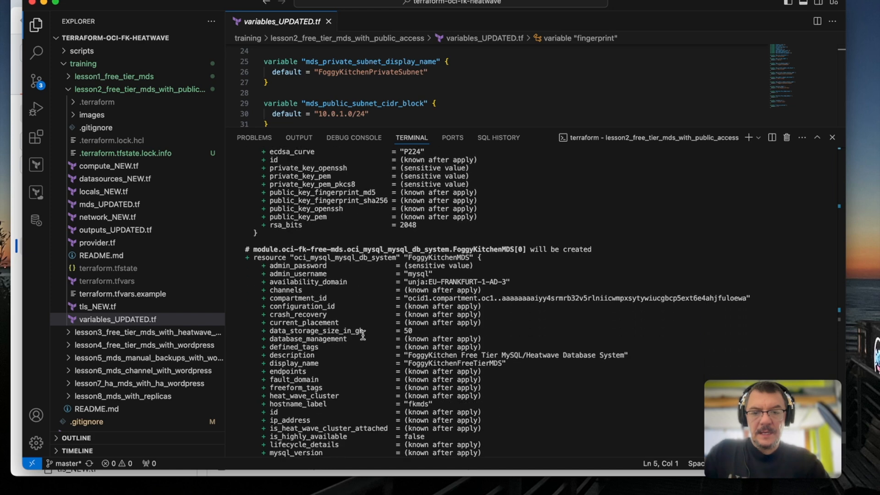
pyautogui.scroll(-3)
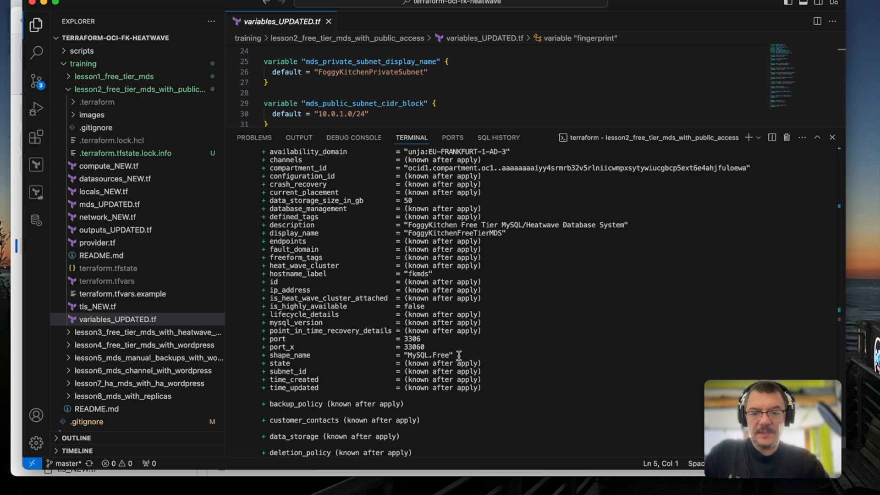
pyautogui.scroll(-3)
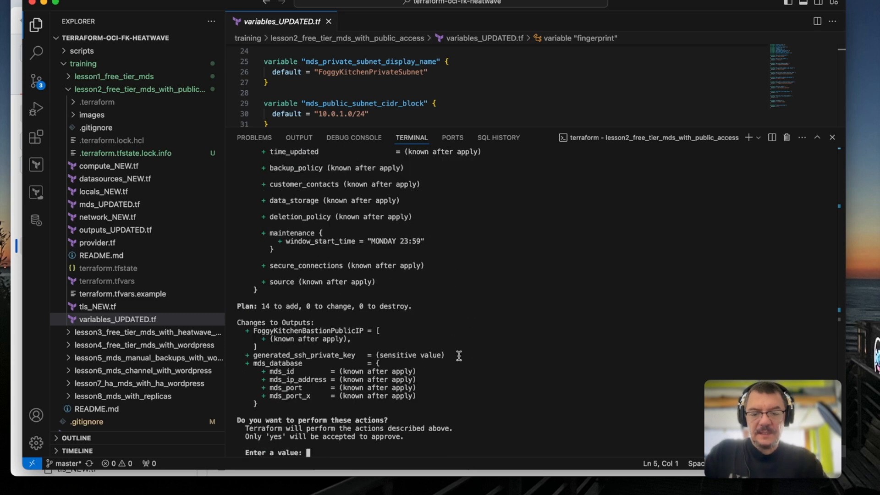
# - Answer yes to the apply prompt and follow the networking and MySQL resources being created
pyautogui.write('yes')
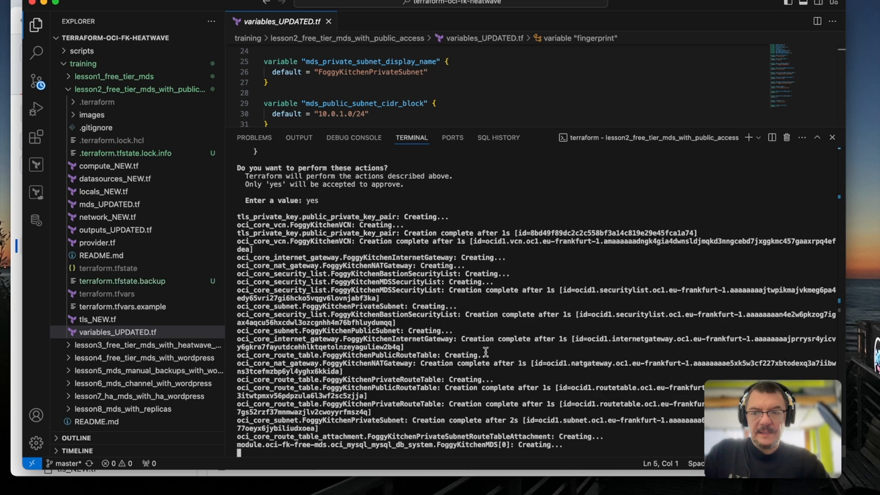
pyautogui.scroll(-3)
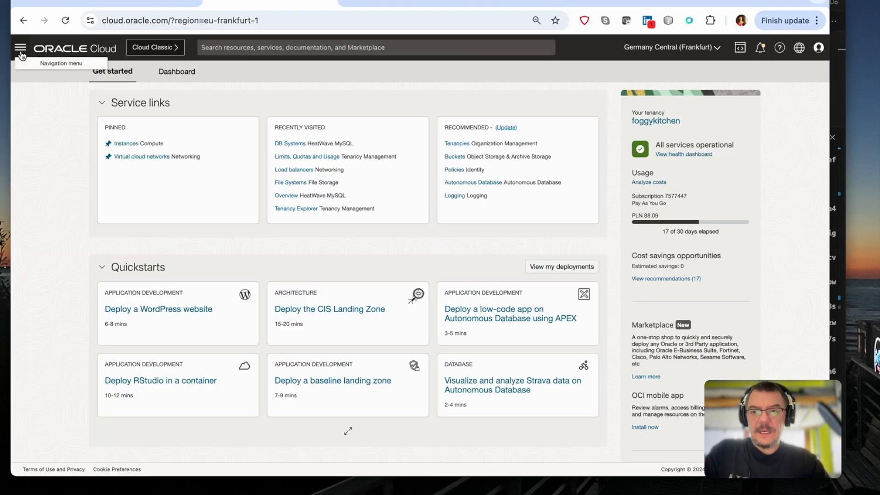
# - Inspect FoggyKitchenMDSVCN's public and private subnets, then list Compute instances showing the provisioning bastion
pyautogui.click(20, 48)
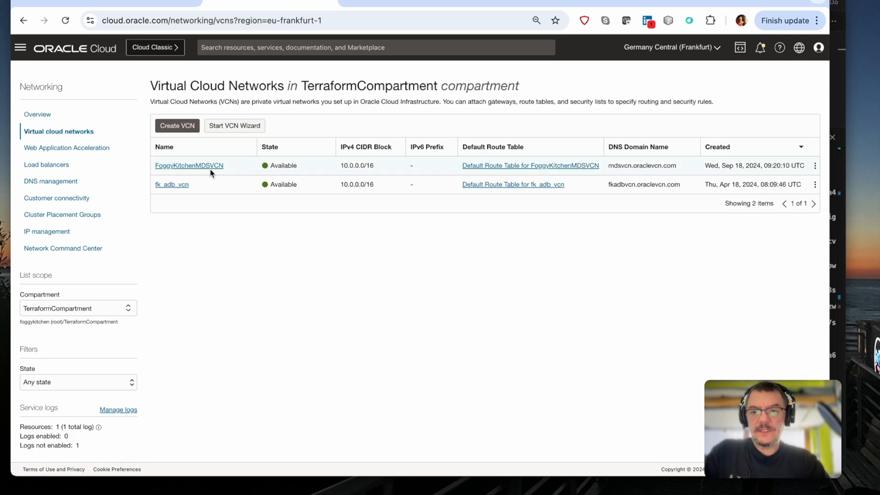
pyautogui.click(189, 165)
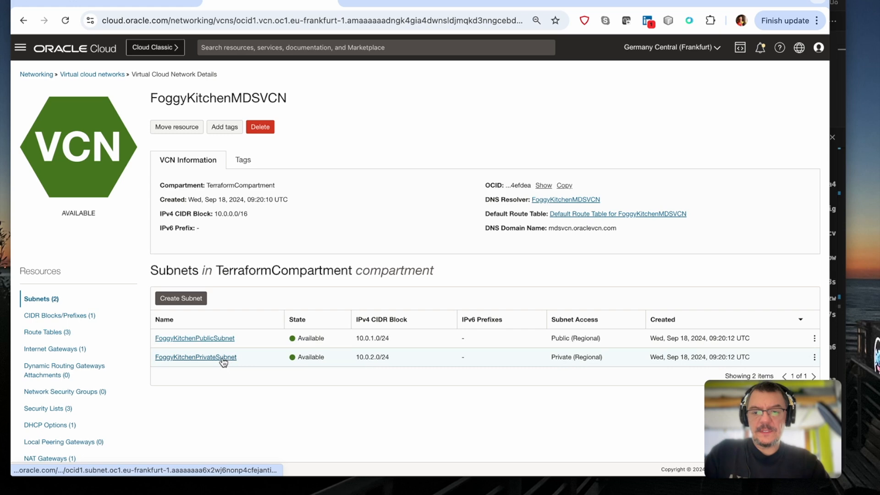
pyautogui.moveTo(243, 250)
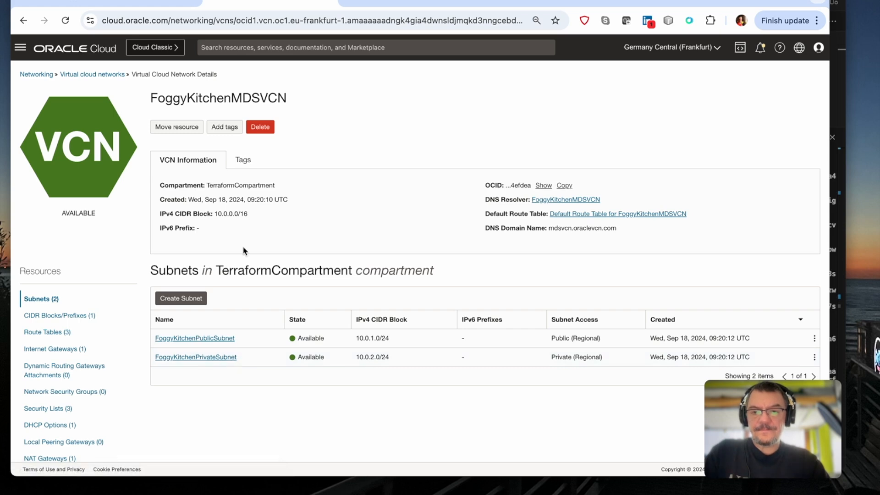
pyautogui.click(20, 47)
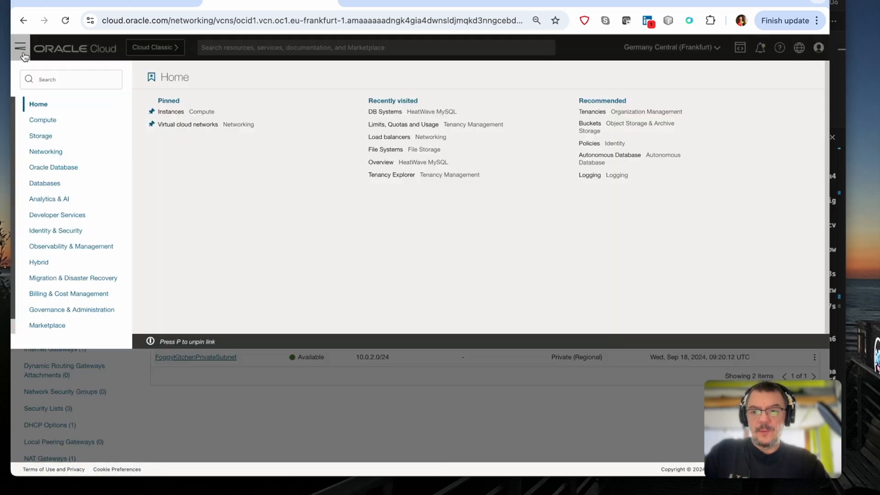
pyautogui.click(43, 119)
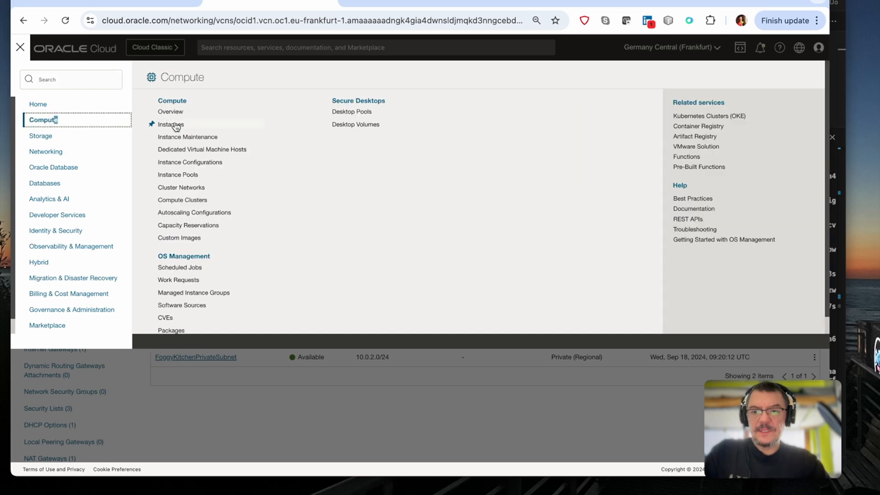
pyautogui.click(171, 124)
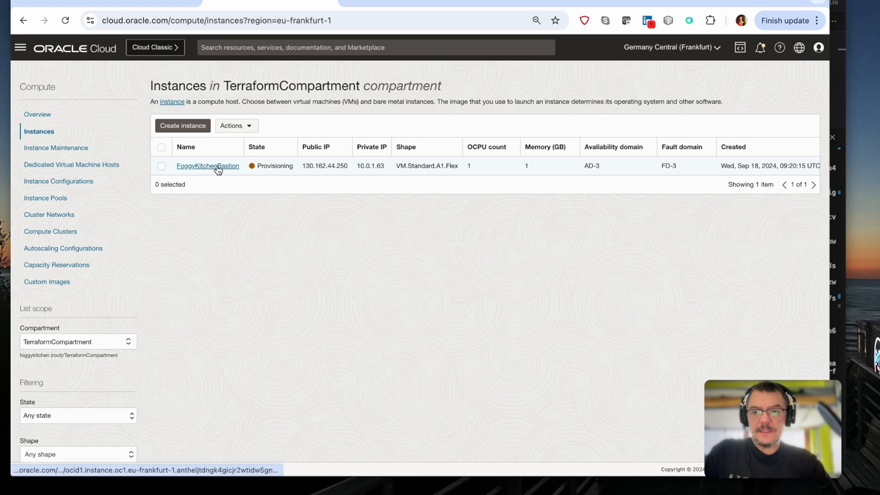
# - View the FoggyKitchenBastion instance, then the still-creating FoggyKitchenFreeTierMDS HeatWave MySQL DB system details
pyautogui.click(208, 166)
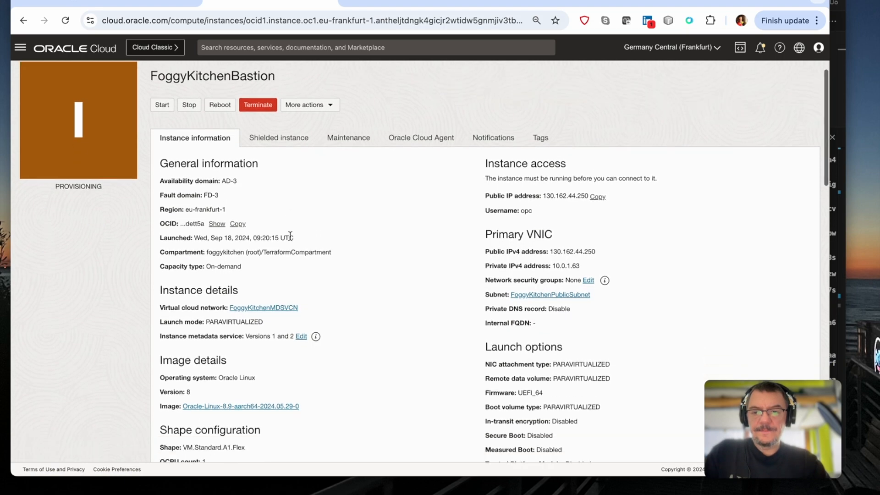
pyautogui.click(19, 47)
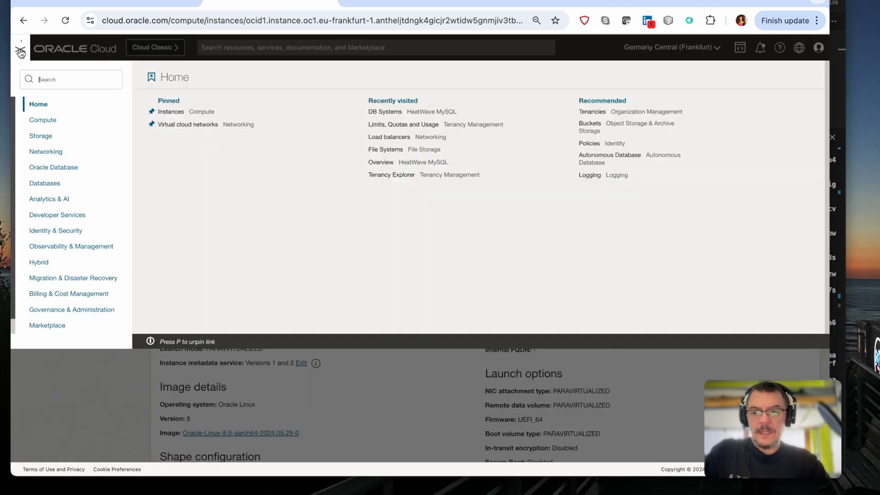
pyautogui.click(57, 214)
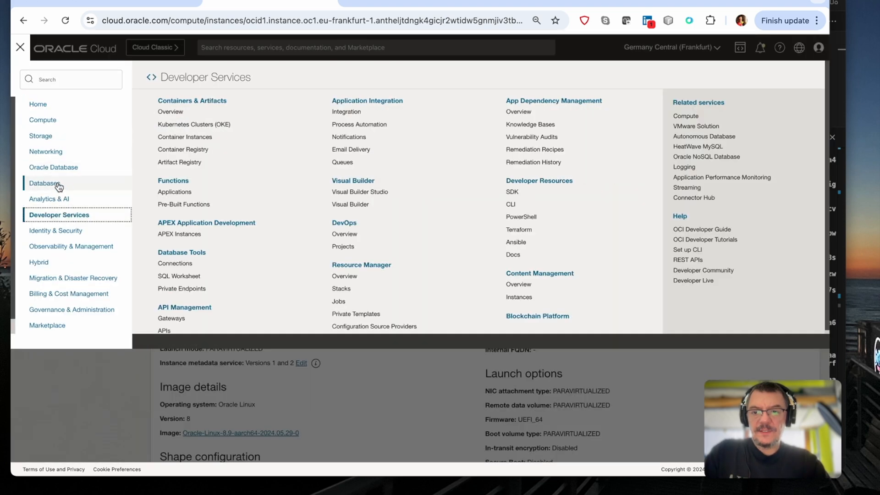
pyautogui.click(45, 183)
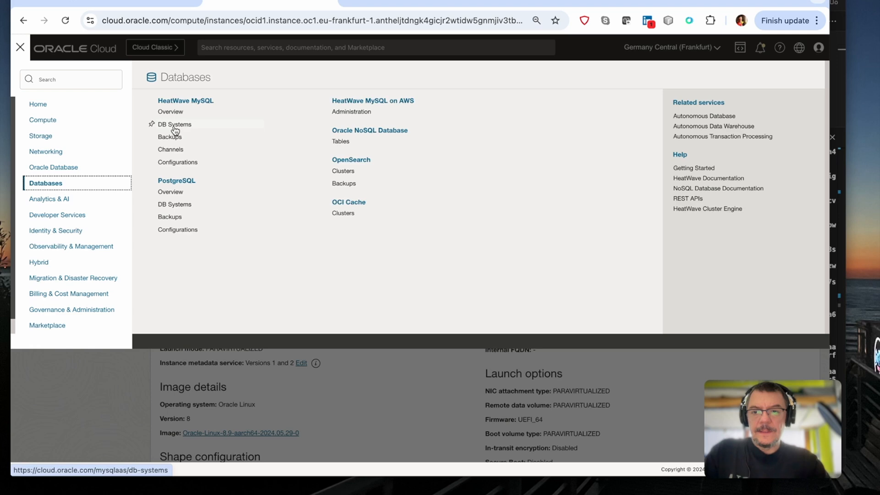
pyautogui.click(174, 125)
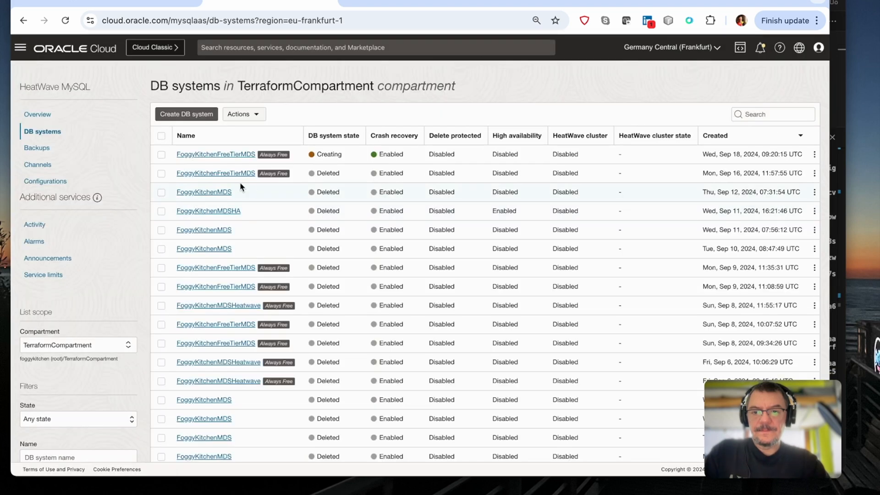
pyautogui.click(215, 154)
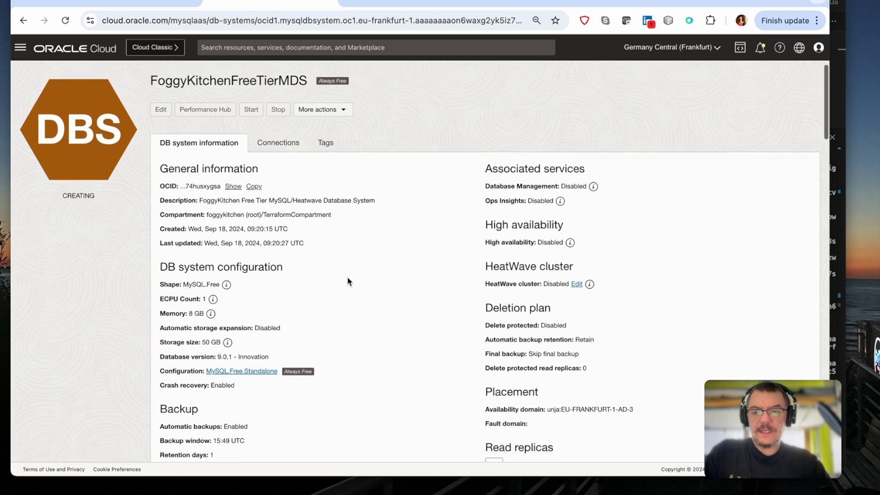
pyautogui.scroll(-3)
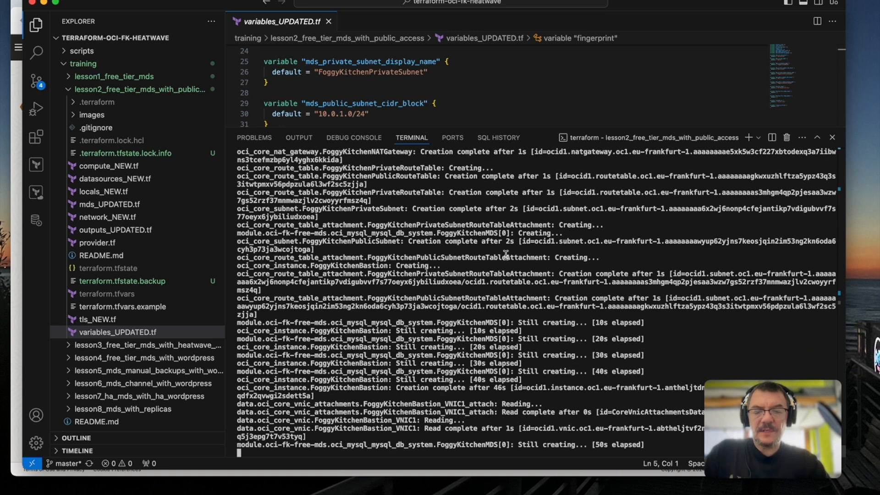
pyautogui.moveTo(645, 180)
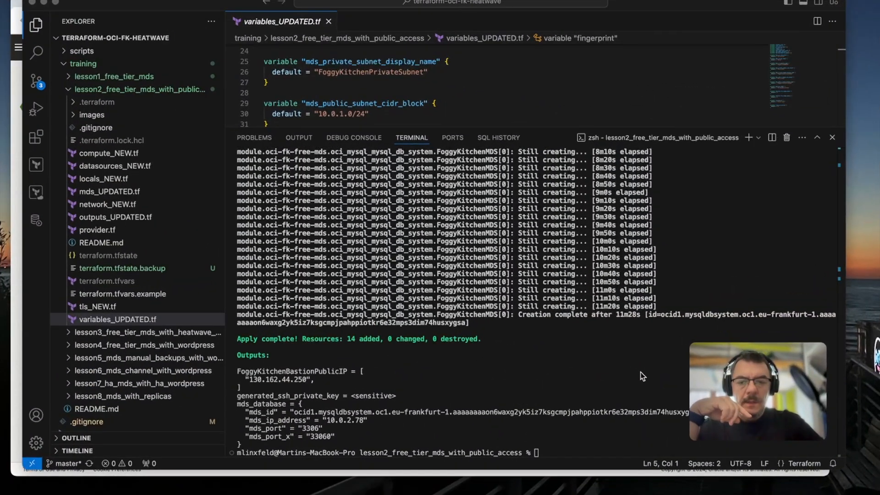
pyautogui.moveTo(540, 366)
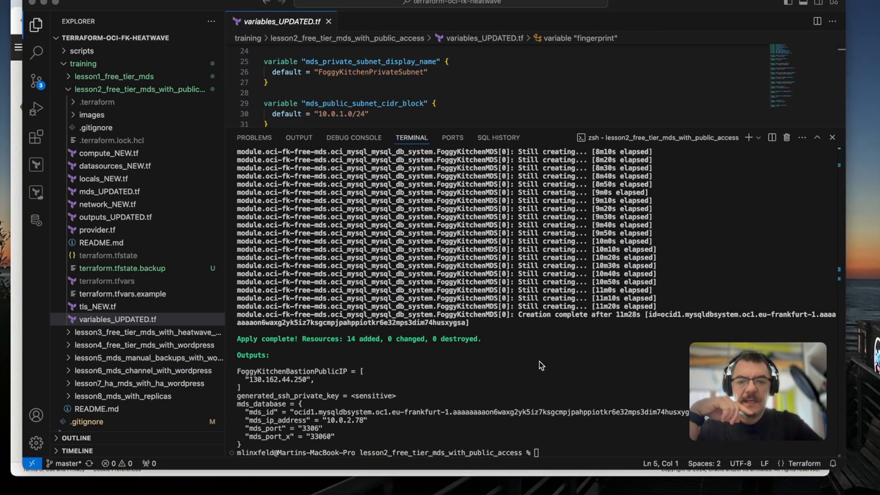
pyautogui.moveTo(359, 355)
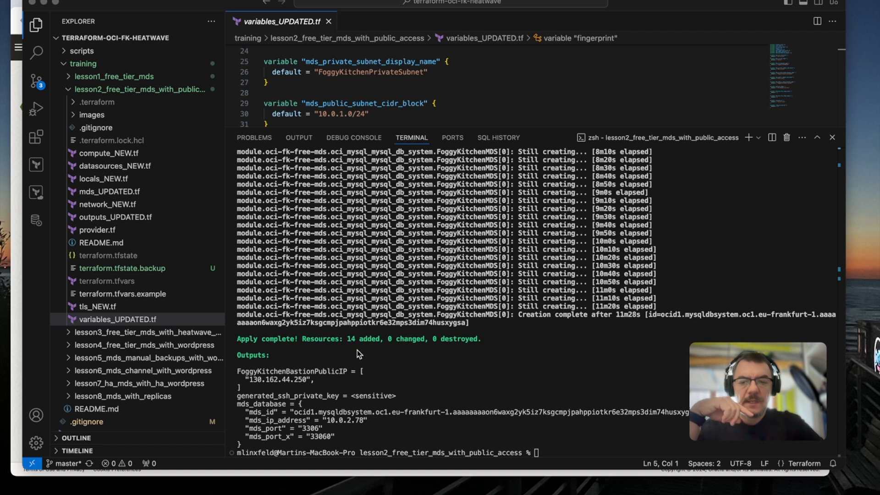
pyautogui.moveTo(391, 362)
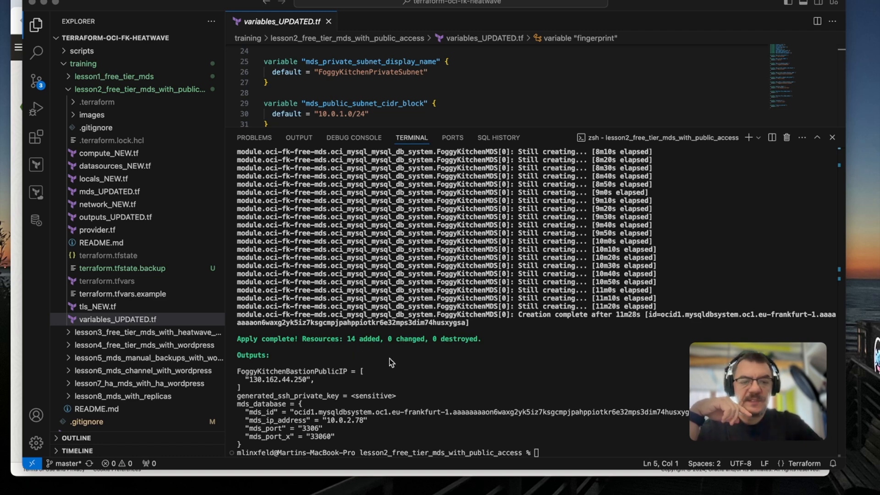
pyautogui.moveTo(381, 383)
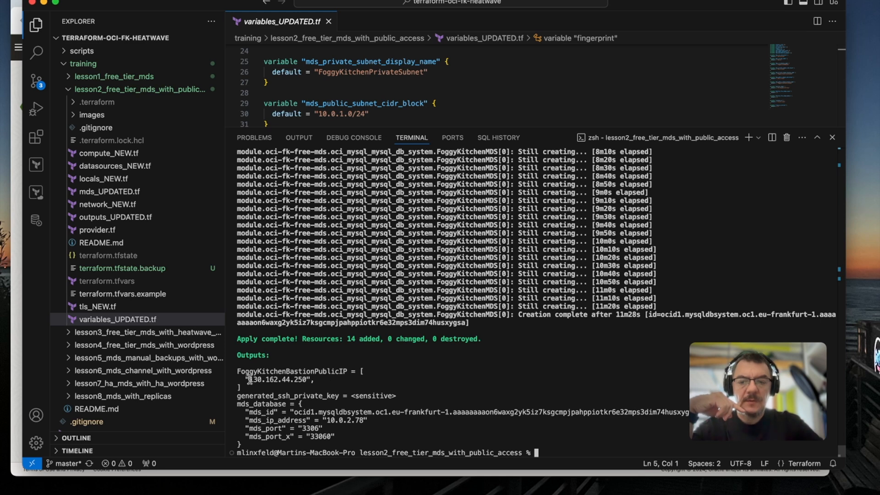
pyautogui.moveTo(320, 380)
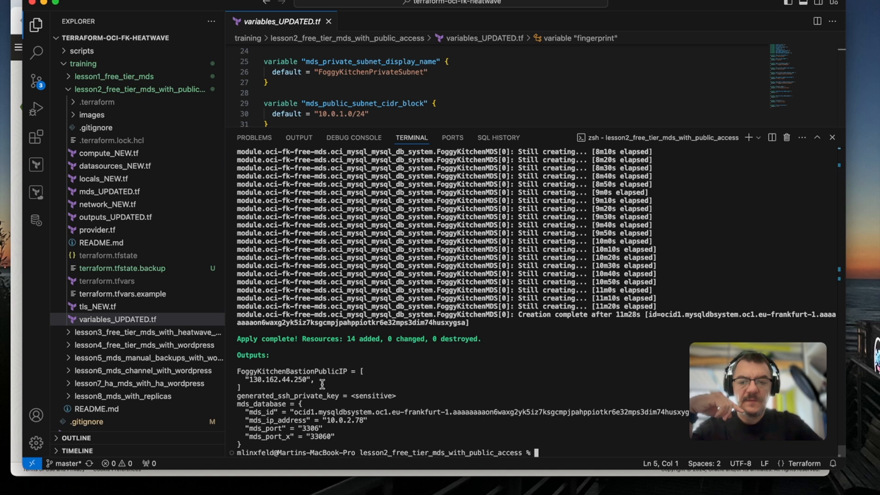
pyautogui.moveTo(329, 420)
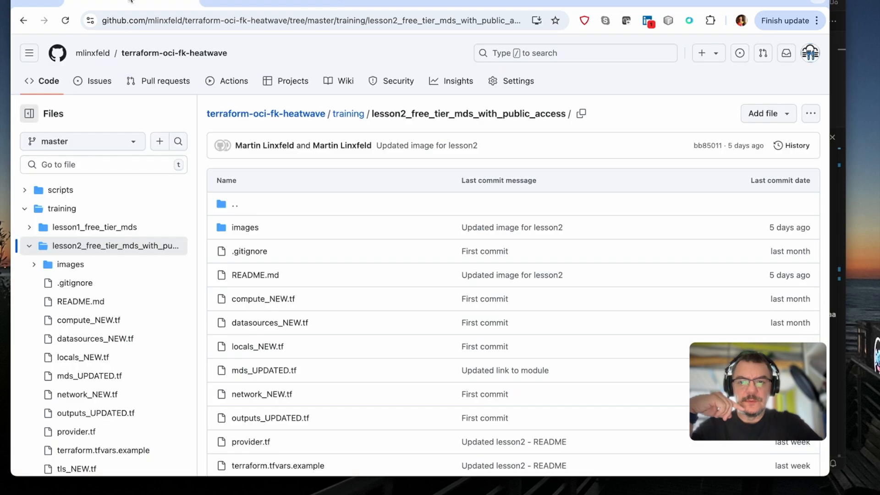
# - Scroll the lesson2 README past the private IP, bastion IP and SSH key steps
pyautogui.scroll(-3)
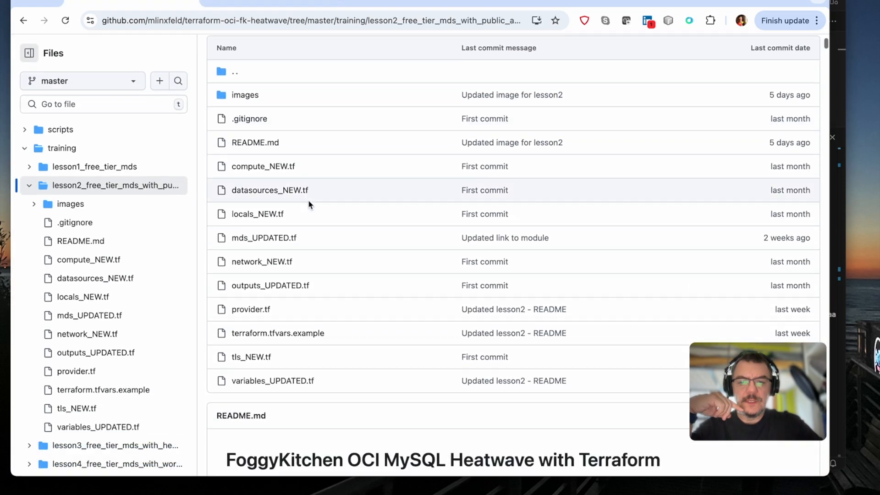
pyautogui.scroll(-3)
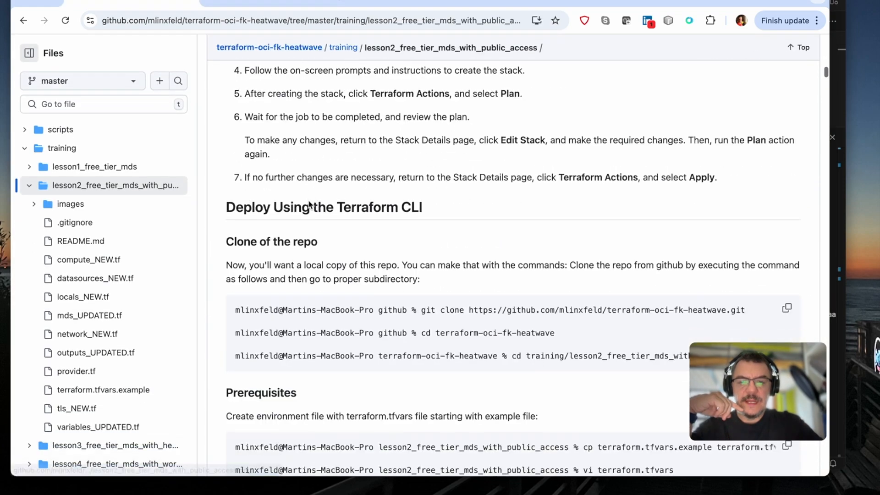
pyautogui.scroll(-3)
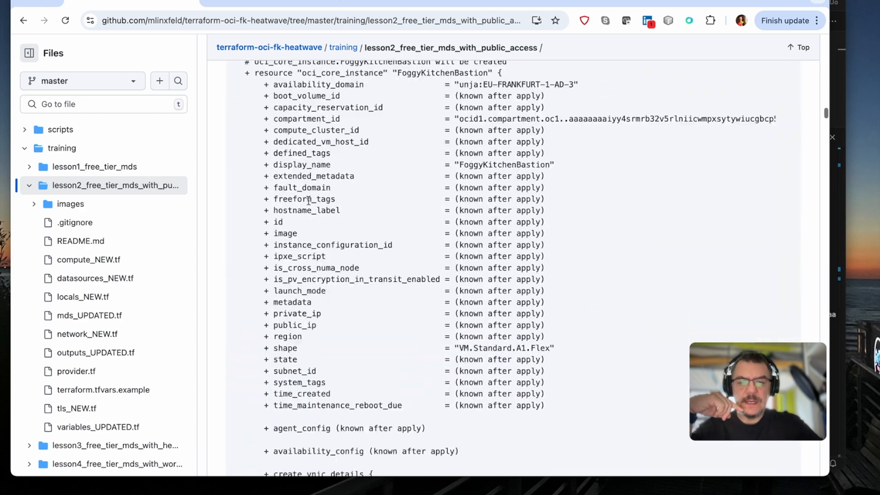
pyautogui.scroll(-3)
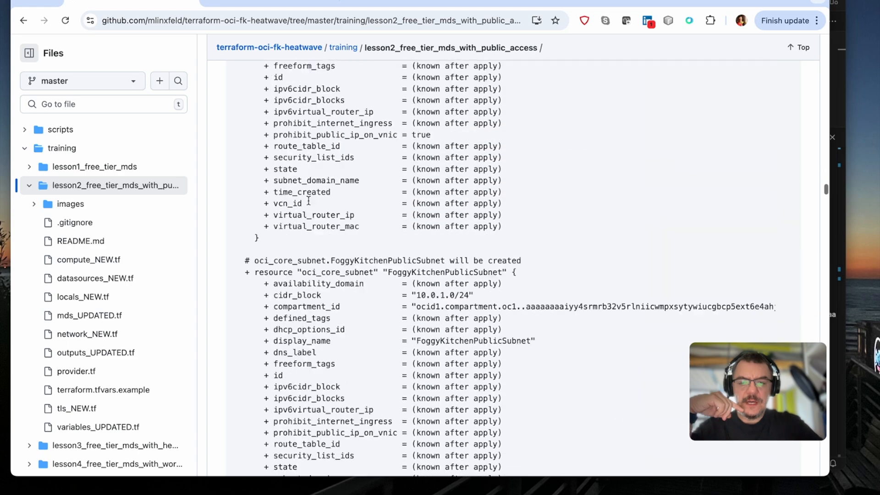
pyautogui.scroll(-3)
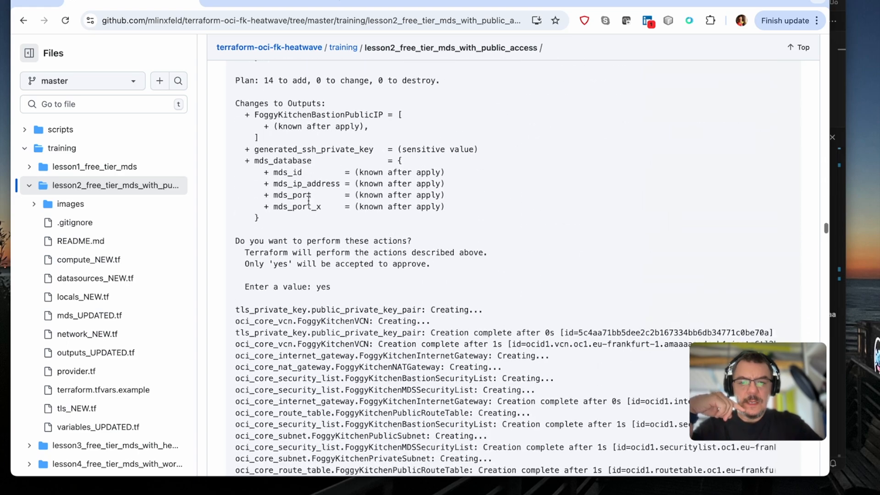
pyautogui.scroll(-3)
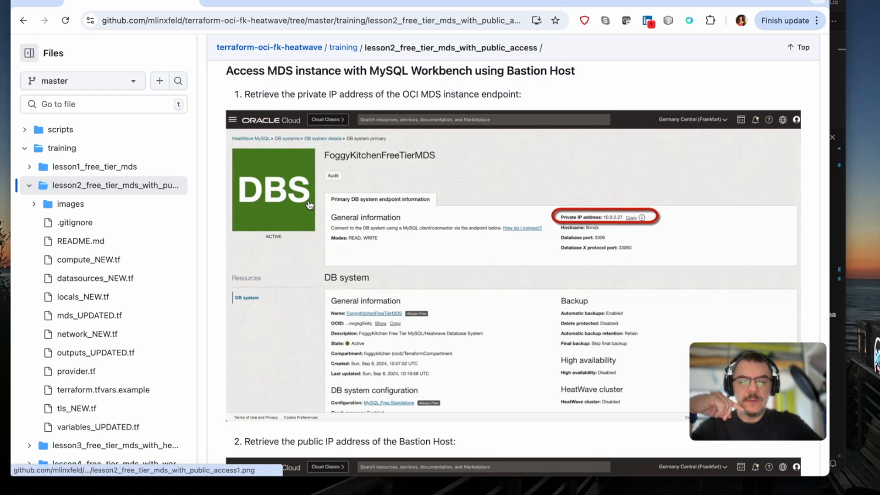
pyautogui.moveTo(430, 223)
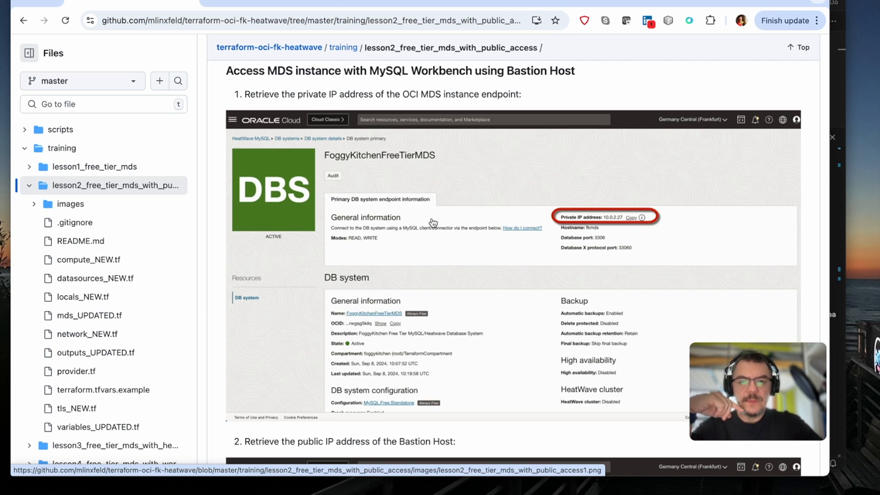
pyautogui.scroll(-3)
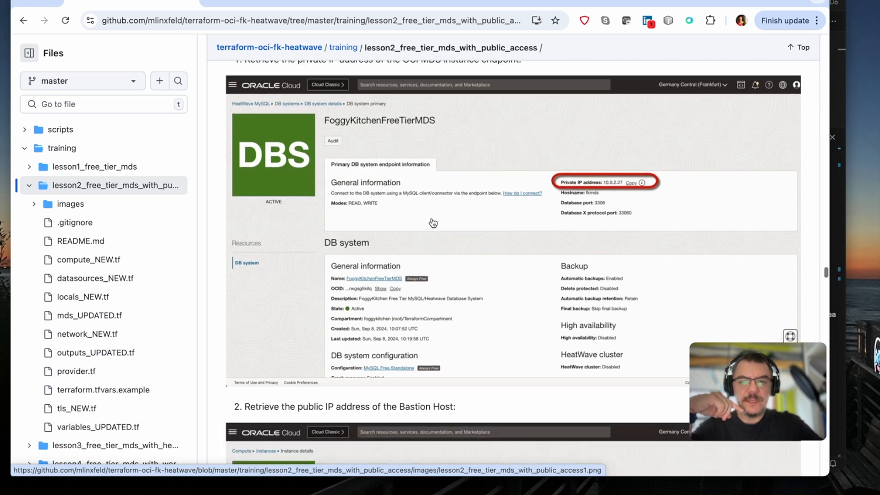
pyautogui.scroll(-3)
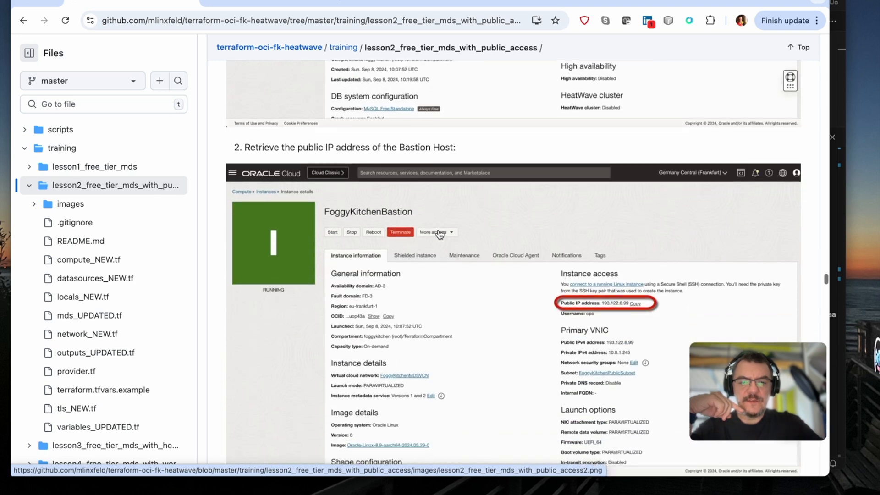
pyautogui.scroll(-3)
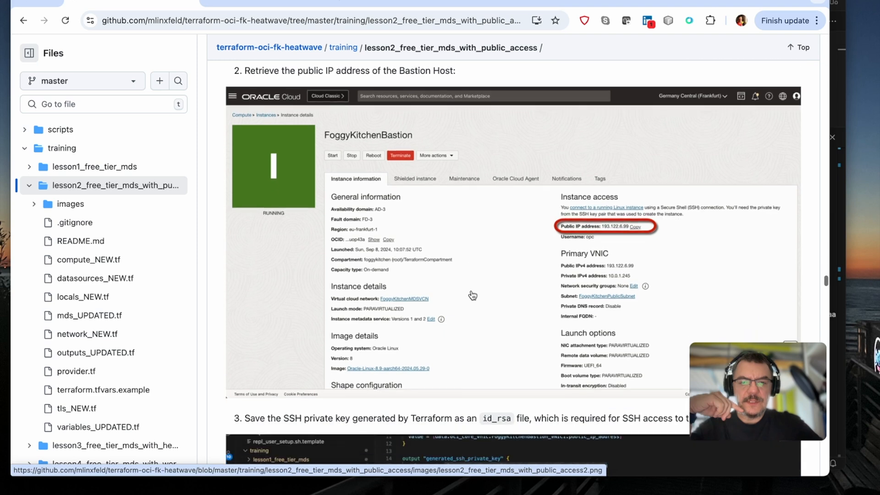
pyautogui.scroll(-3)
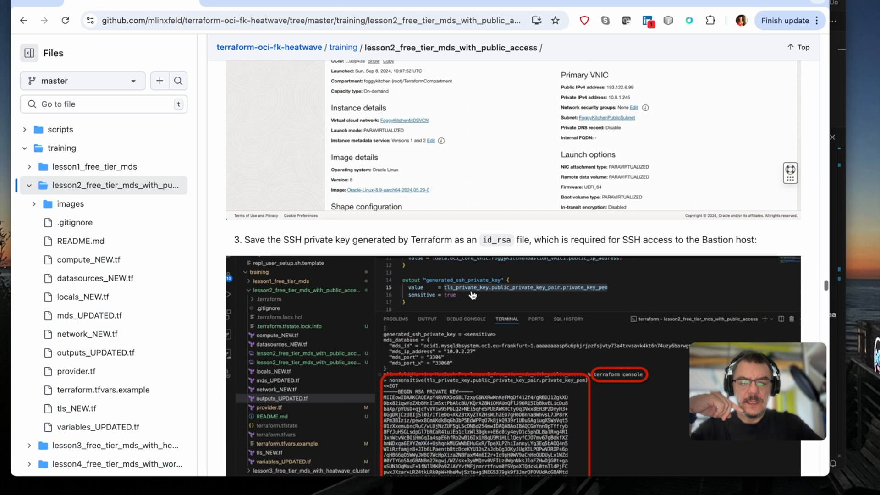
pyautogui.scroll(-3)
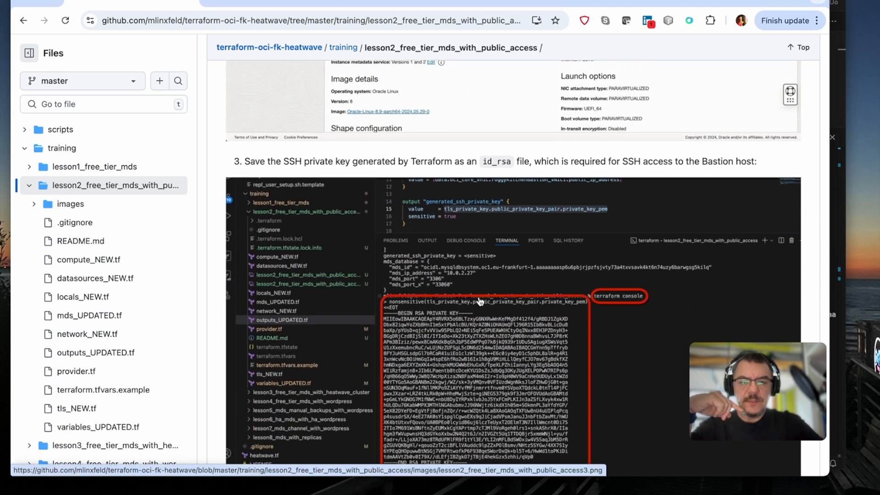
pyautogui.scroll(-3)
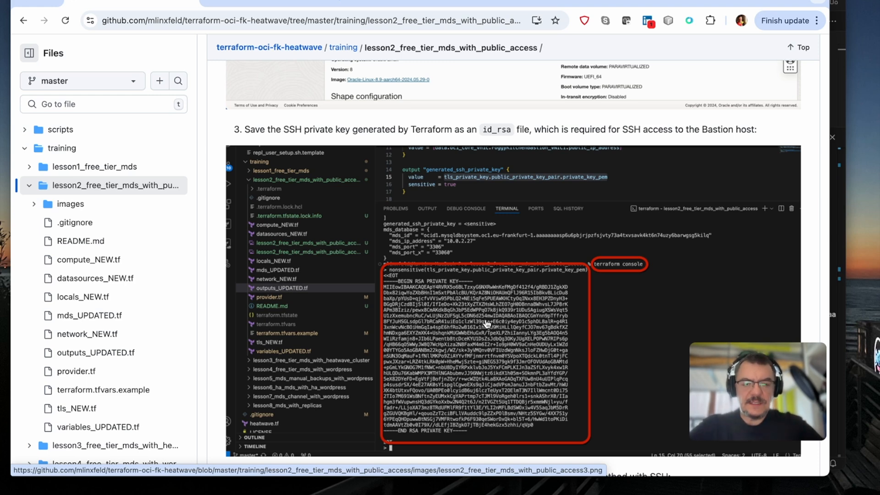
pyautogui.scroll(-3)
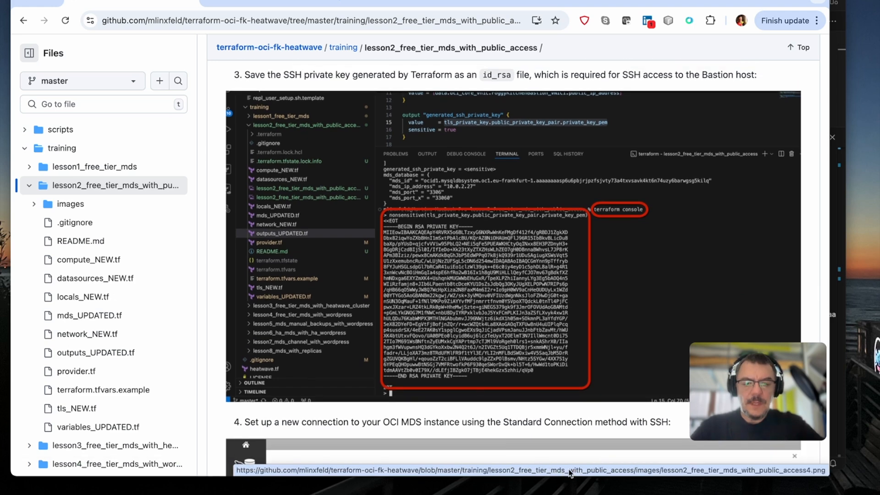
pyautogui.moveTo(584, 490)
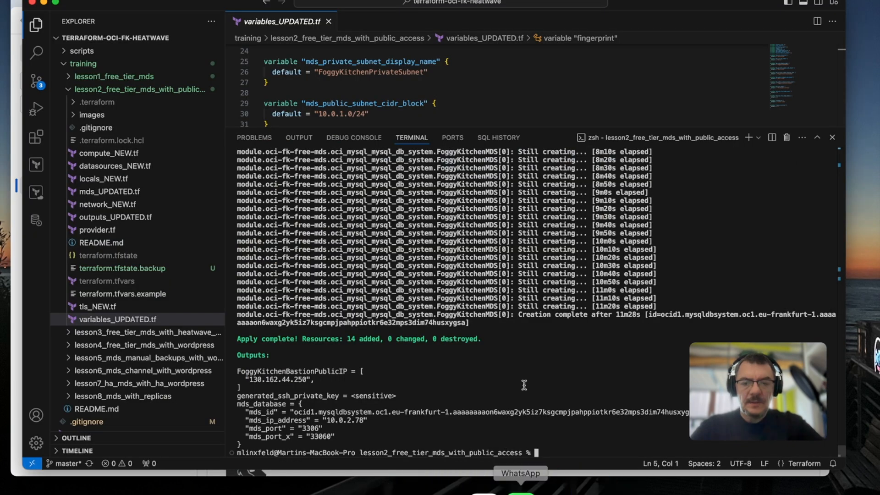
# - Print the generated SSH private key in terraform console with nonsensitive(), then exit the console
pyautogui.write('terraform console')
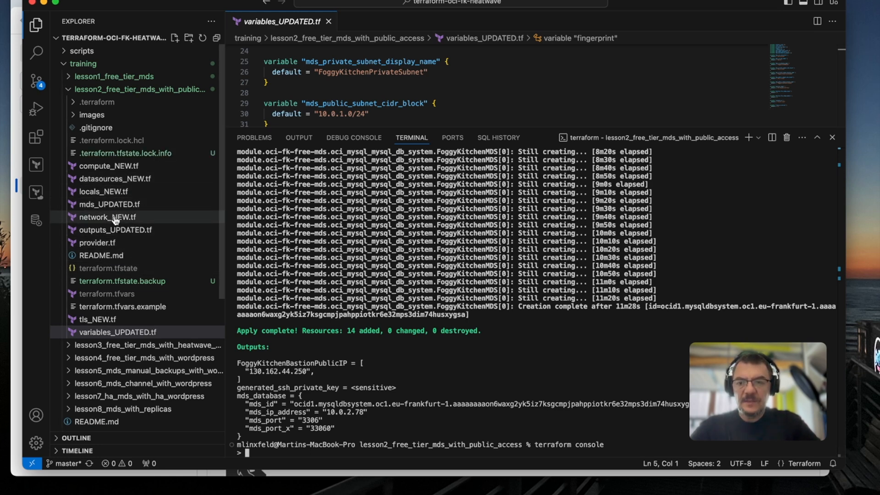
pyautogui.moveTo(116, 231)
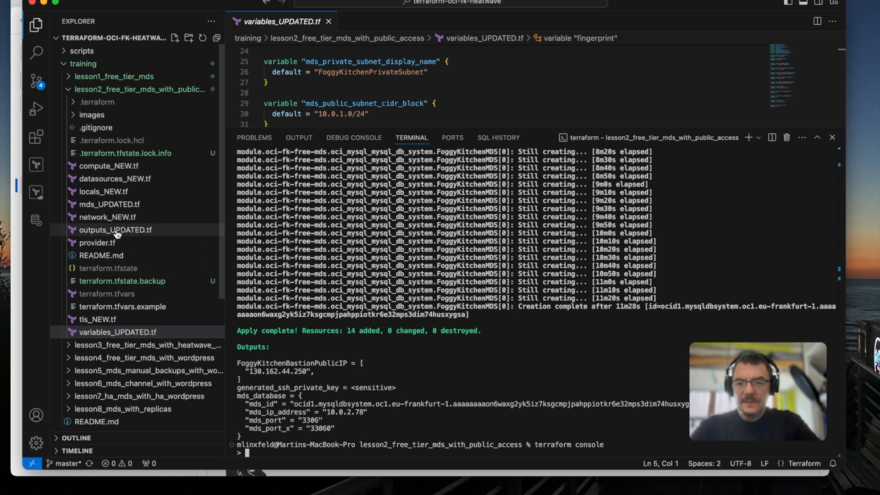
pyautogui.click(115, 229)
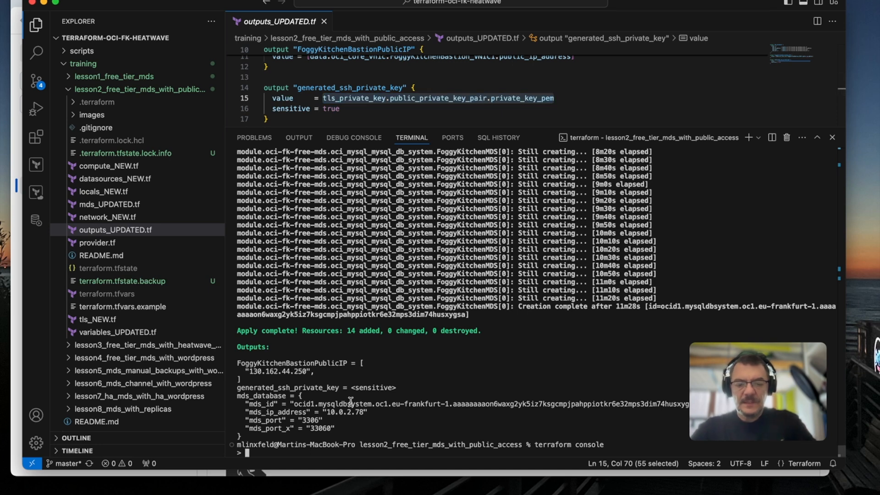
pyautogui.write('nons')
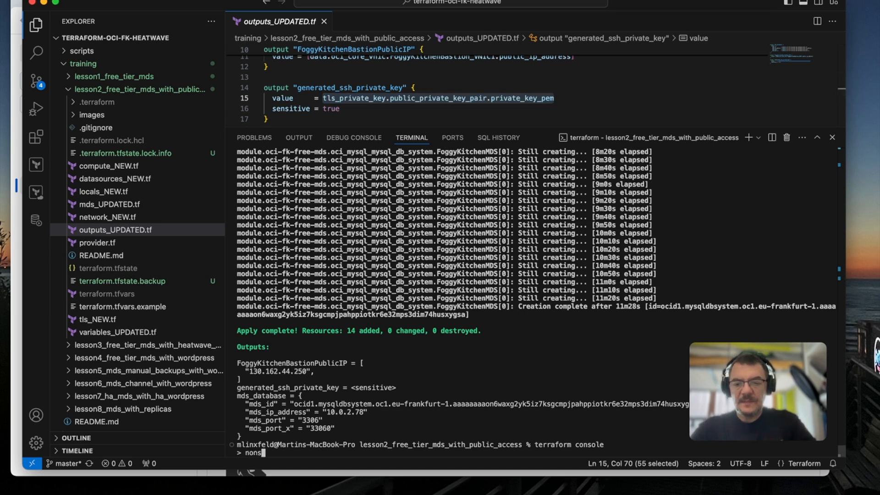
pyautogui.write('ensitive(tls_private_key.public_private_key_pair.private_key_pem')
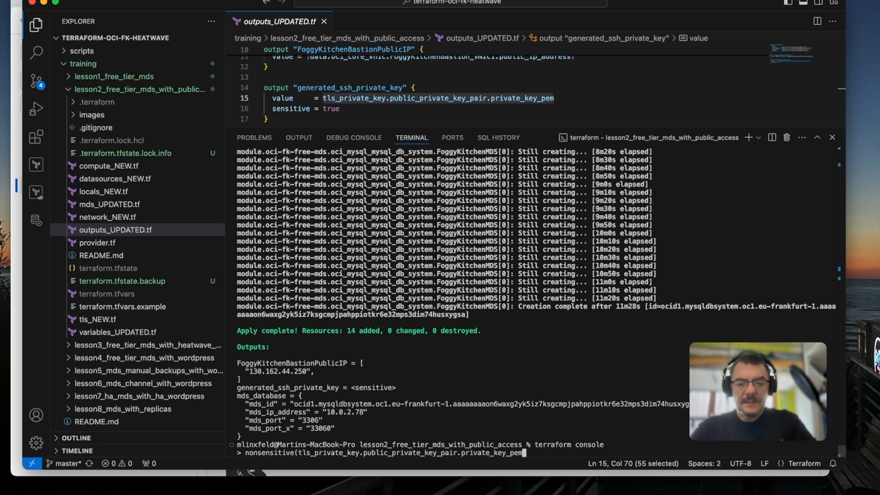
pyautogui.press('Return')
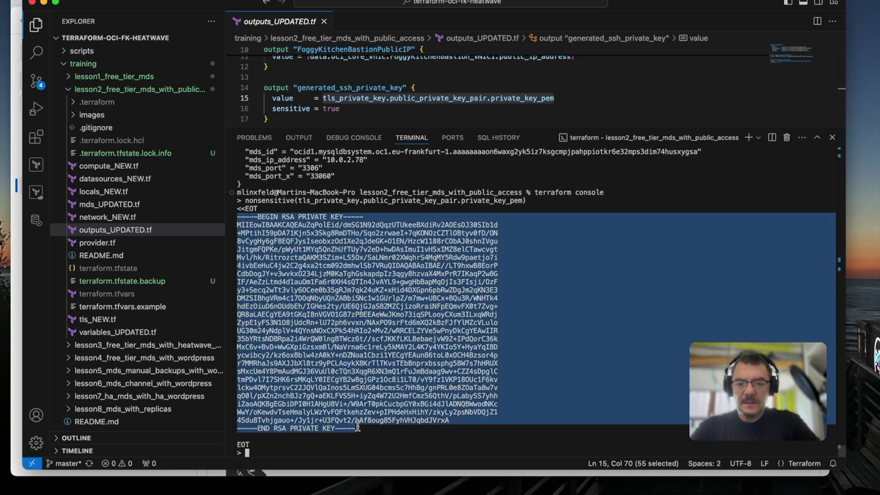
pyautogui.press('ctrl+c')
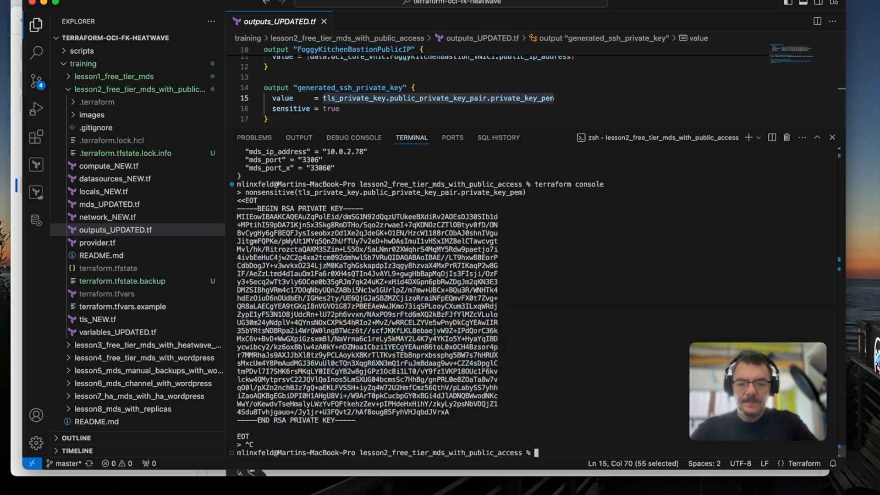
# - Save the key into an id_rsa file with vi and restrict it with chmod 400
pyautogui.write('vi id')
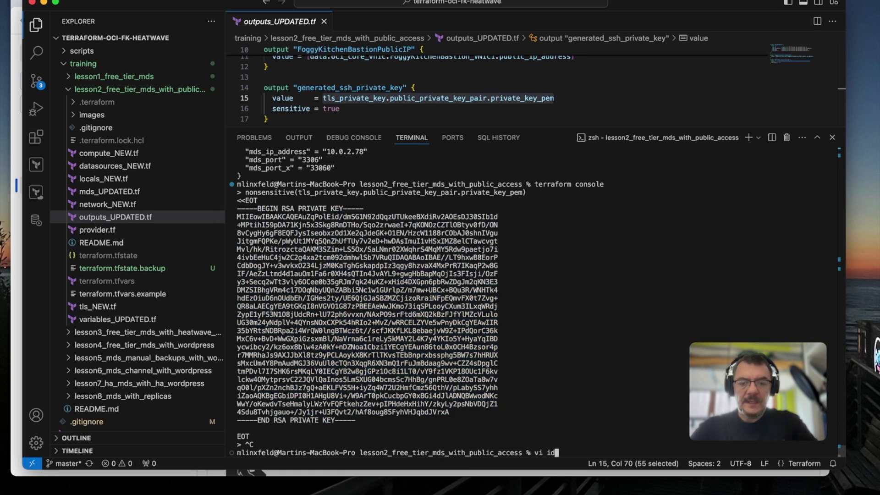
pyautogui.press('Return')
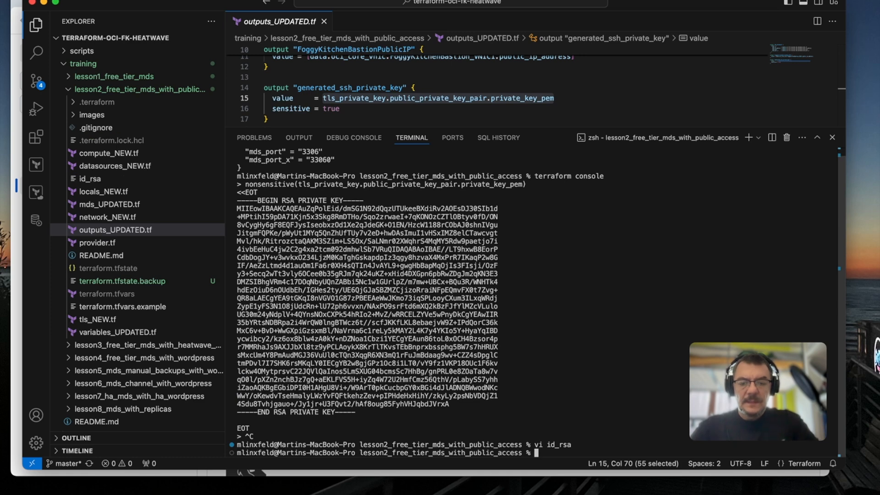
pyautogui.write('chmod')
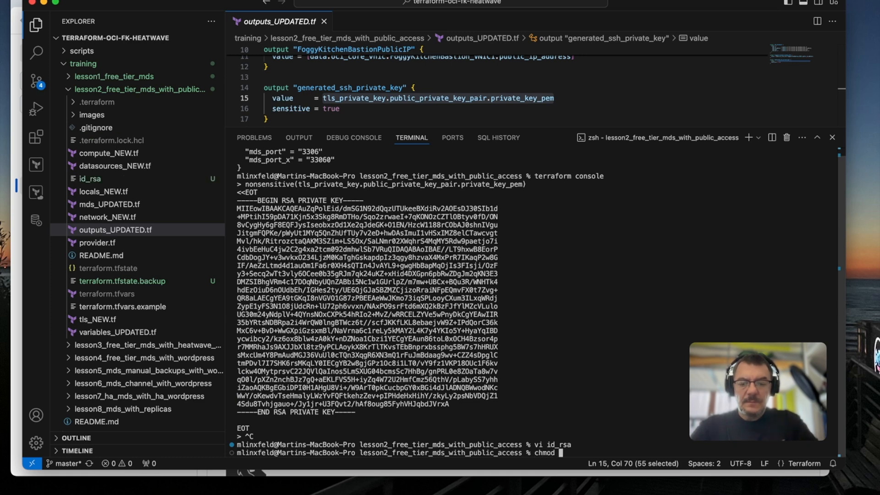
pyautogui.write('400 id_rsa')
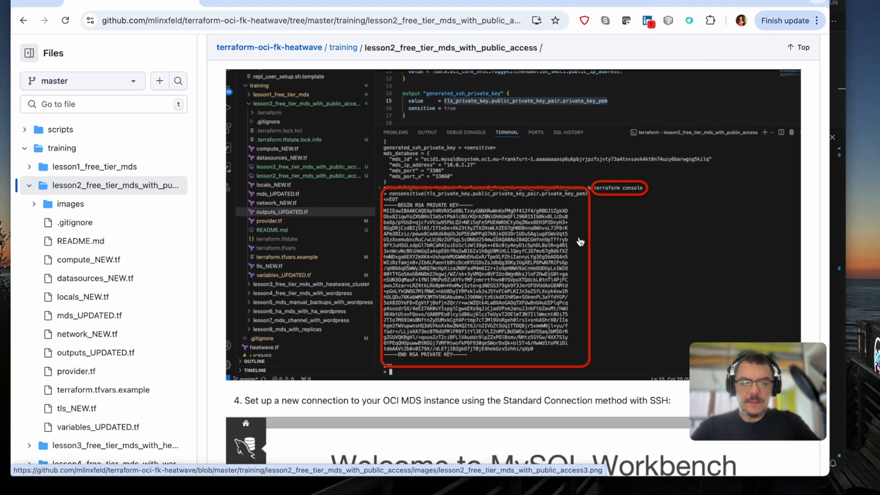
# - Scroll the README to step 4's MySQL Workbench SSH connection screenshot
pyautogui.scroll(-3)
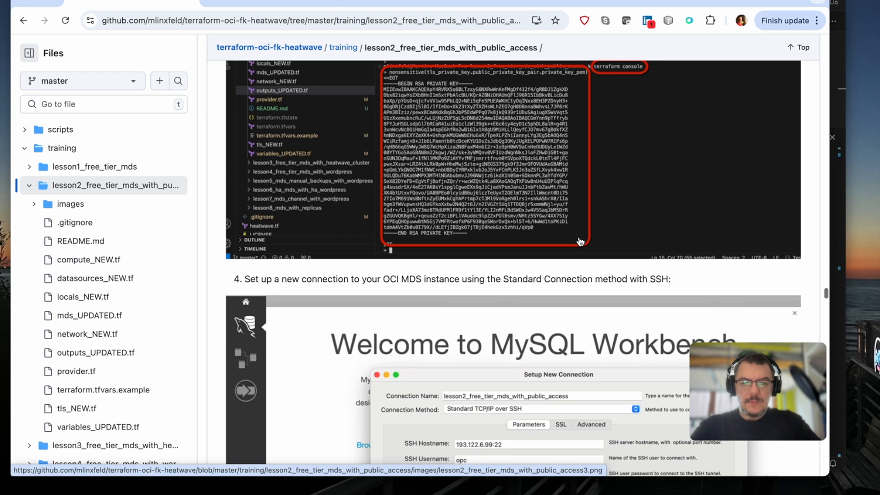
pyautogui.scroll(-3)
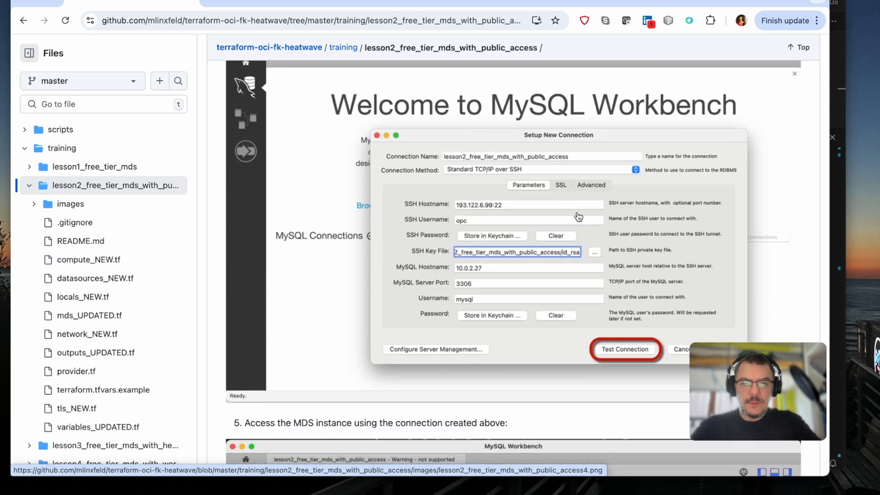
pyautogui.moveTo(563, 242)
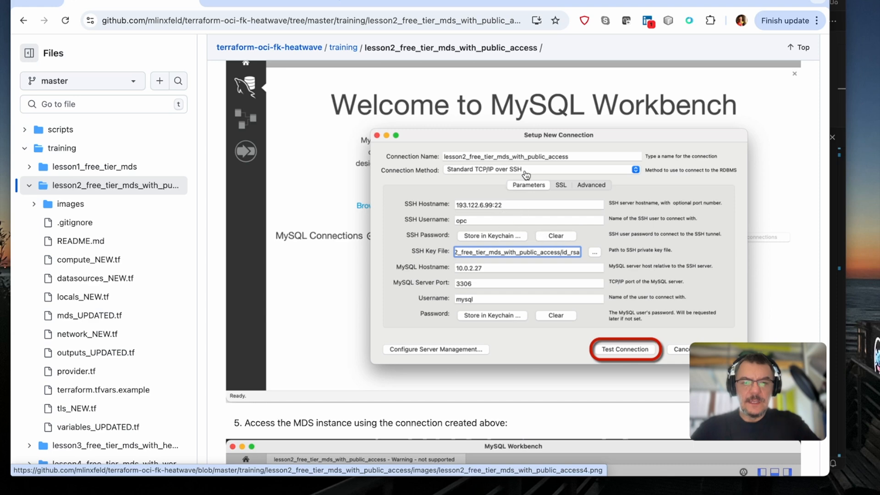
pyautogui.moveTo(533, 223)
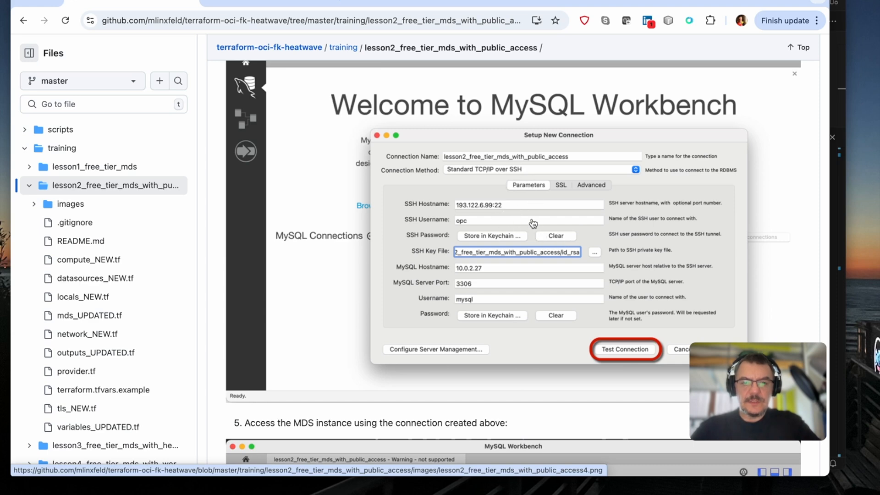
pyautogui.moveTo(527, 280)
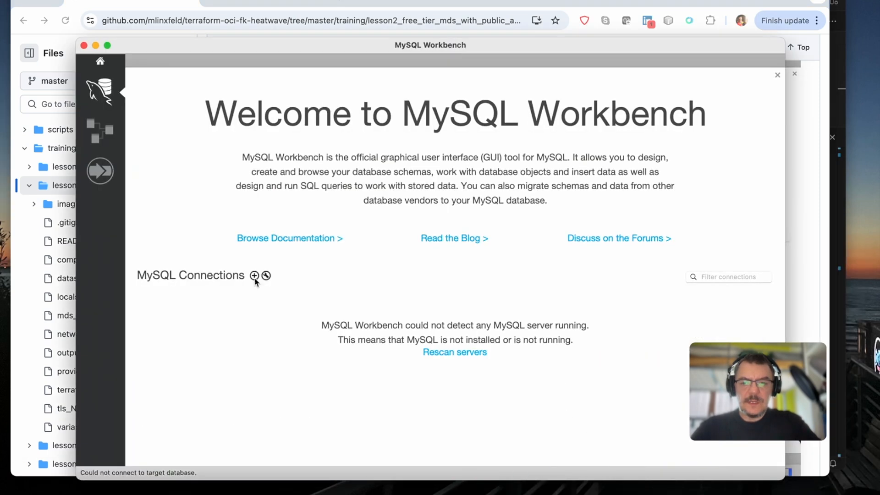
# - Add a new MySQL Workbench connection using the Standard TCP/IP over SSH method
pyautogui.click(255, 275)
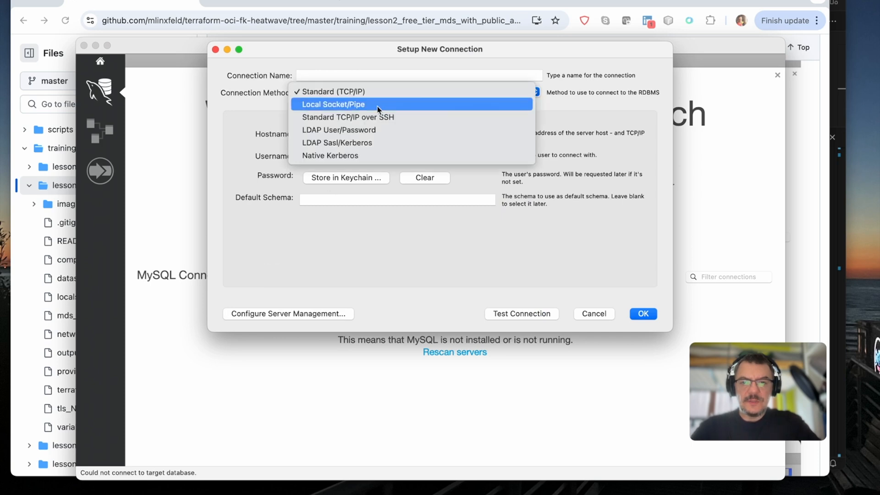
pyautogui.moveTo(382, 117)
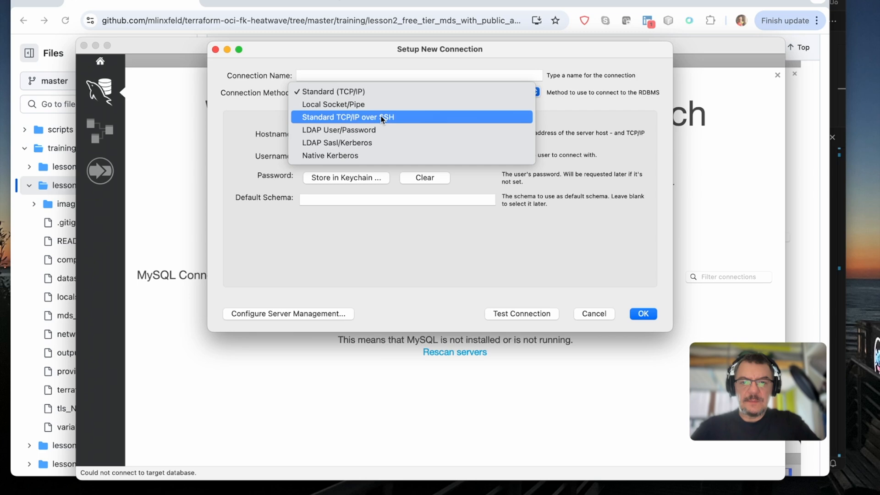
pyautogui.click(348, 116)
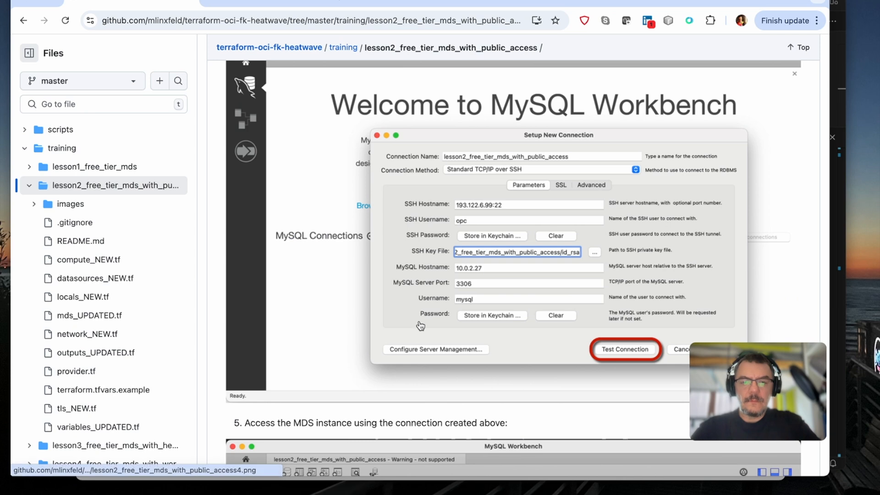
pyautogui.moveTo(584, 160)
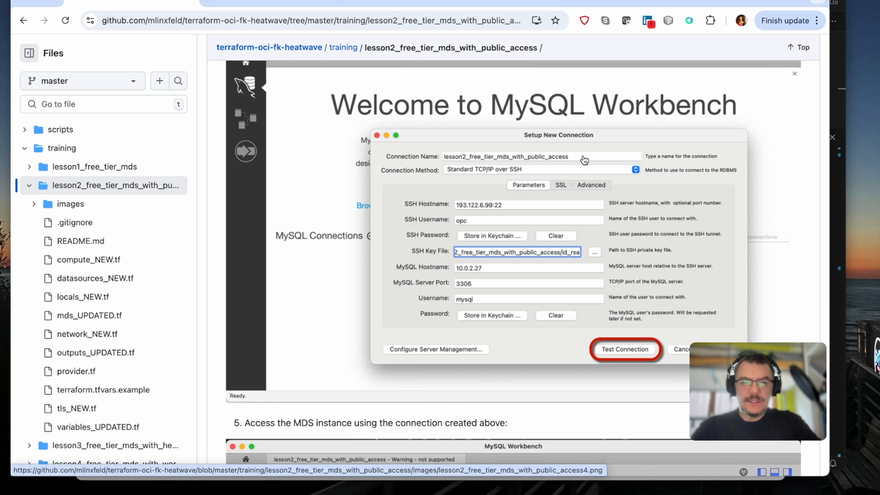
pyautogui.moveTo(501, 167)
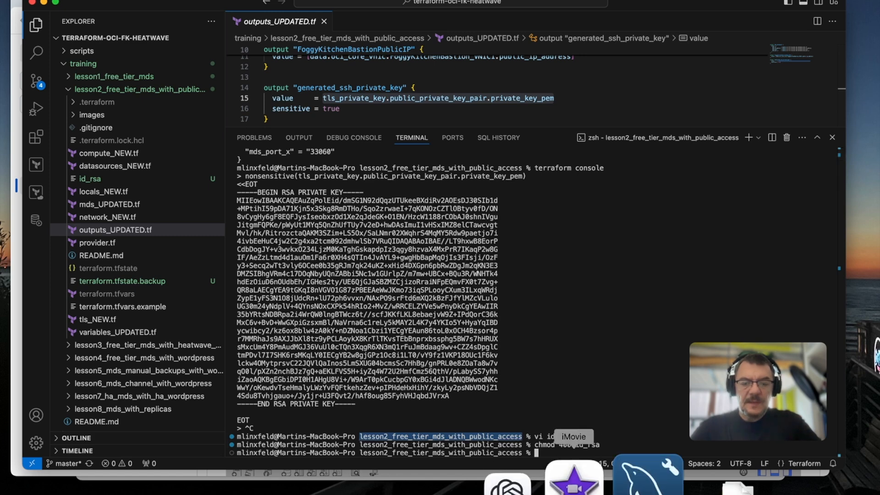
# - Select the SSH Hostname field and find bastion IP 130.162.44.250 in Terraform's outputs
pyautogui.click(647, 480)
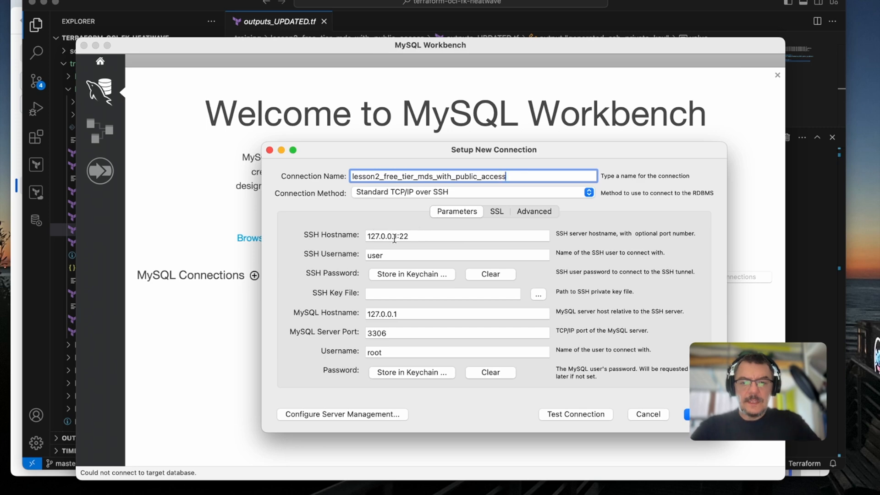
pyautogui.click(457, 236)
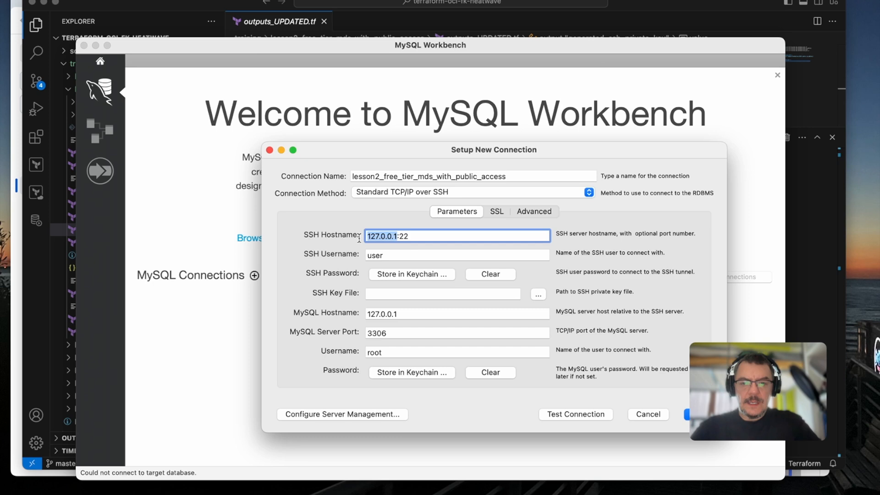
pyautogui.moveTo(523, 400)
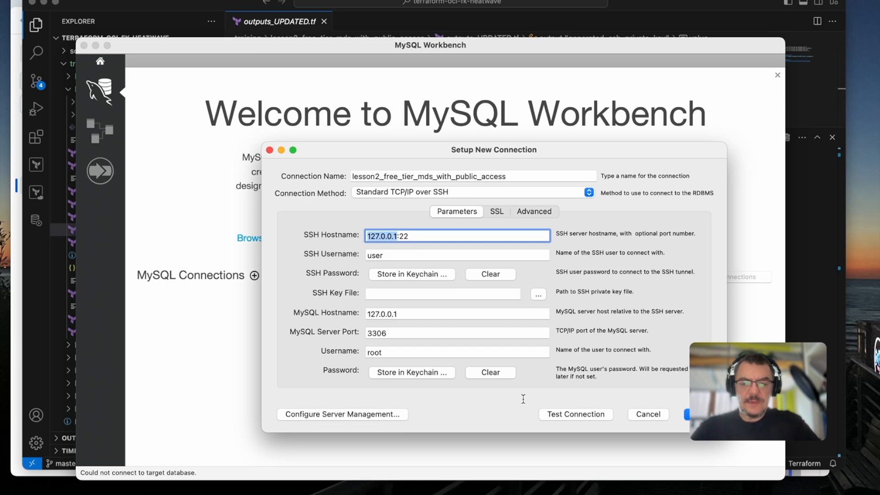
pyautogui.click(646, 414)
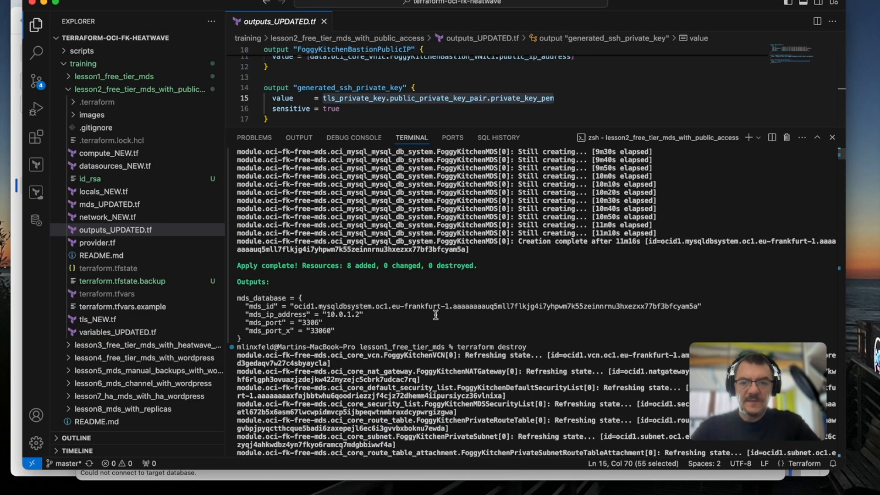
pyautogui.scroll(-3)
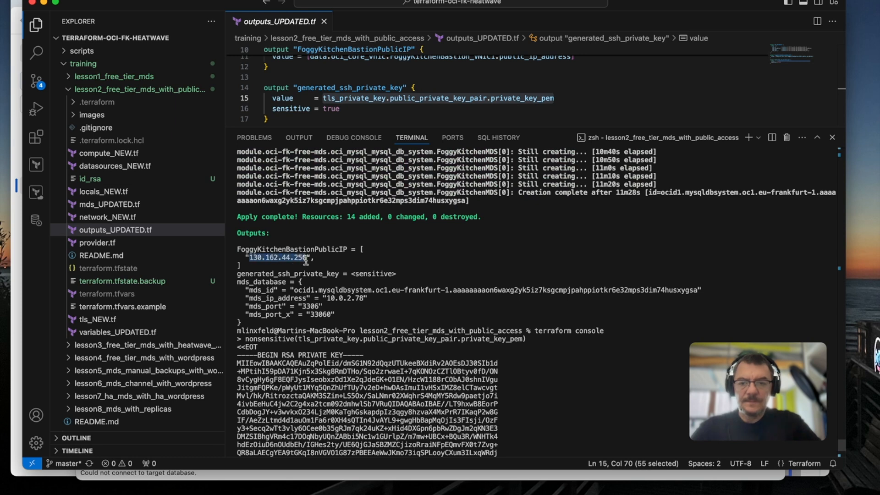
pyautogui.moveTo(343, 264)
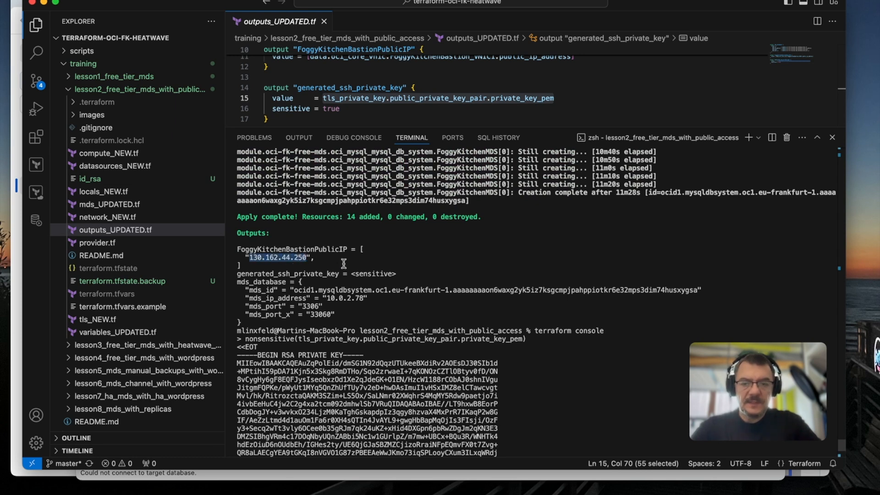
pyautogui.moveTo(565, 464)
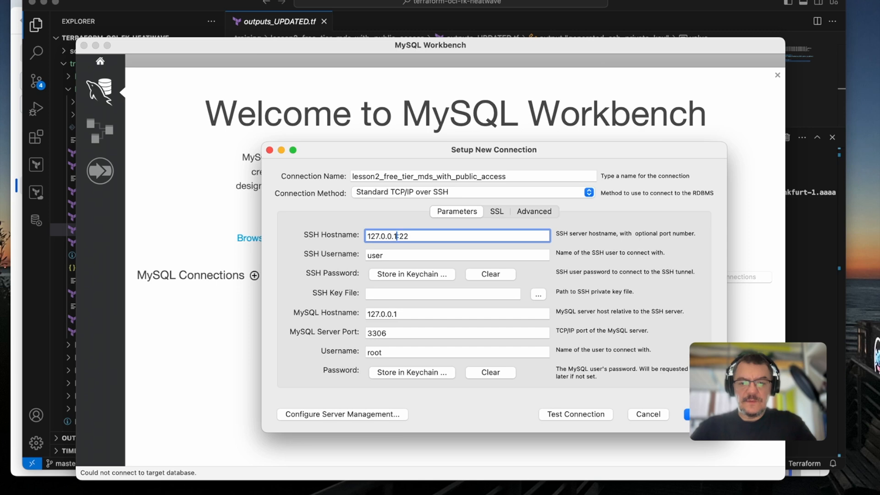
# - Enter SSH host 130.162.44.250, user opc, the id_rsa key file, and MySQL user mysql
pyautogui.write('130.162.44.250')
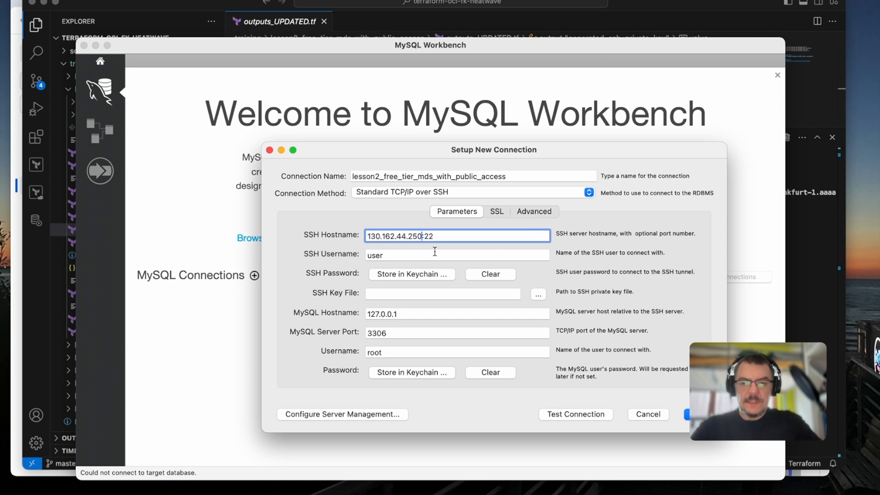
pyautogui.click(457, 255)
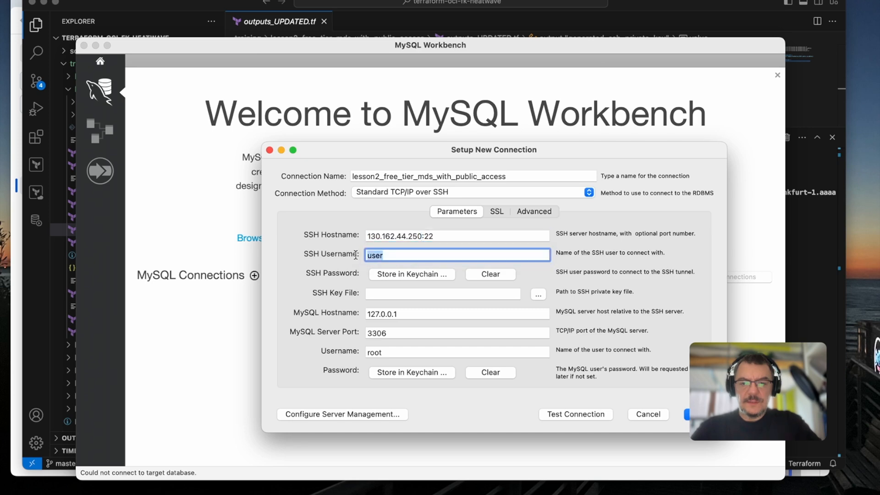
pyautogui.write('op')
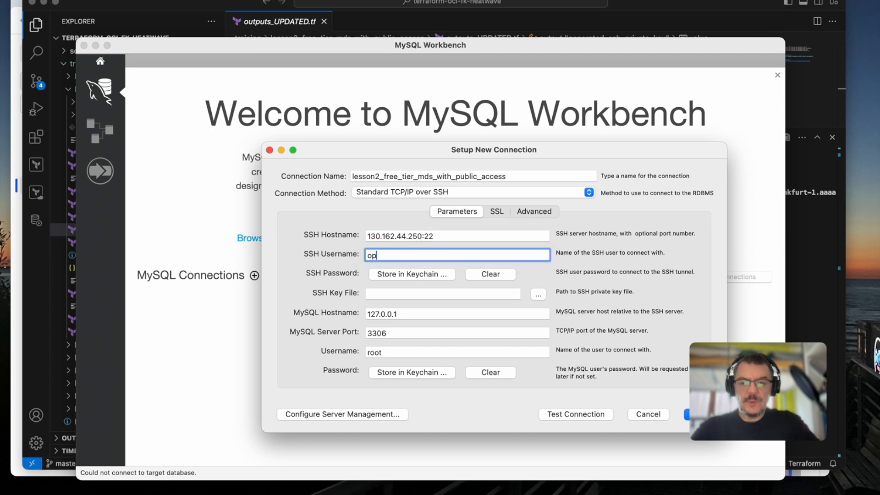
pyautogui.write('c')
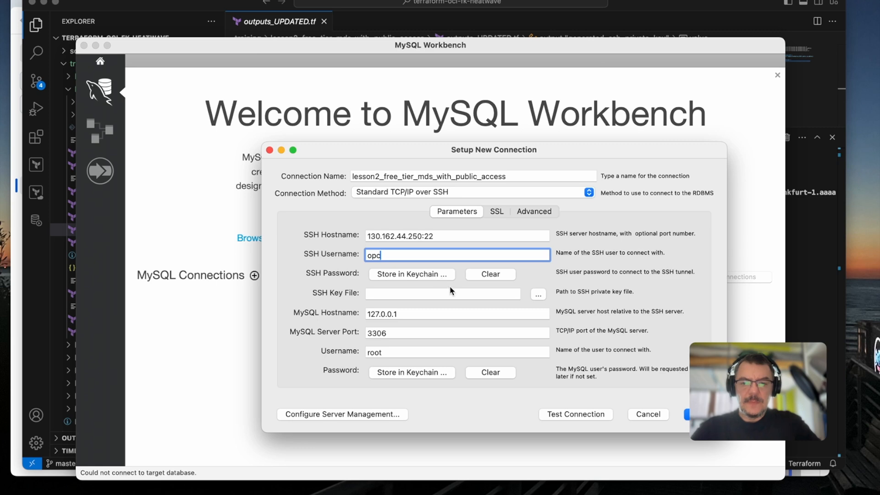
pyautogui.moveTo(541, 297)
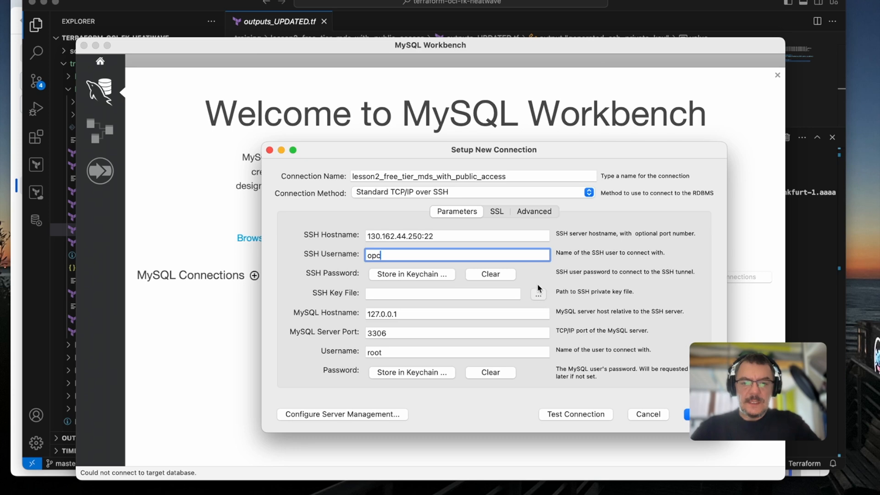
pyautogui.click(537, 293)
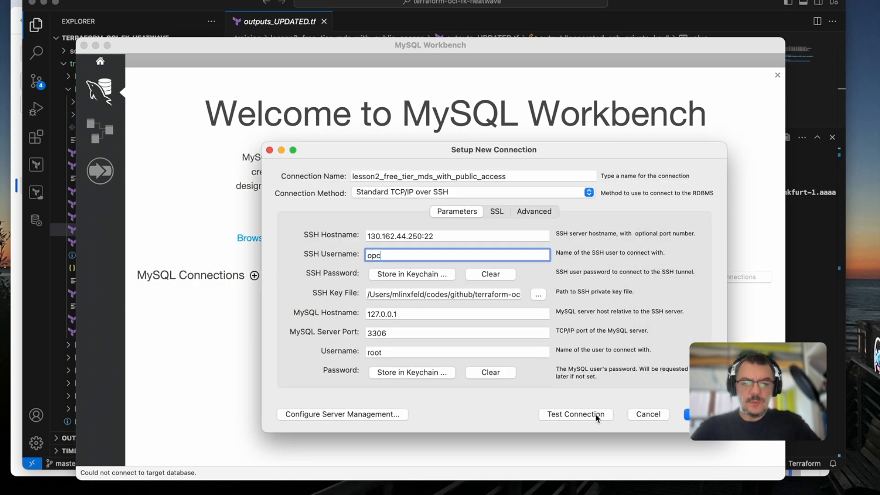
pyautogui.moveTo(433, 313)
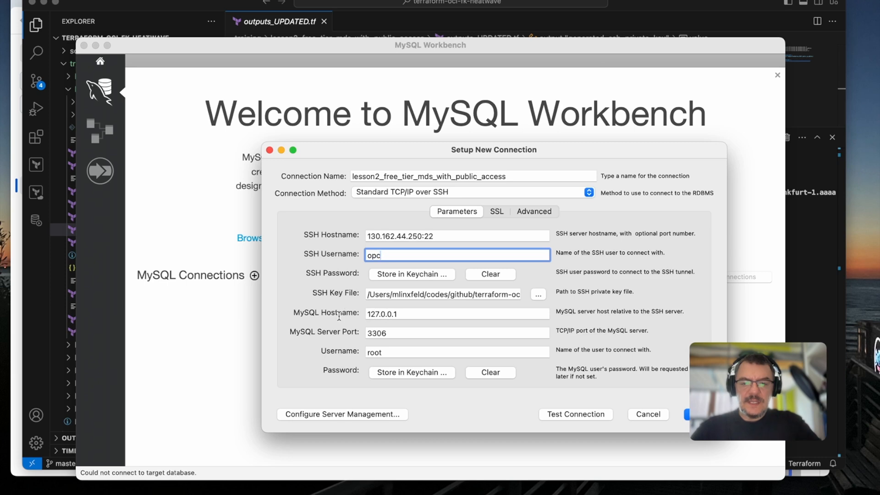
pyautogui.moveTo(396, 412)
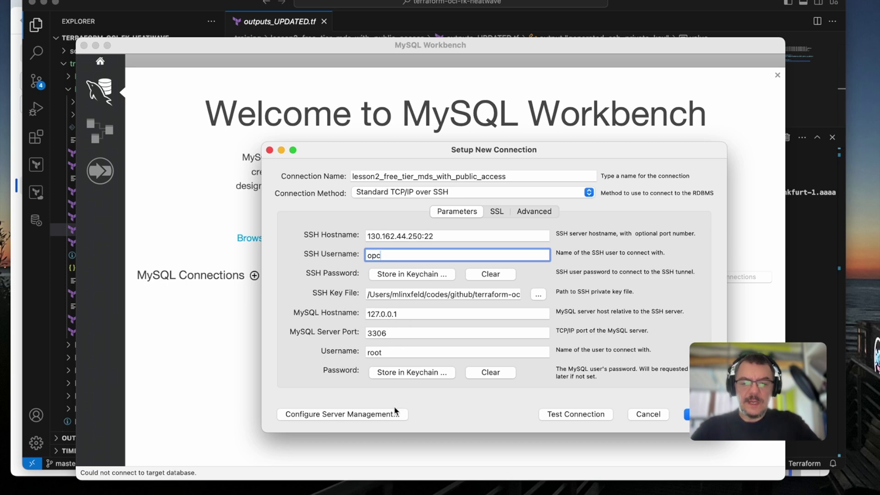
pyautogui.moveTo(565, 488)
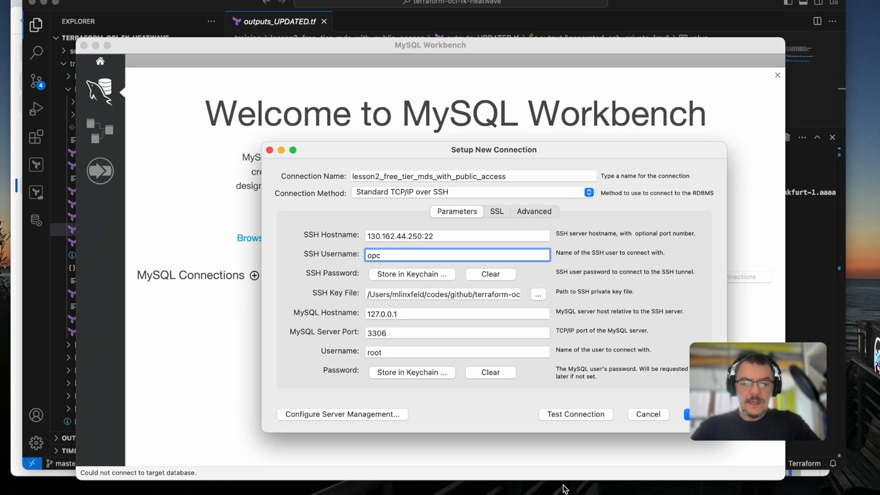
pyautogui.click(646, 414)
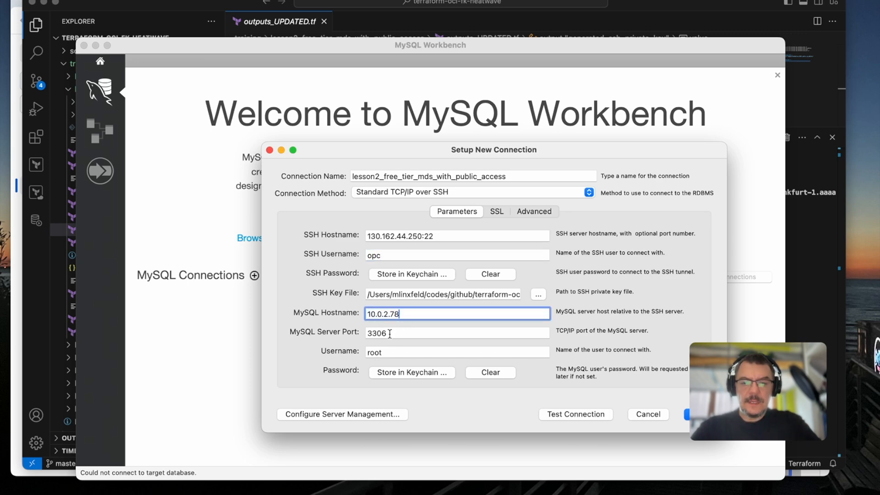
pyautogui.moveTo(395, 348)
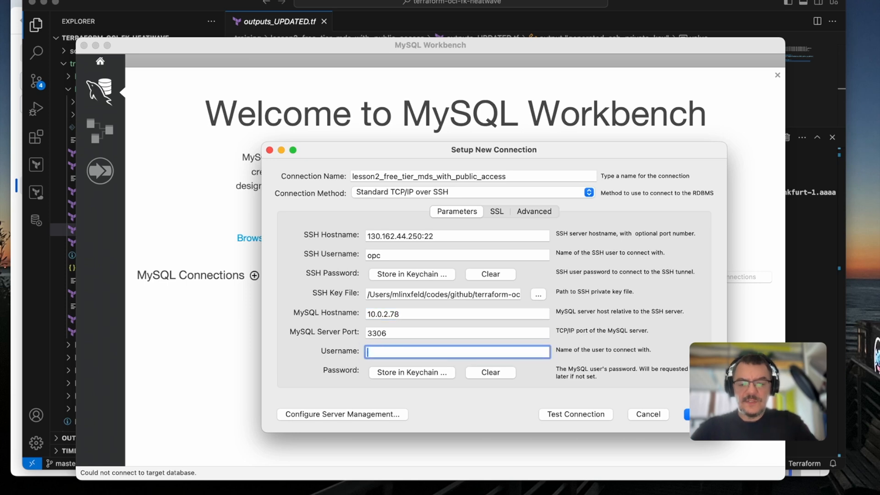
pyautogui.write('mysql')
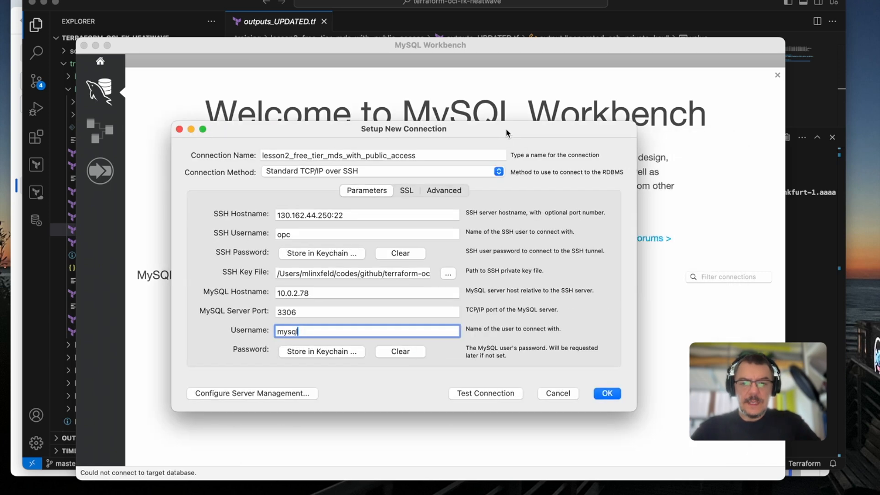
# - Test the connection, trust the bastion host key, and select mds_admin_password in terraform.tfvars
pyautogui.click(485, 393)
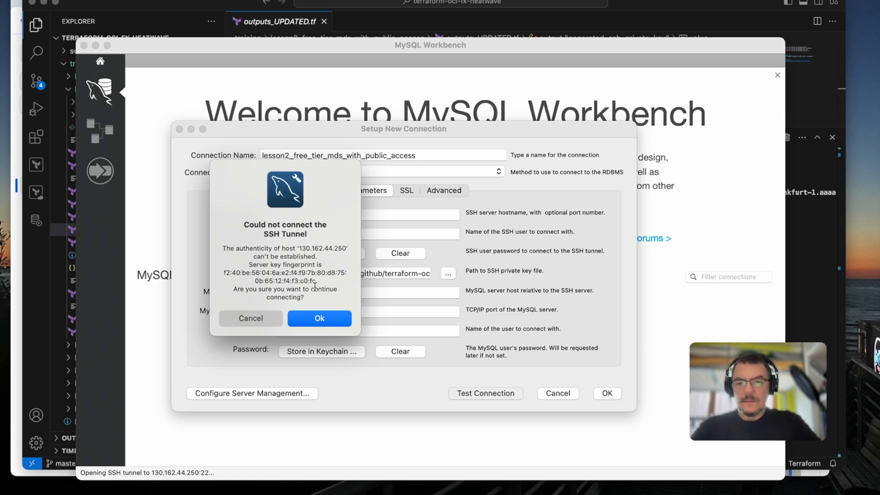
pyautogui.moveTo(318, 305)
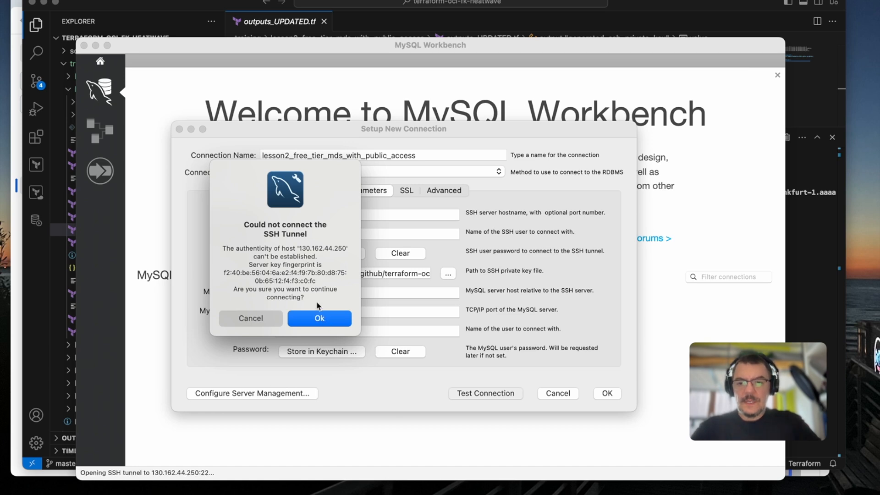
pyautogui.moveTo(319, 319)
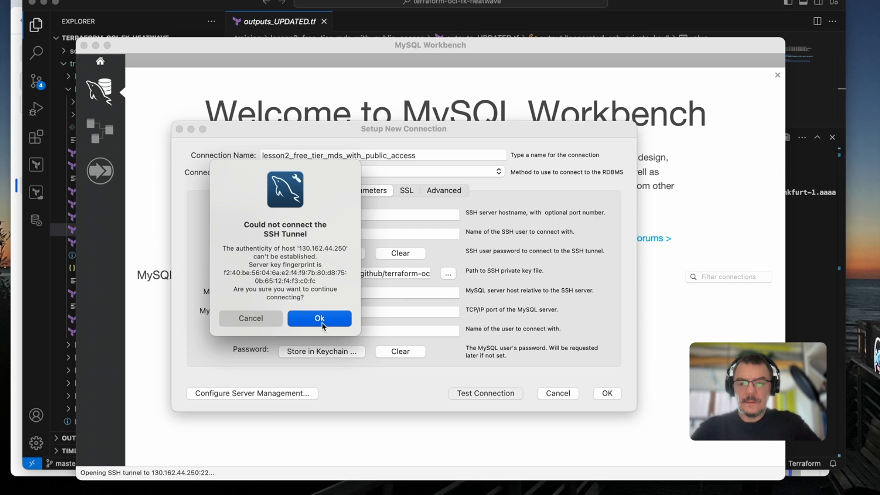
pyautogui.click(319, 318)
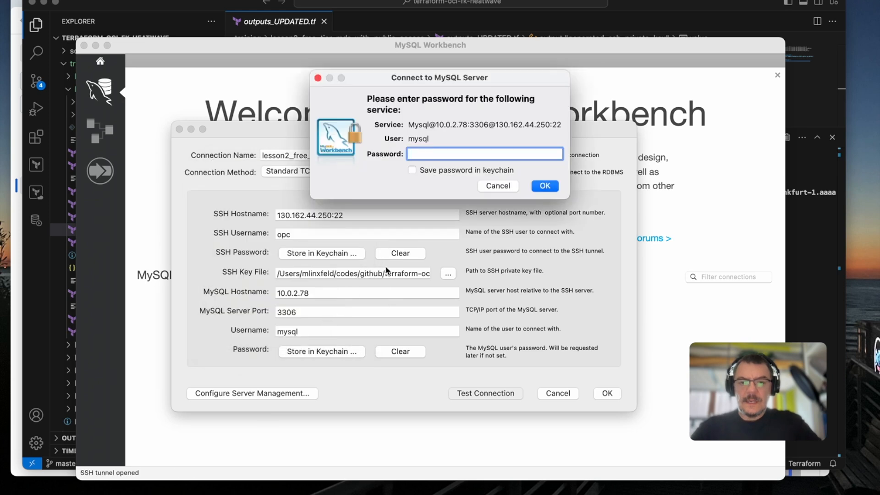
pyautogui.moveTo(397, 219)
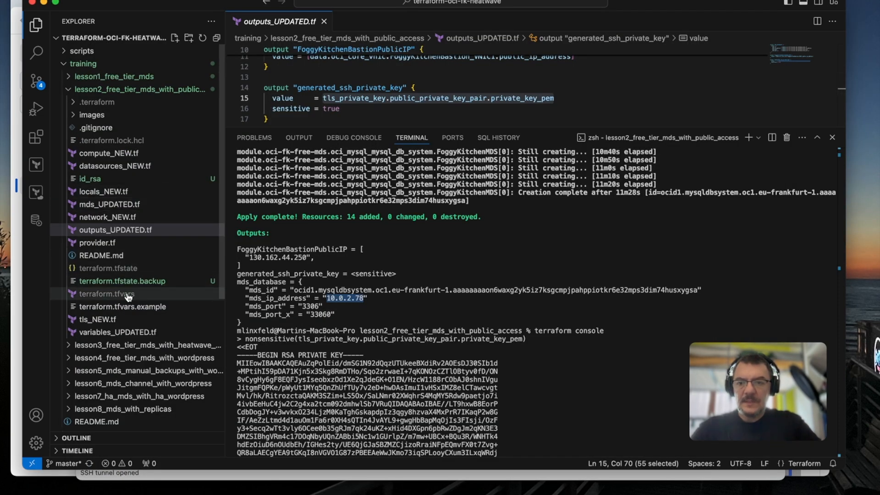
pyautogui.click(107, 294)
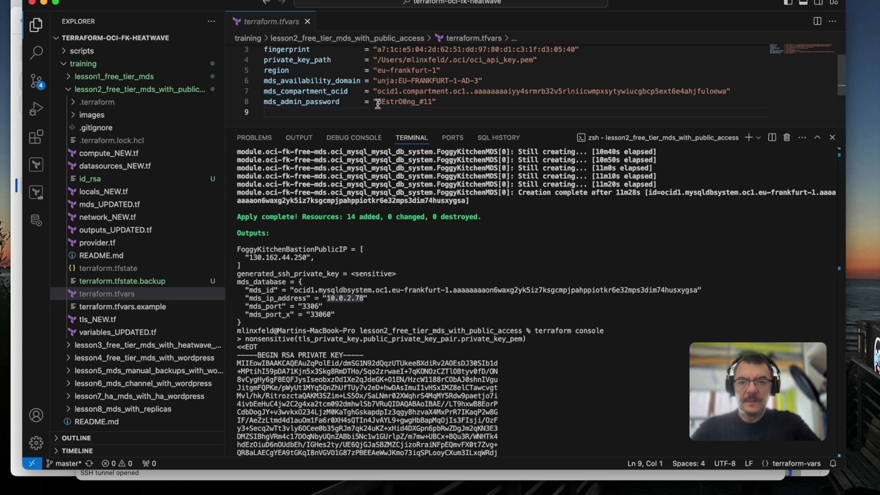
pyautogui.doubleClick(406, 102)
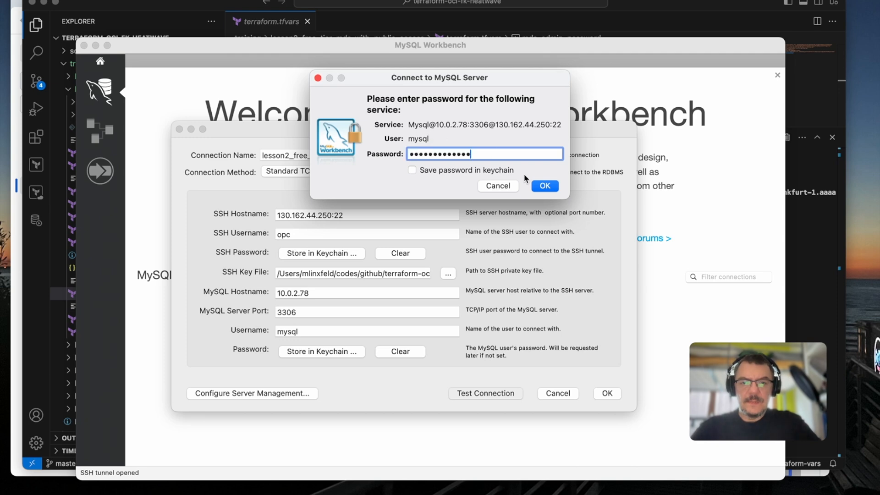
# - Submit the MySQL password, continue past the server version warning, and dismiss the success report
pyautogui.click(543, 185)
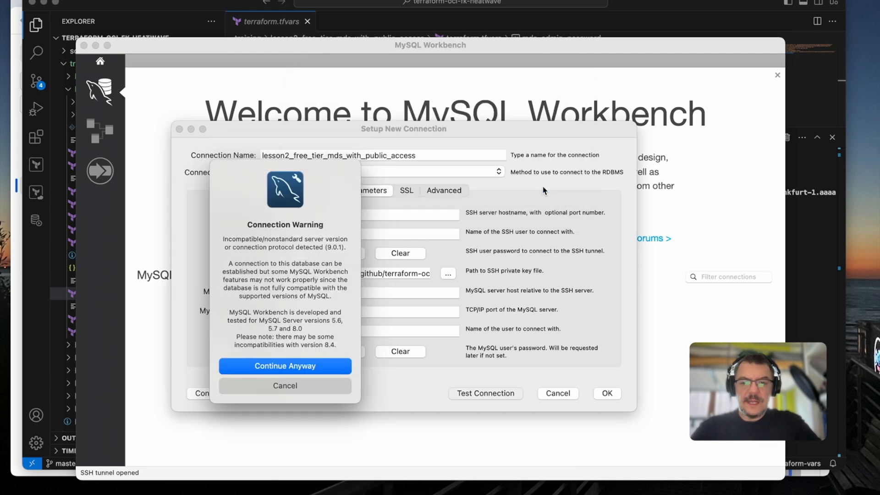
pyautogui.moveTo(245, 347)
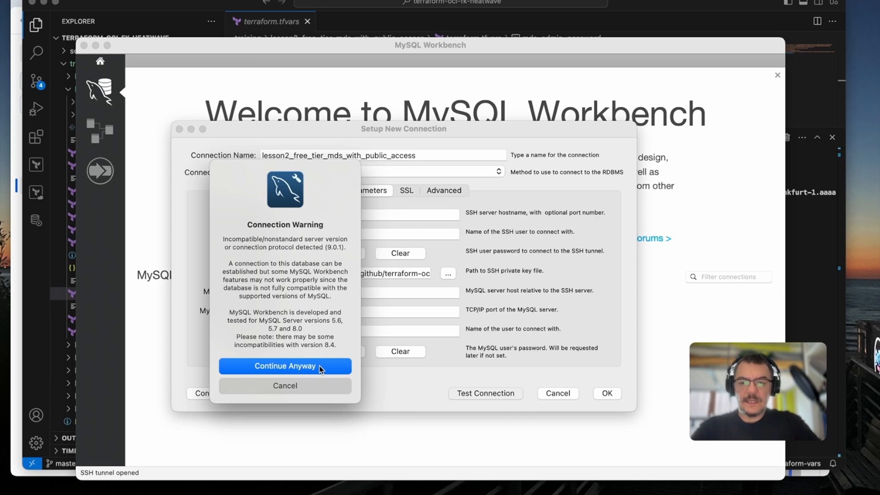
pyautogui.moveTo(317, 369)
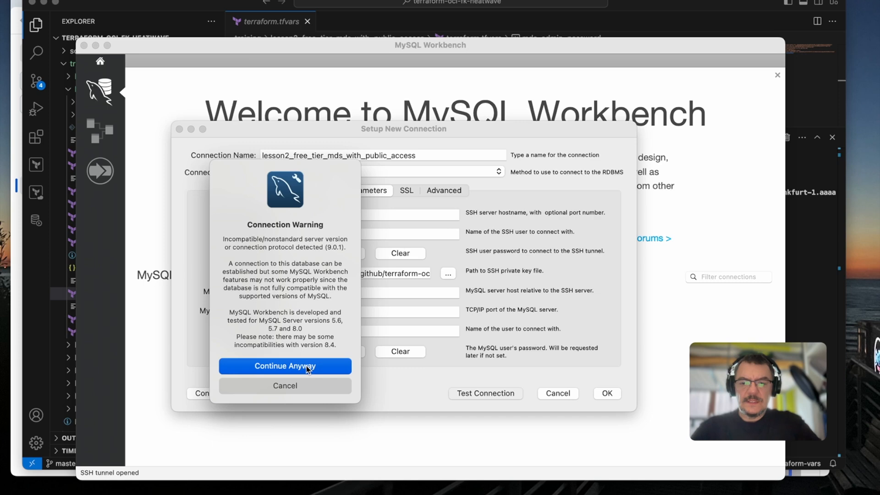
pyautogui.click(285, 365)
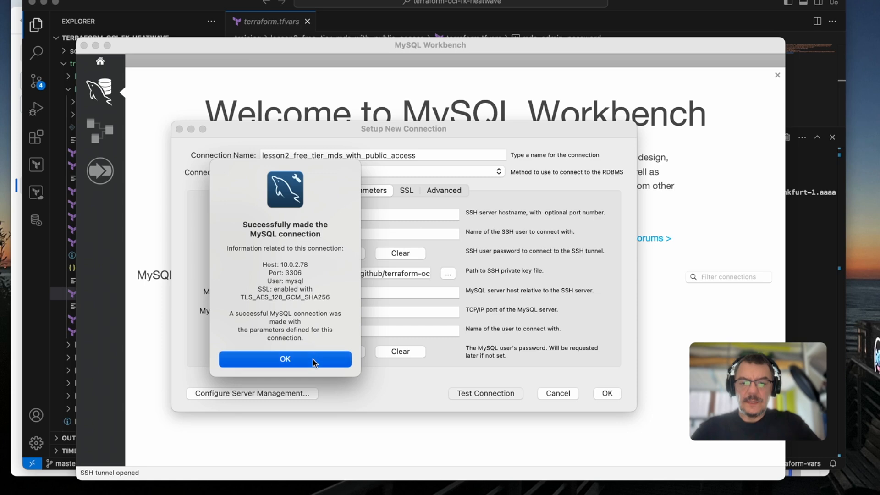
pyautogui.click(285, 358)
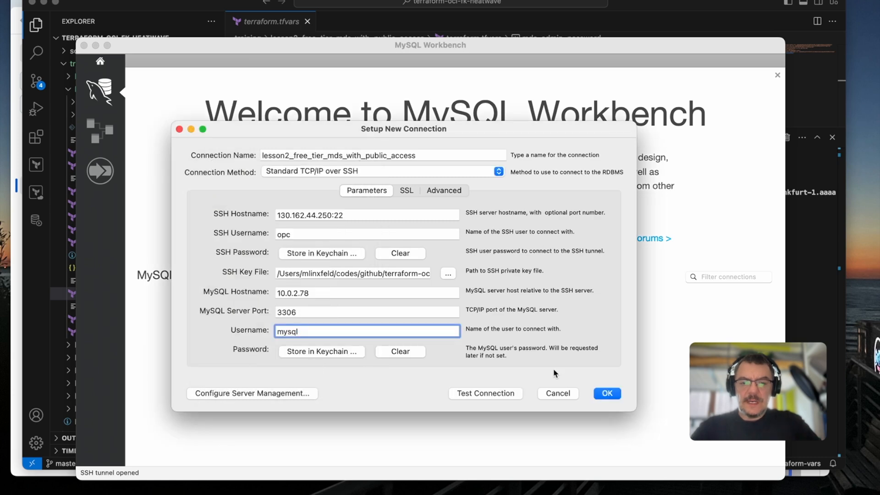
pyautogui.moveTo(563, 370)
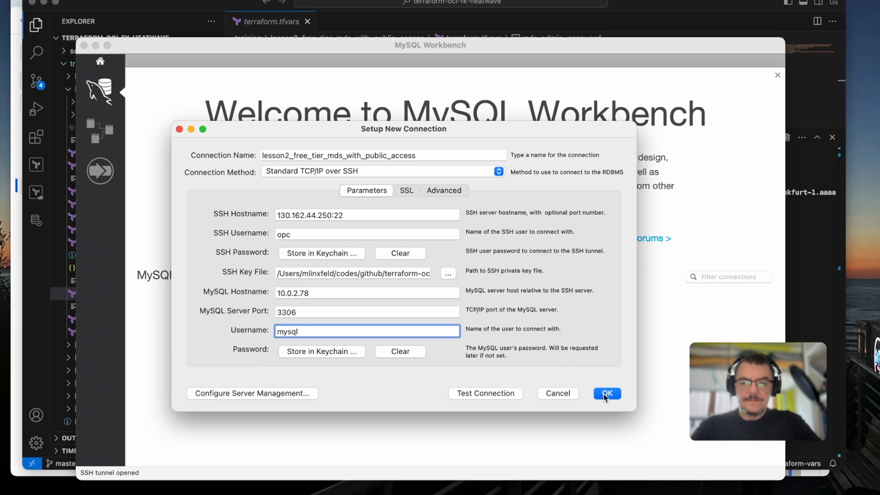
pyautogui.click(607, 393)
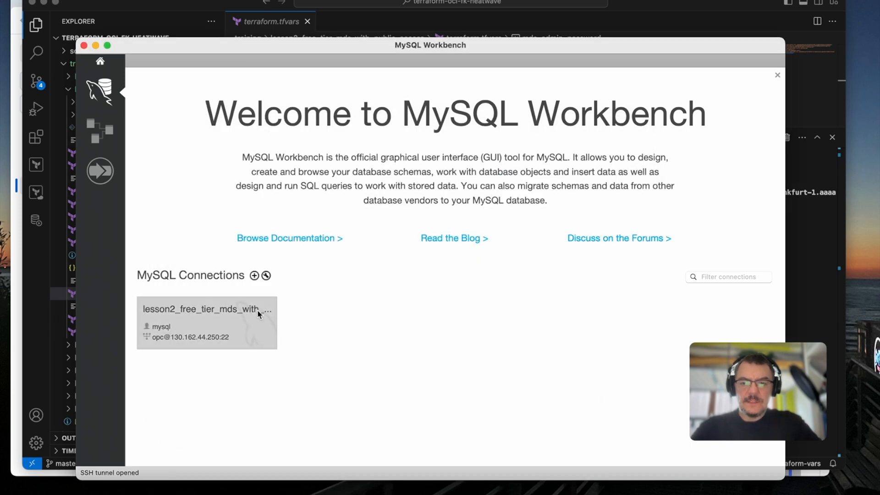
pyautogui.doubleClick(205, 308)
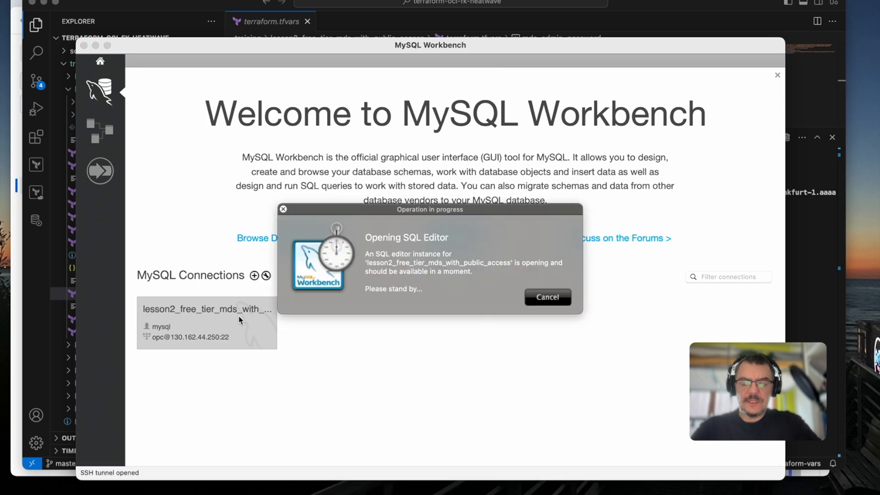
pyautogui.moveTo(268, 320)
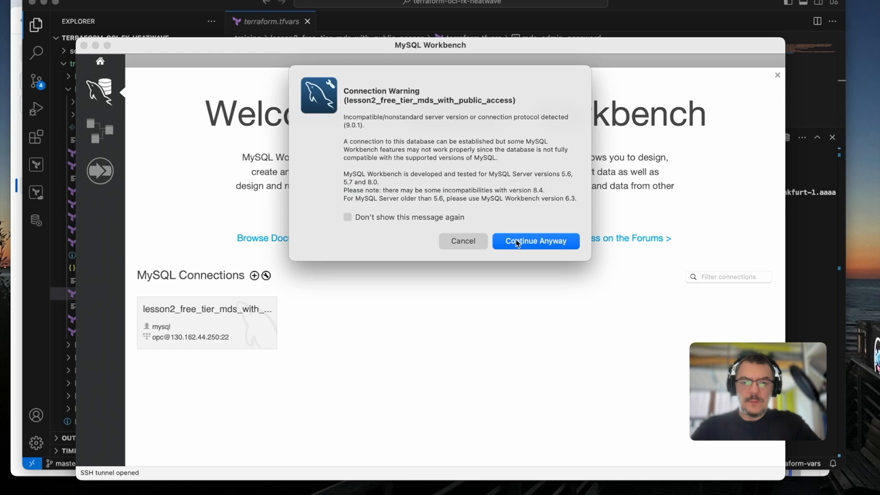
pyautogui.click(535, 241)
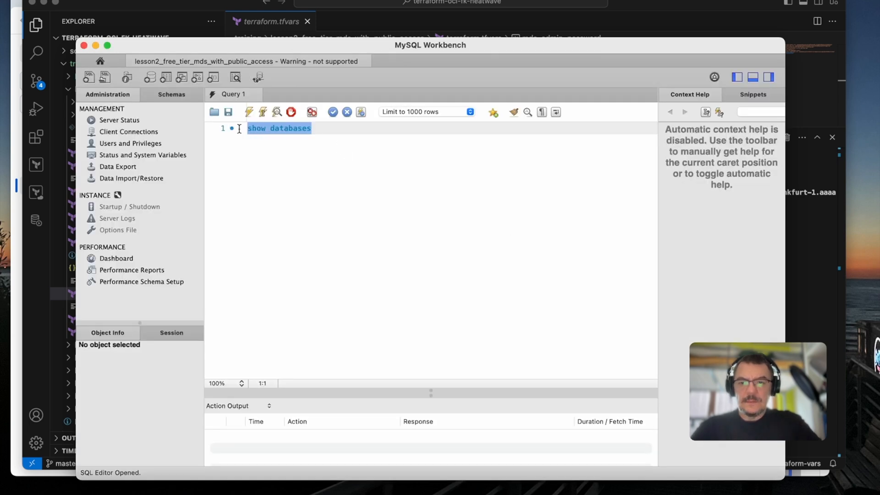
pyautogui.click(248, 112)
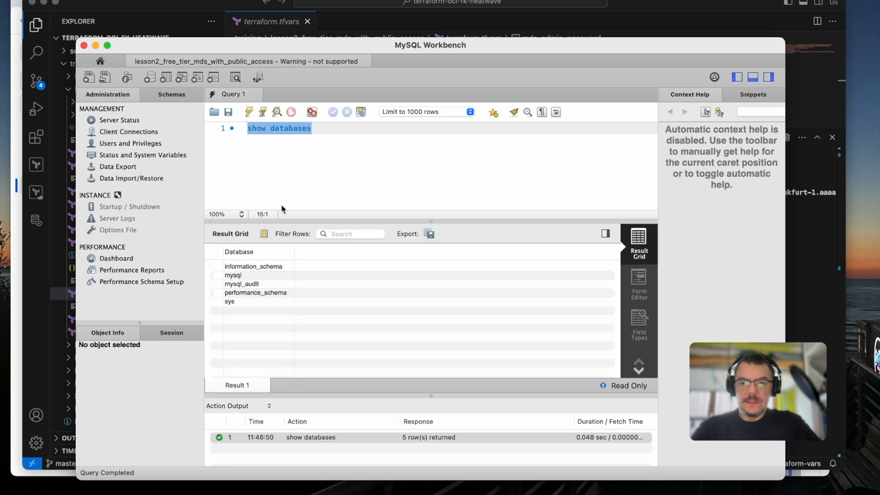
pyautogui.moveTo(246, 269)
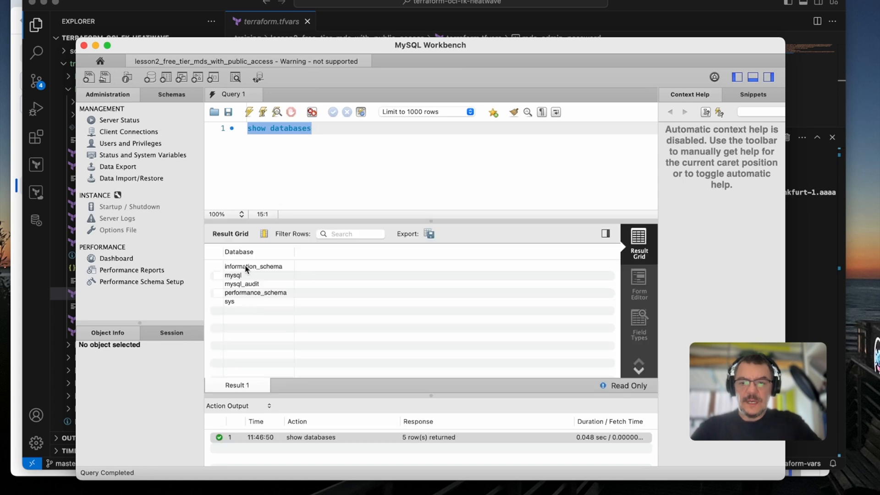
pyautogui.moveTo(264, 312)
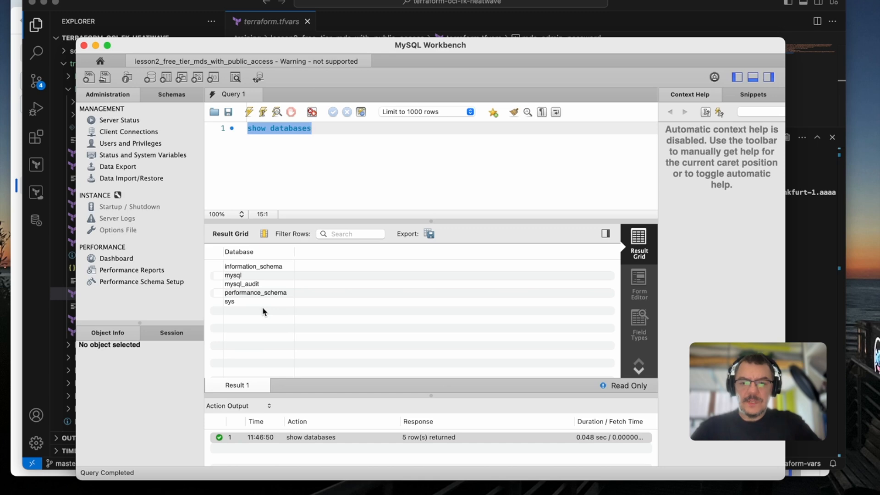
pyautogui.moveTo(292, 302)
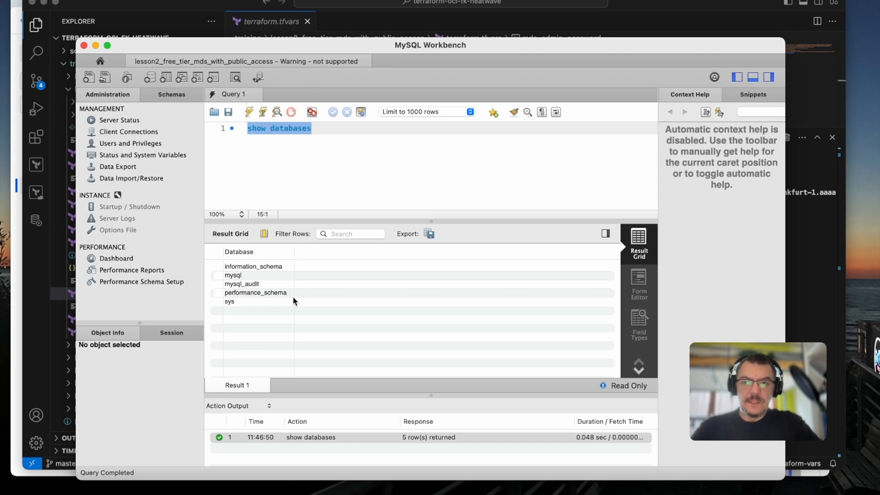
pyautogui.moveTo(314, 178)
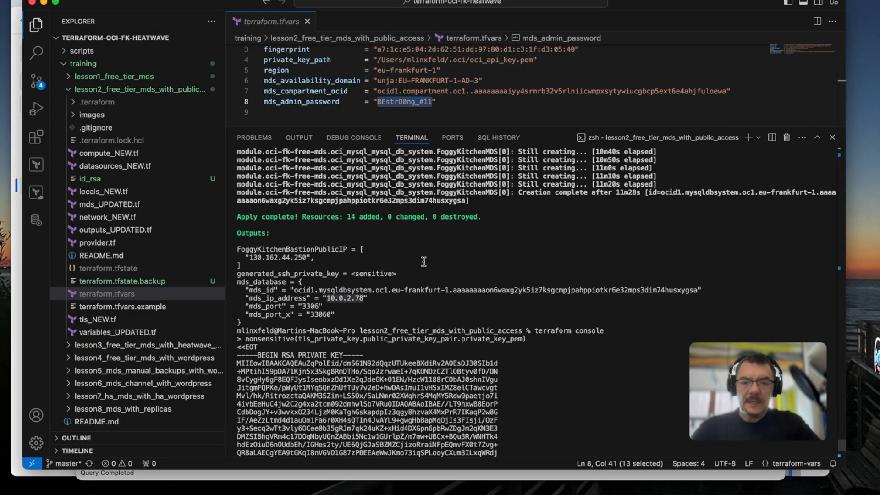
# - Run terraform destroy in the terminal and approve removing the lesson2 resources
pyautogui.scroll(-3)
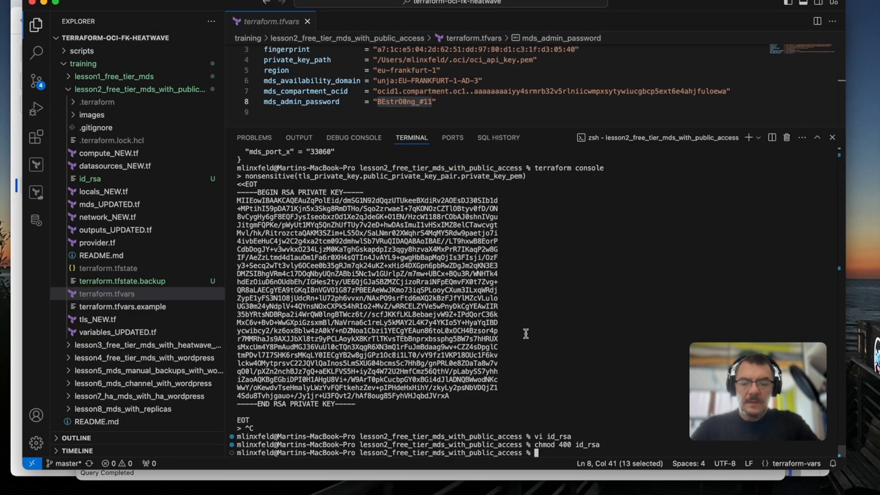
pyautogui.write('terraform')
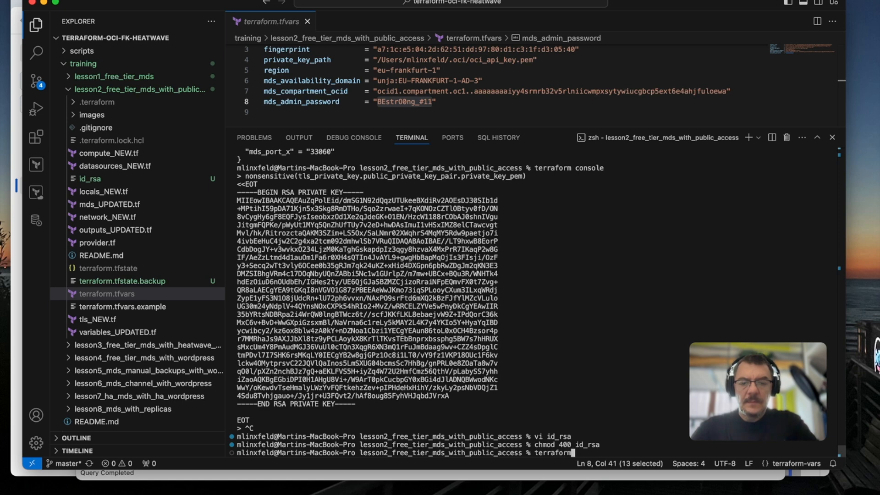
pyautogui.write('destroy')
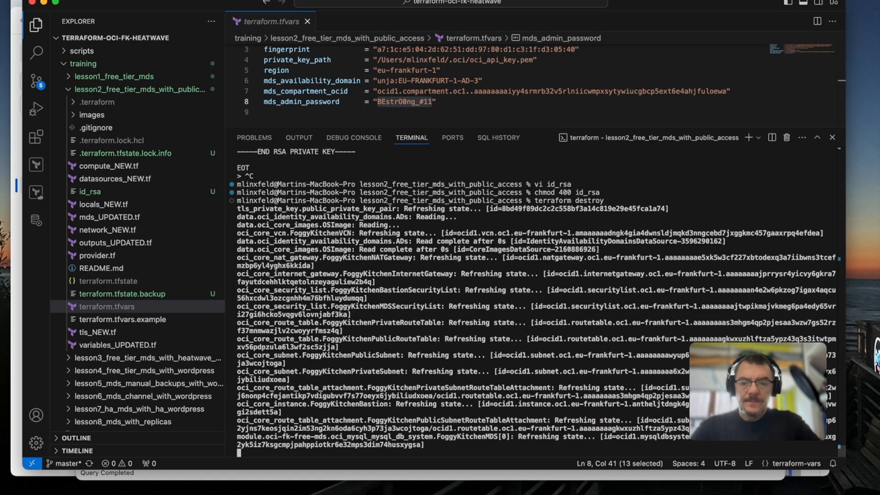
pyautogui.scroll(-3)
pyautogui.write('yes')
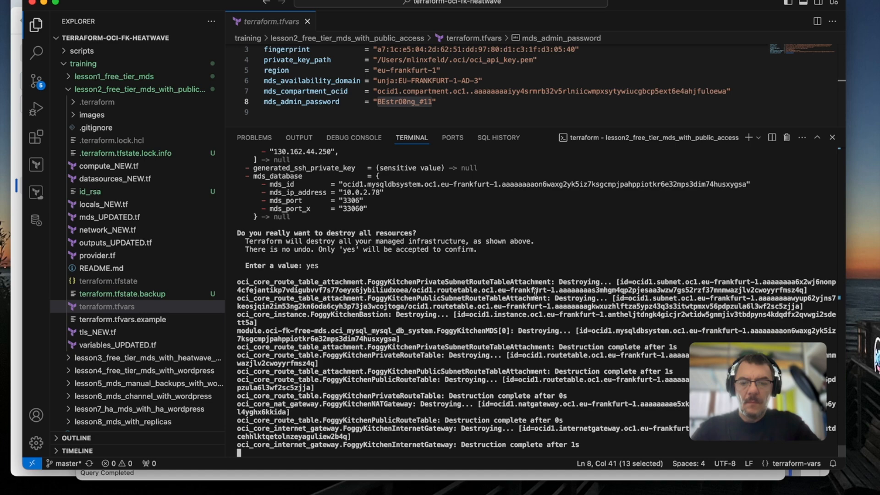
pyautogui.scroll(-3)
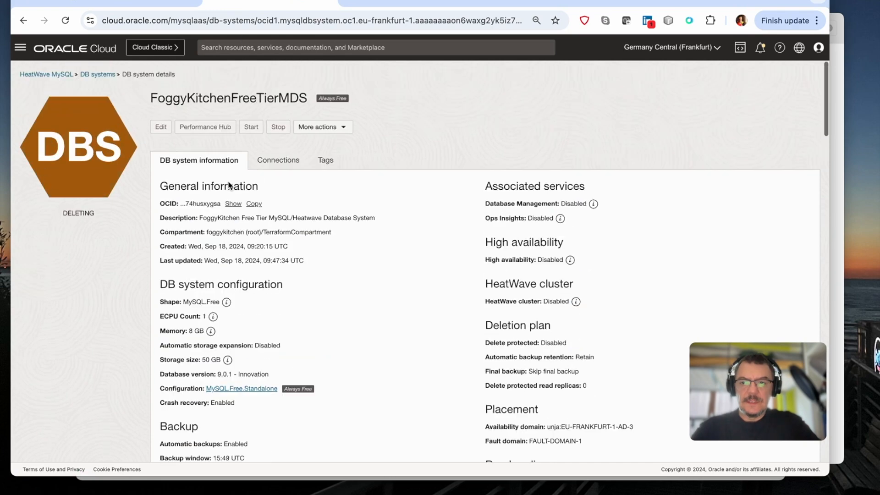
pyautogui.moveTo(135, 163)
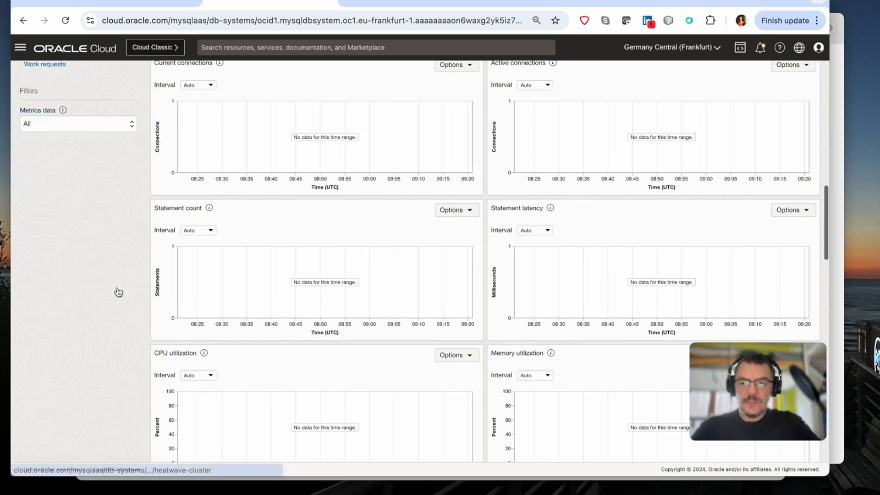
# - Check FoggyKitchenFreeTierMDS's in-progress delete work request, then view Compute Instances for the terminating bastion
pyautogui.click(46, 432)
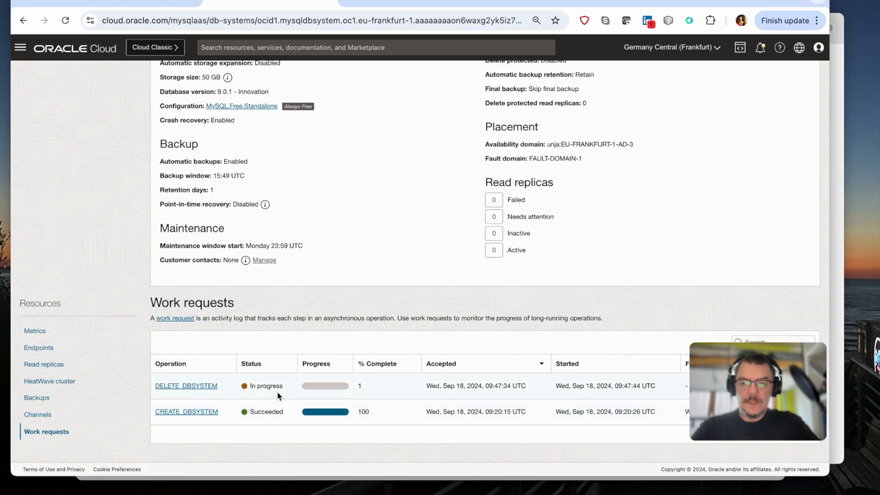
pyautogui.scroll(3)
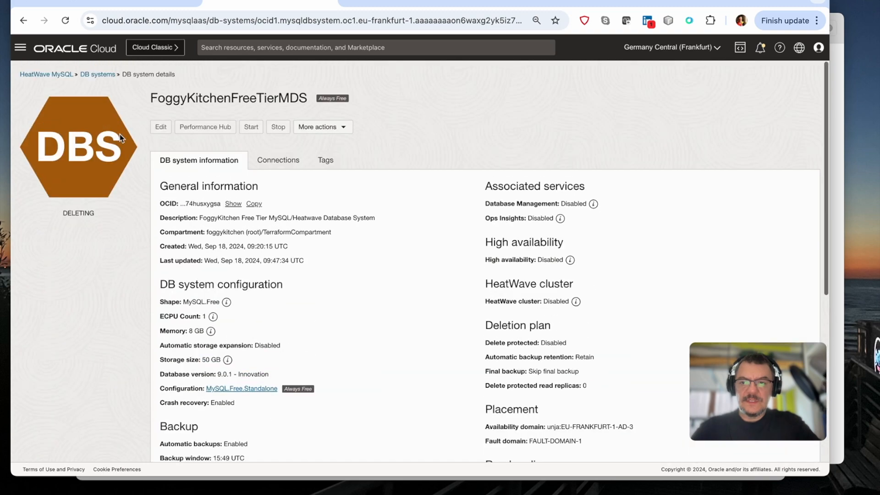
pyautogui.click(20, 47)
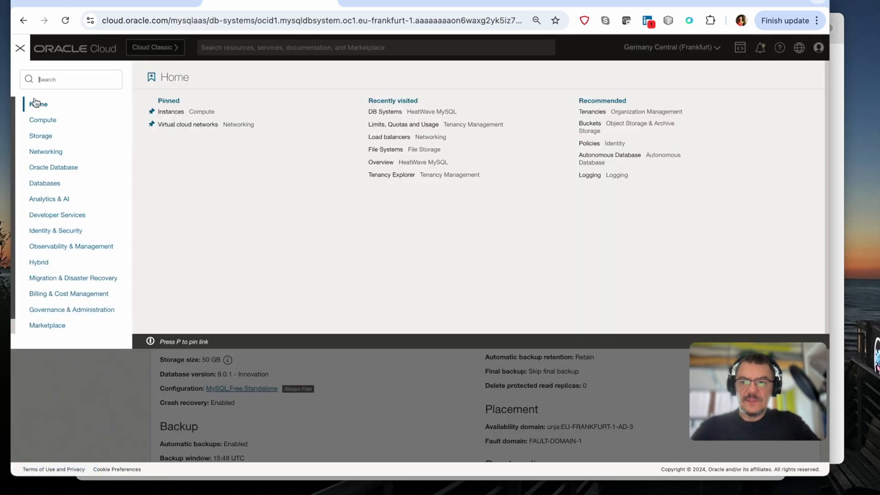
pyautogui.click(171, 111)
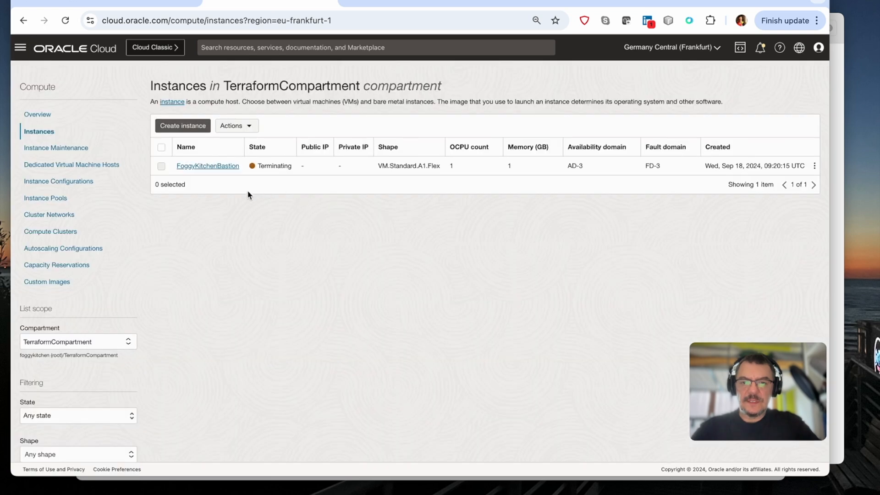
pyautogui.moveTo(295, 181)
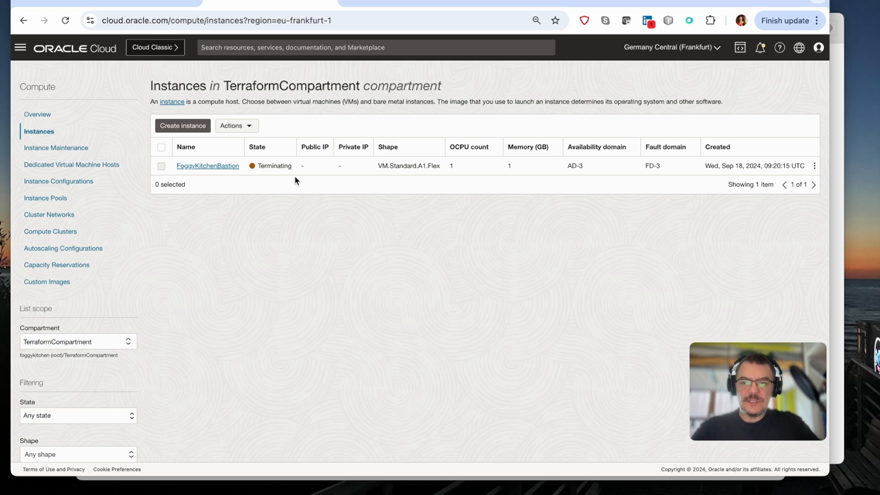
pyautogui.moveTo(398, 415)
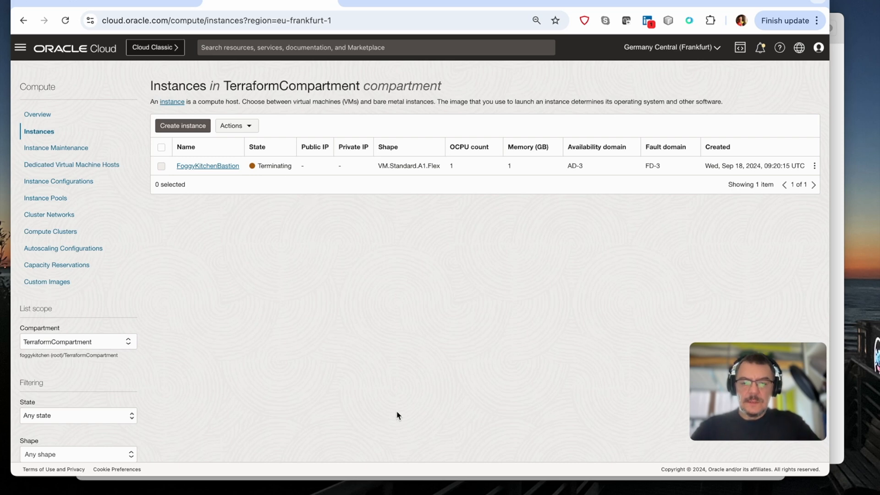
pyautogui.moveTo(515, 490)
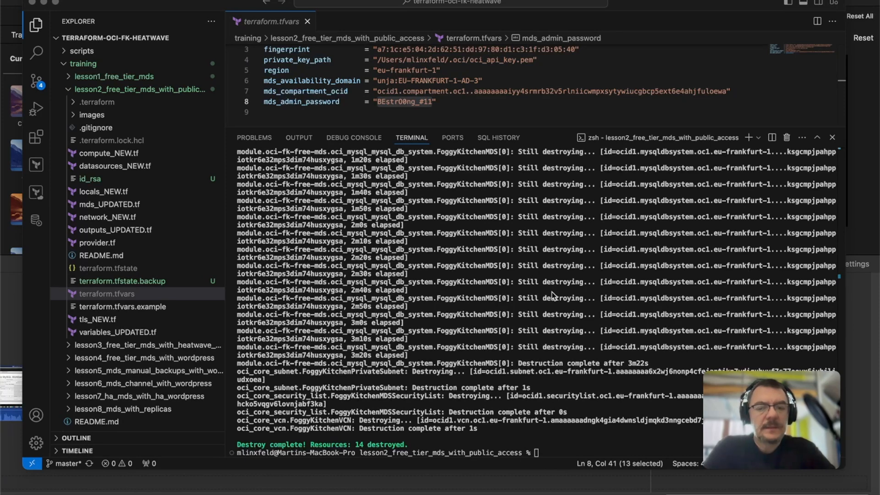
pyautogui.moveTo(390, 439)
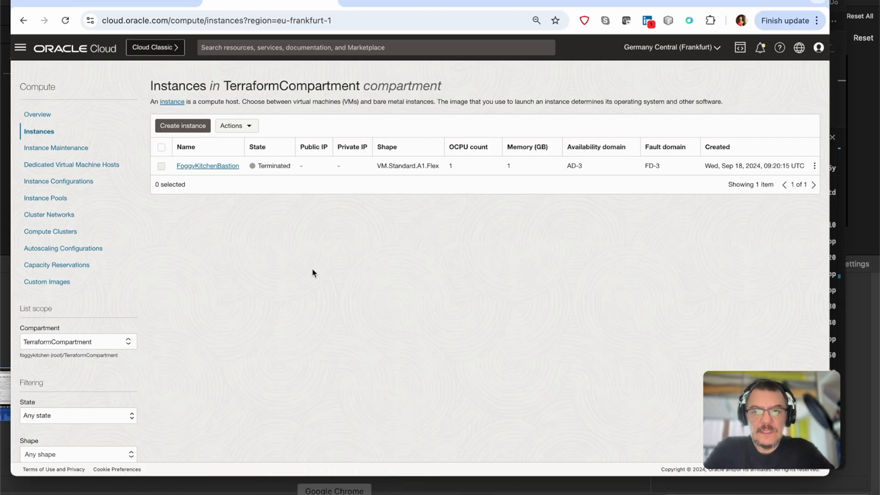
pyautogui.moveTo(244, 182)
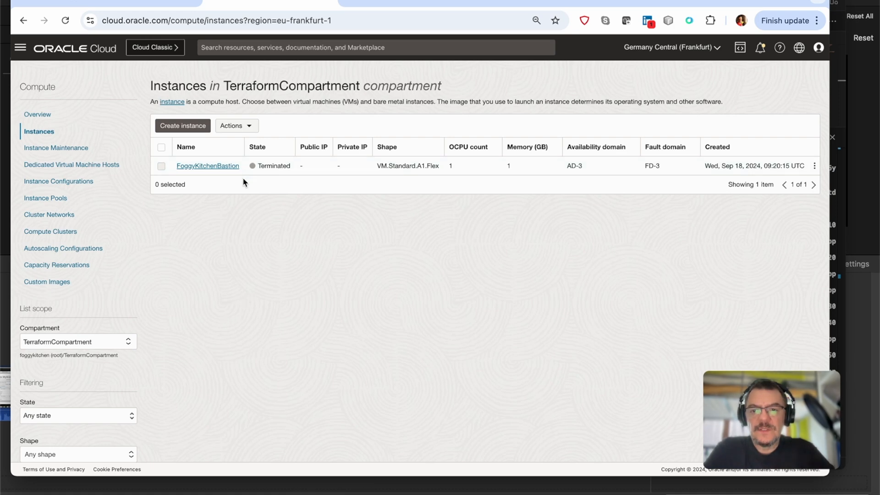
pyautogui.moveTo(208, 166)
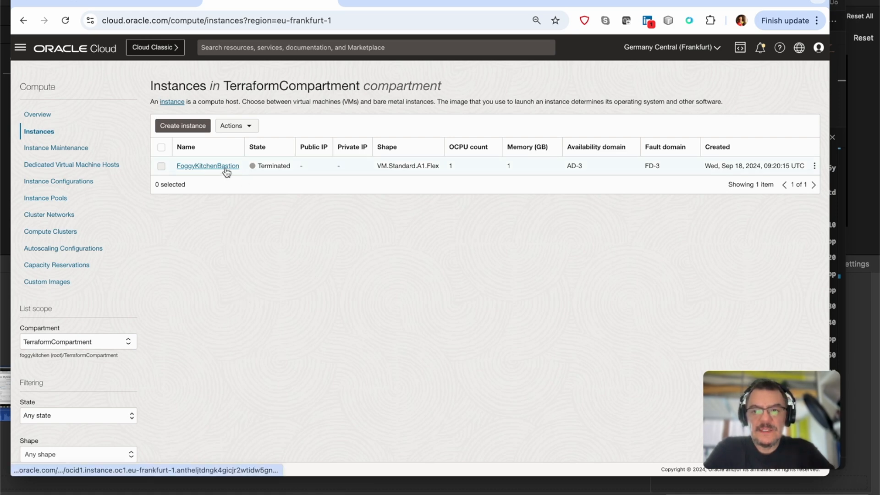
pyautogui.moveTo(56, 148)
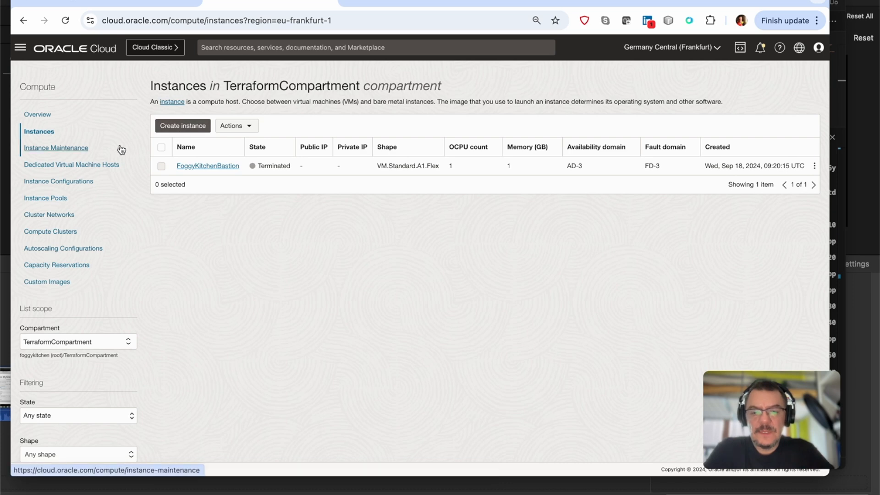
# - Verify the DB system is deleted and the FoggyKitchen network gone, then return to VS Code
pyautogui.click(20, 47)
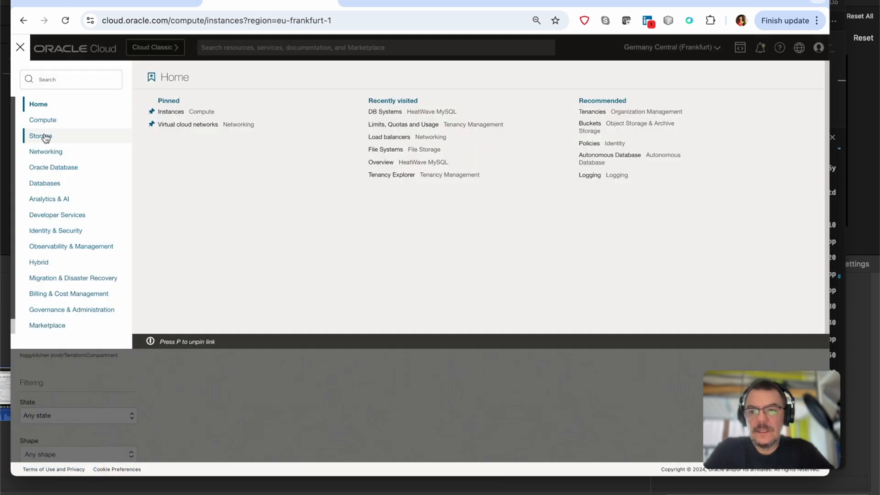
pyautogui.click(44, 183)
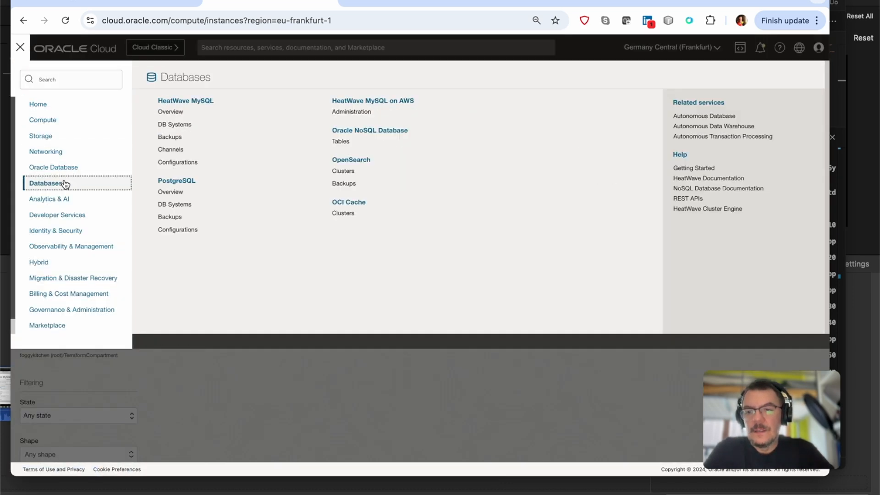
pyautogui.click(174, 124)
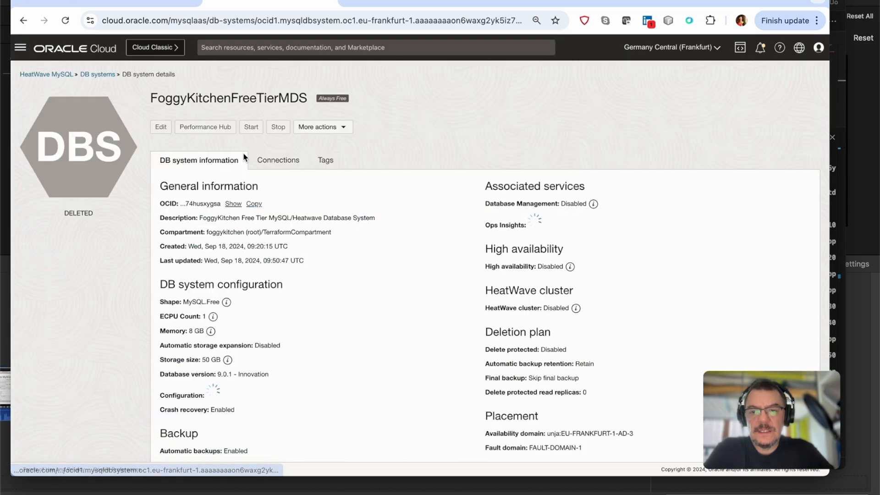
pyautogui.click(20, 48)
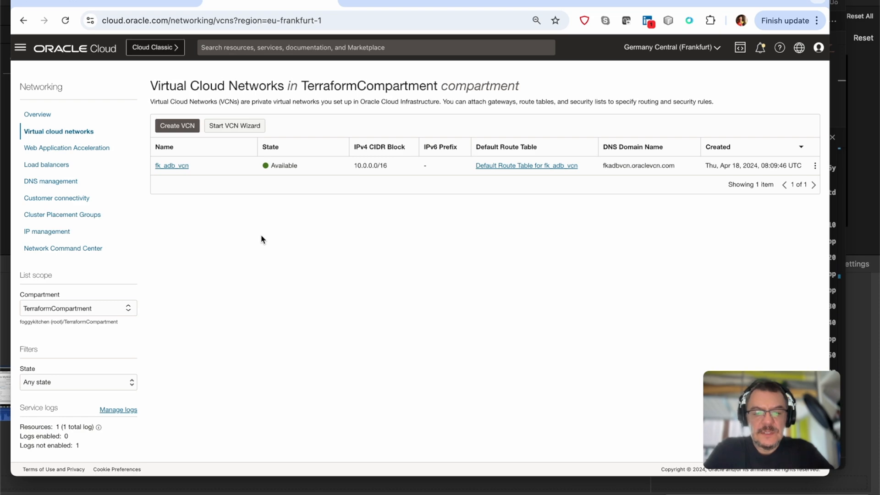
pyautogui.click(501, 480)
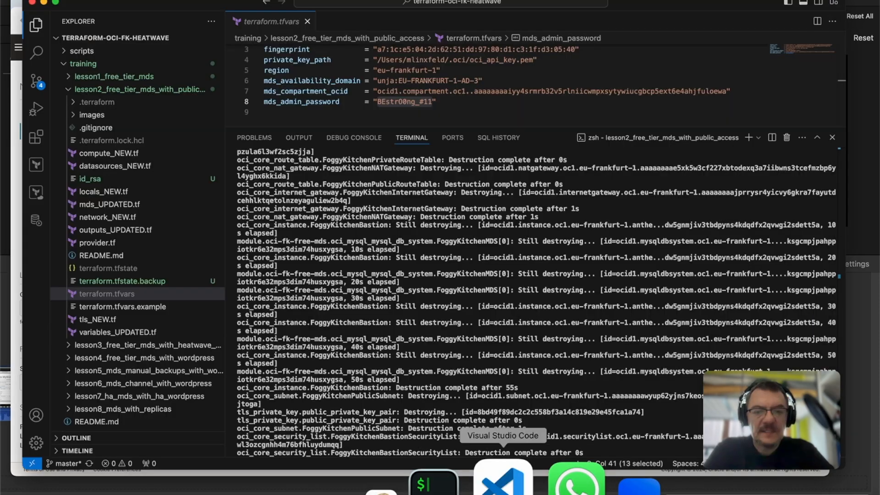